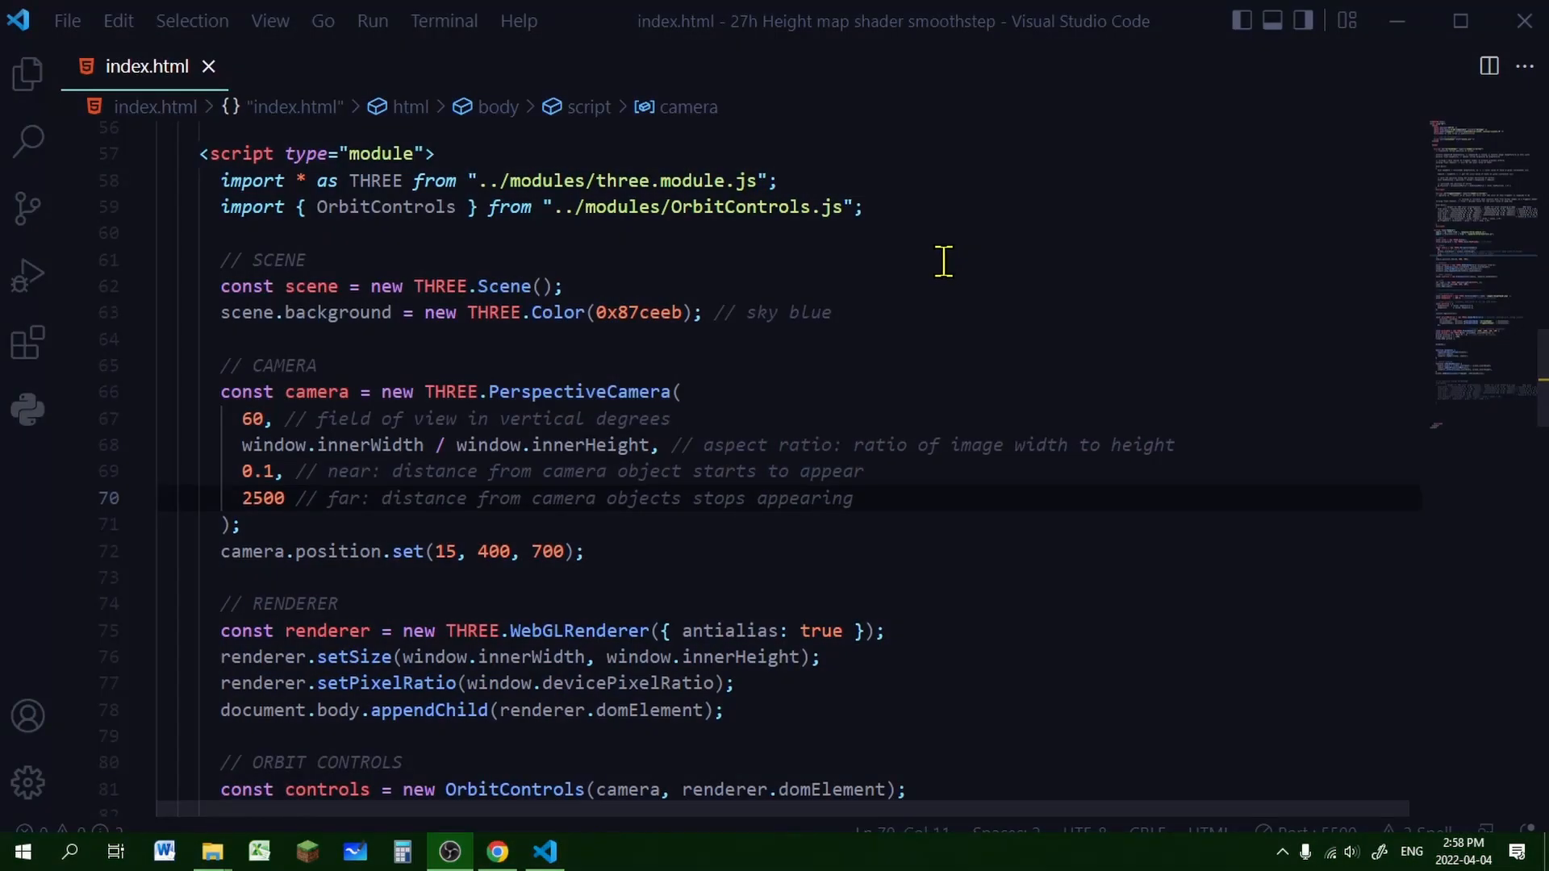
mouse_move(256, 163)
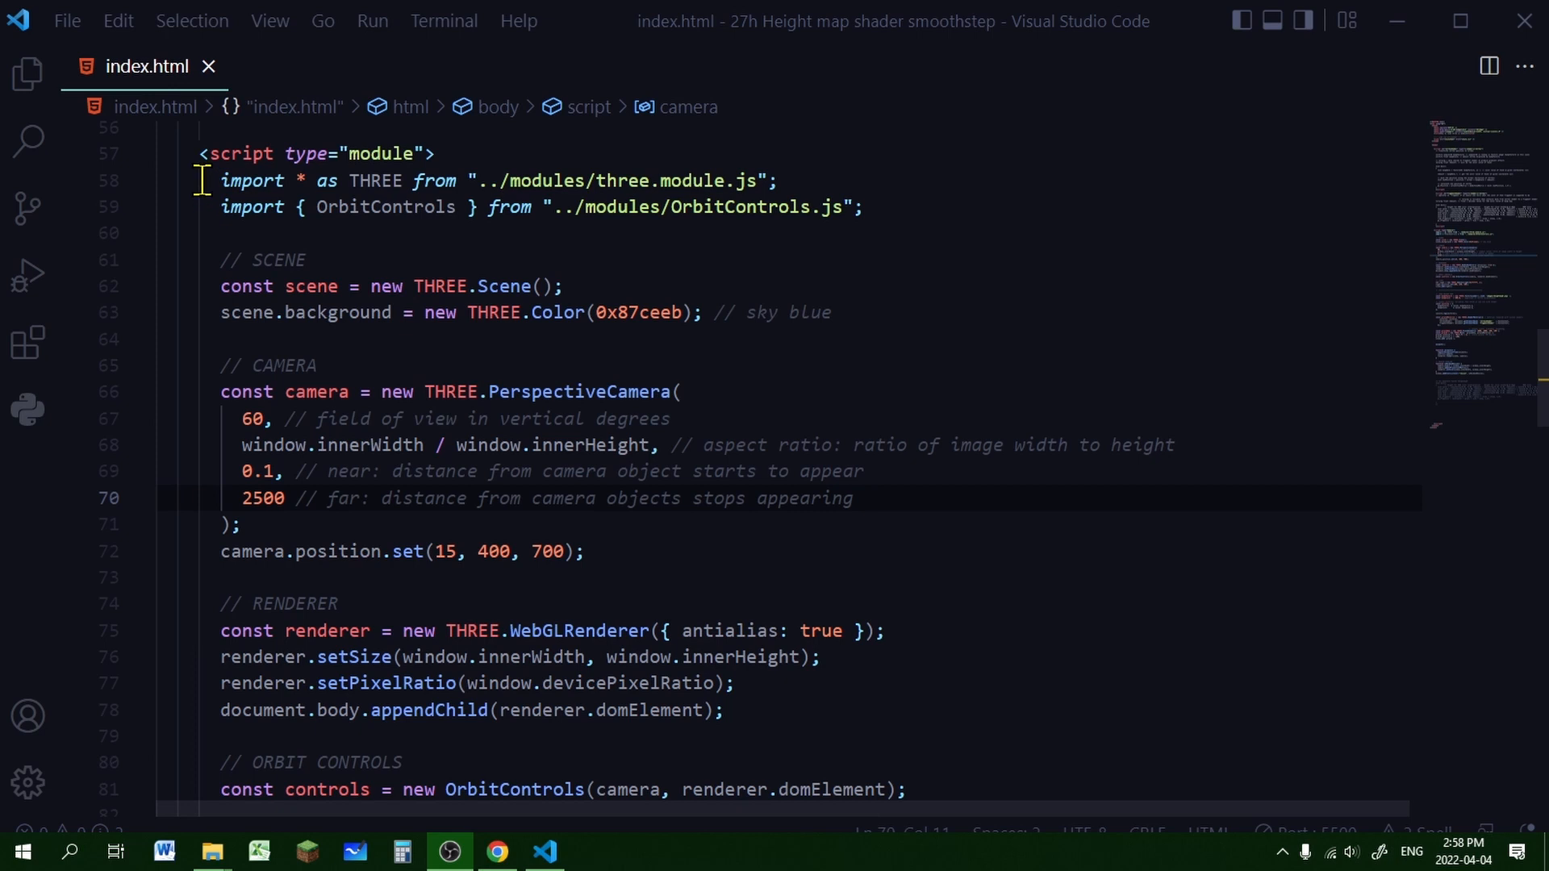
Review the three.js and OrbitControls imports, then move to the blank line below bumpScale 300
click(208, 206)
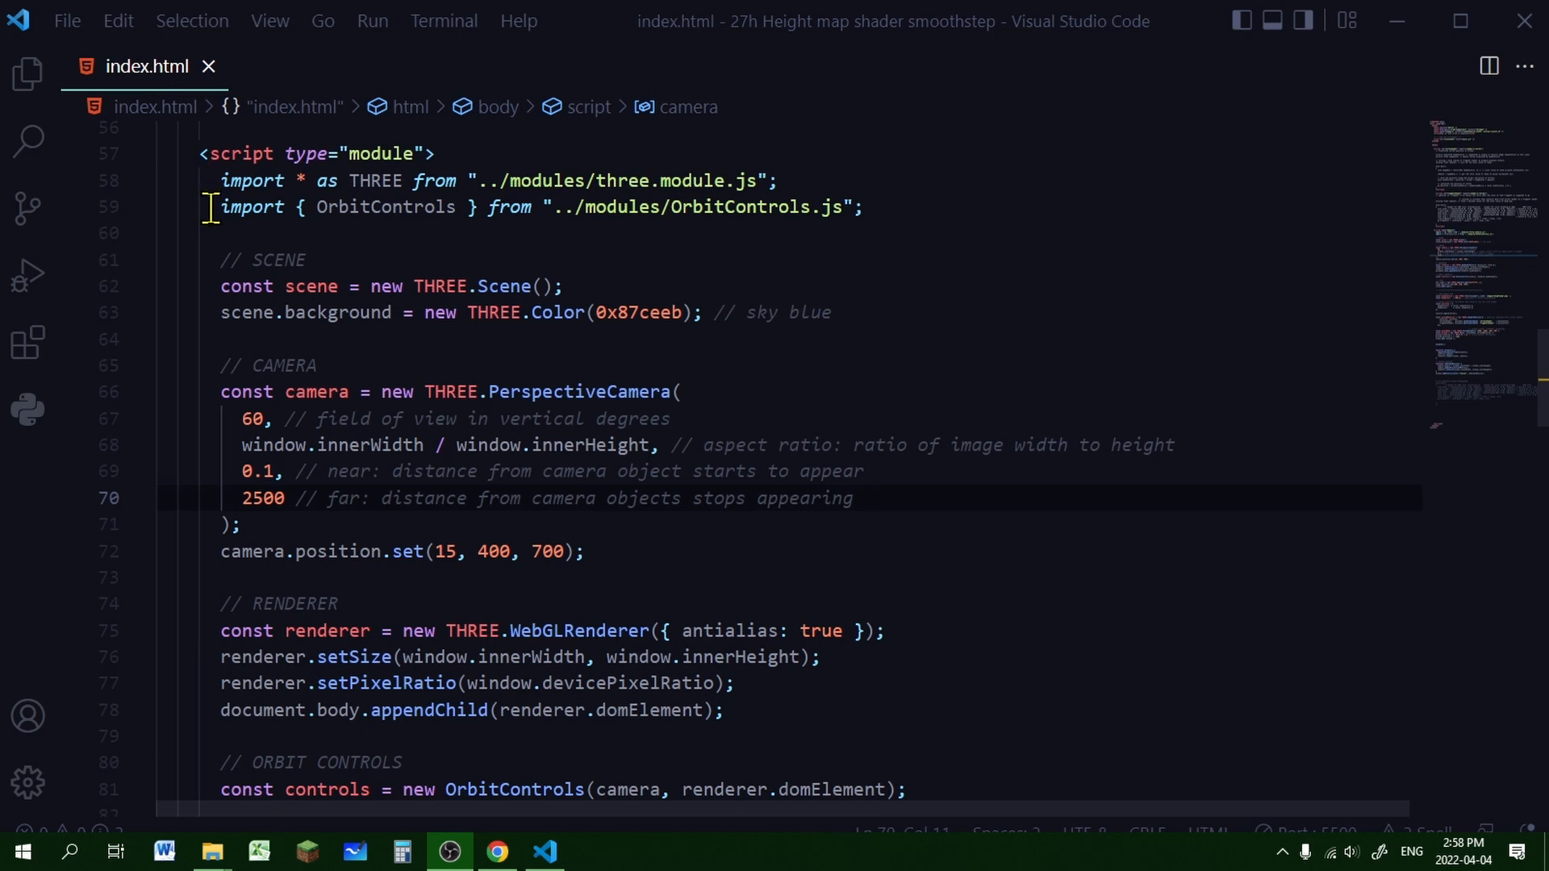
click(220, 312)
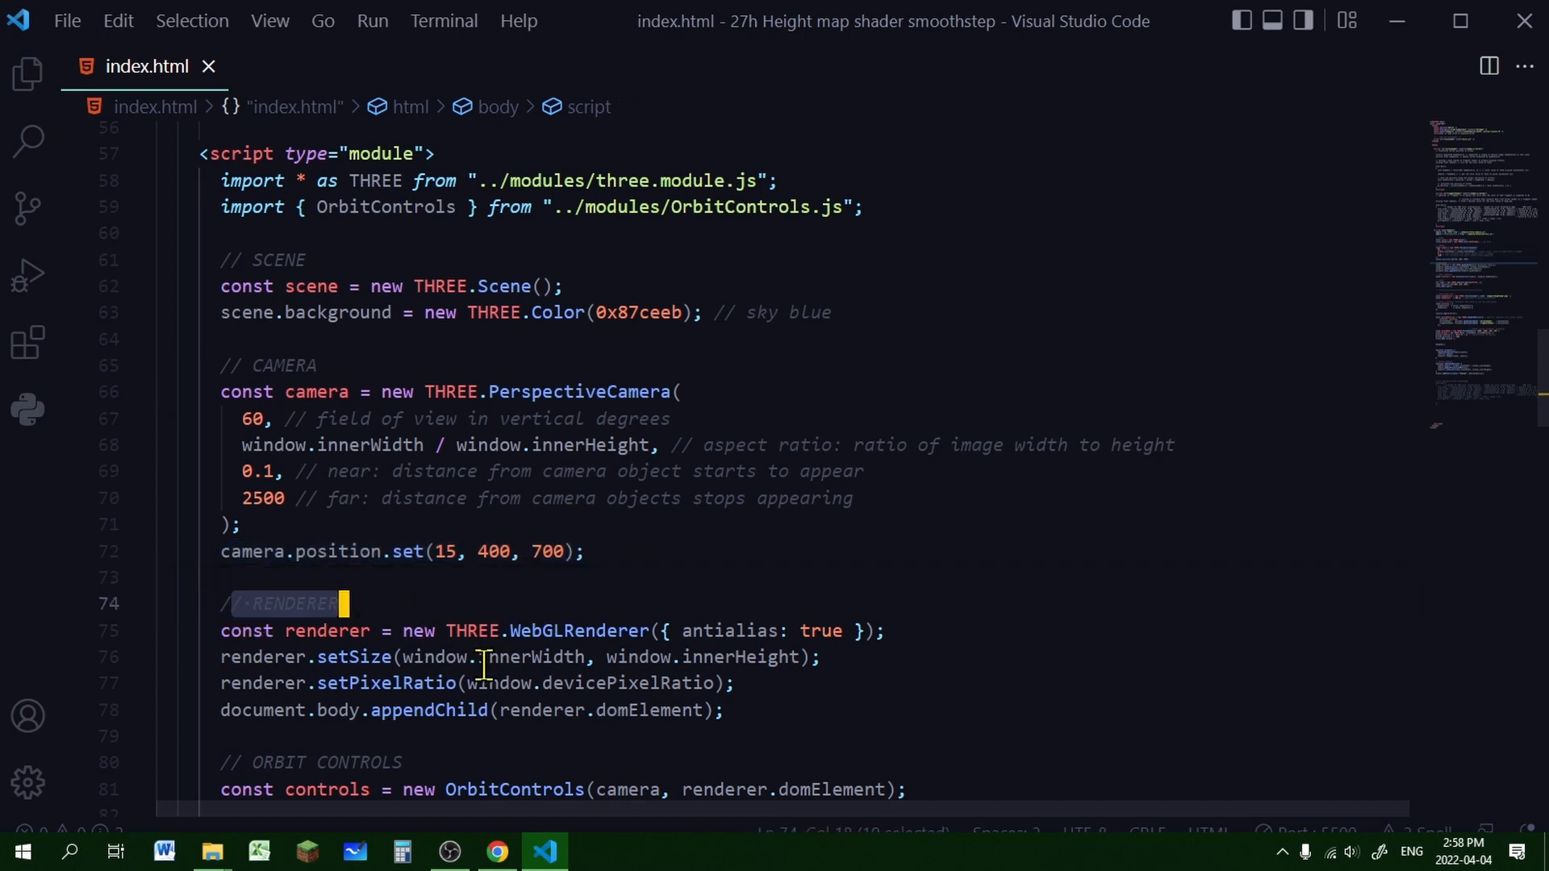
scroll(down, 3)
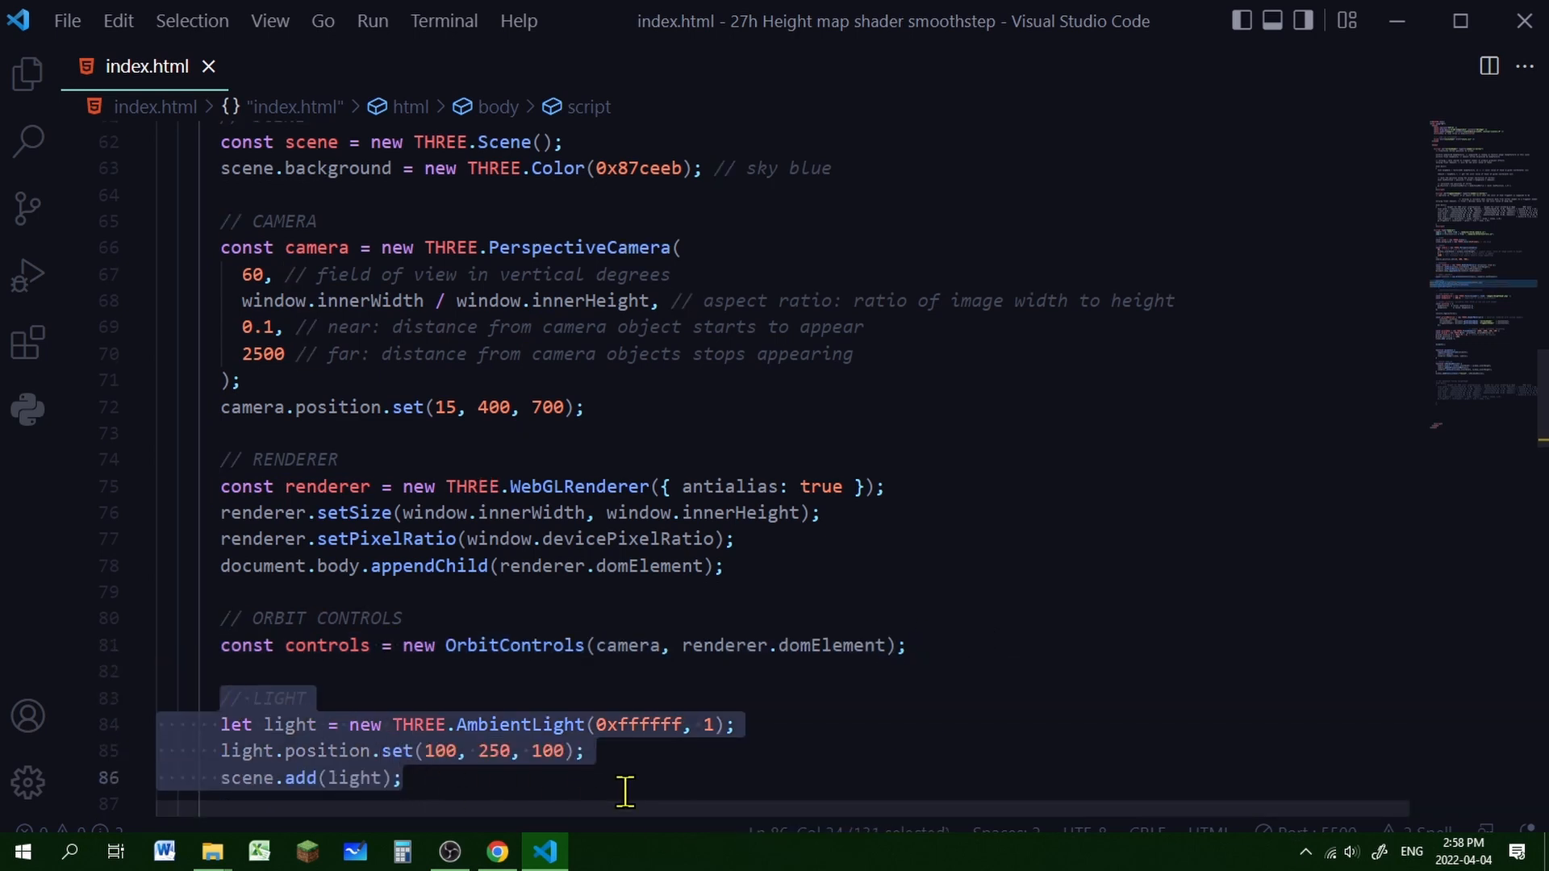
click(919, 748)
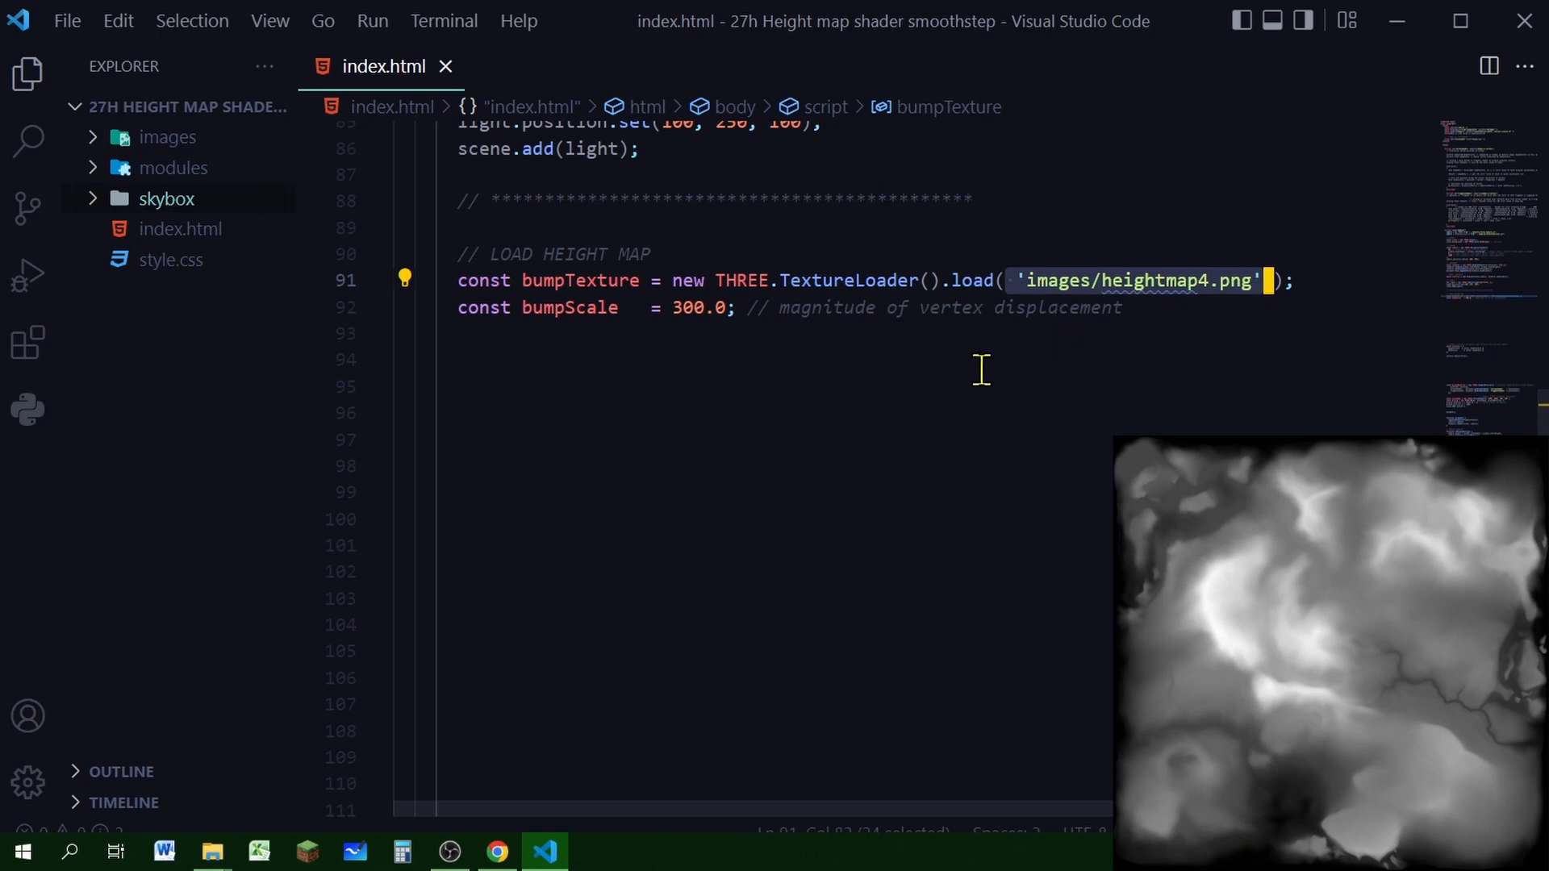
mouse_move(885, 326)
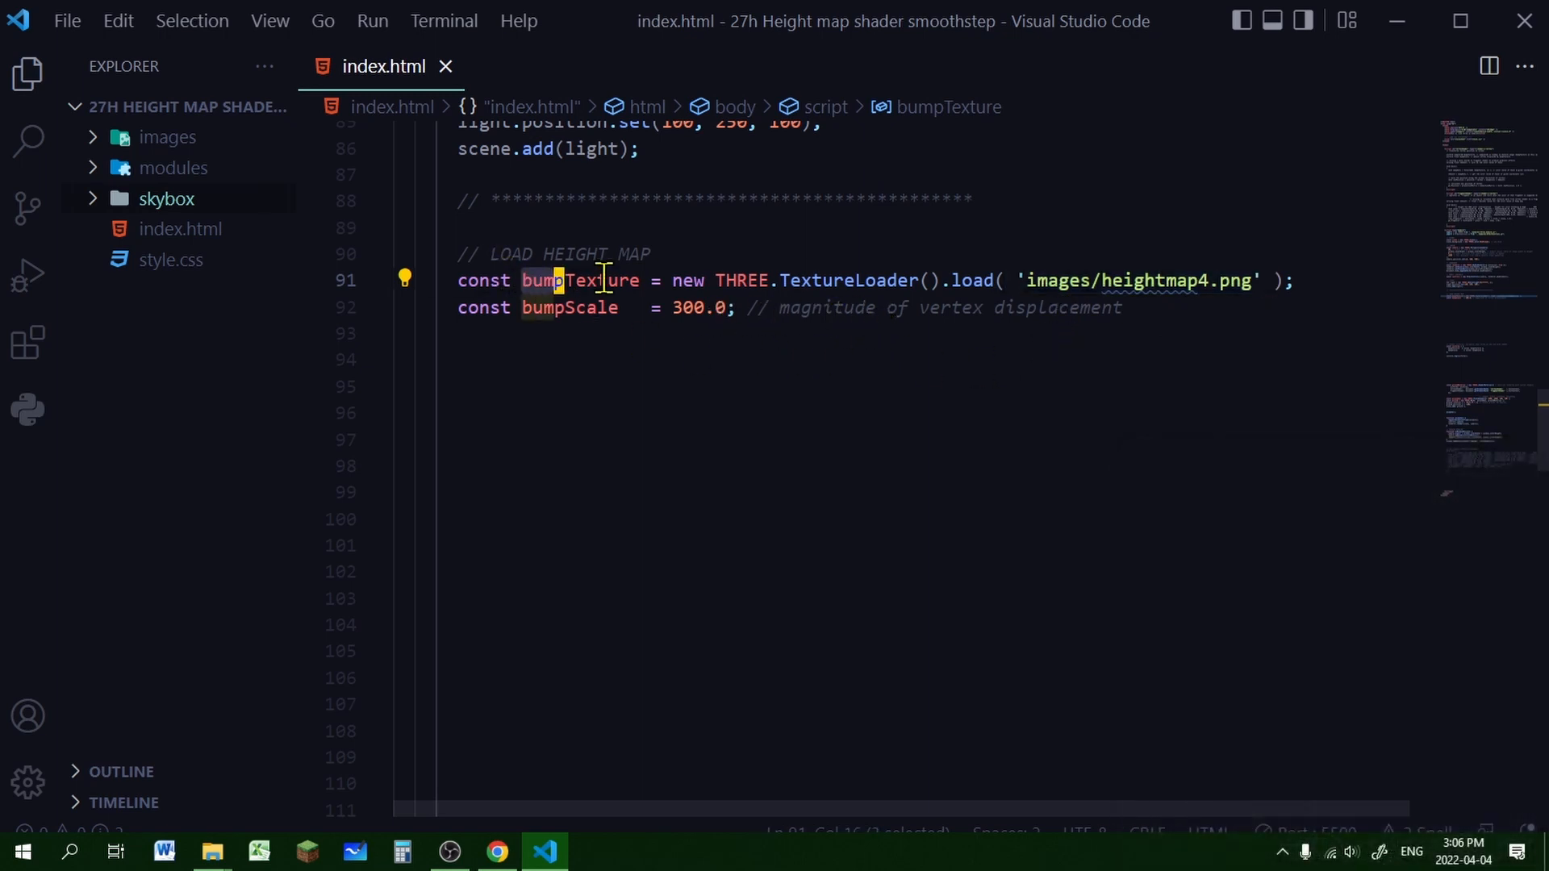
click(639, 360)
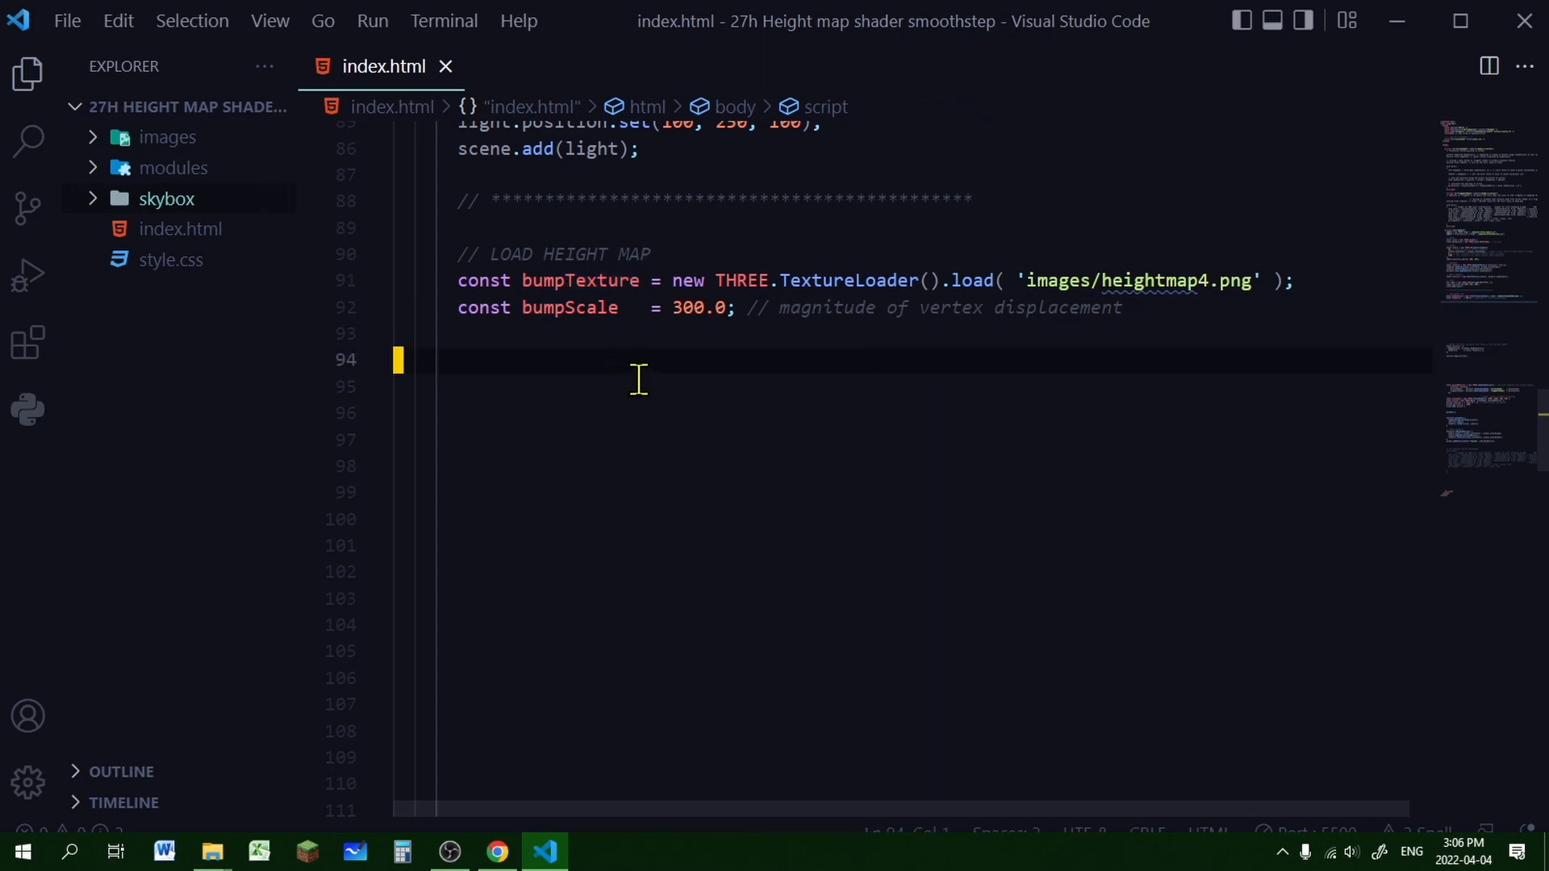
mouse_move(702, 332)
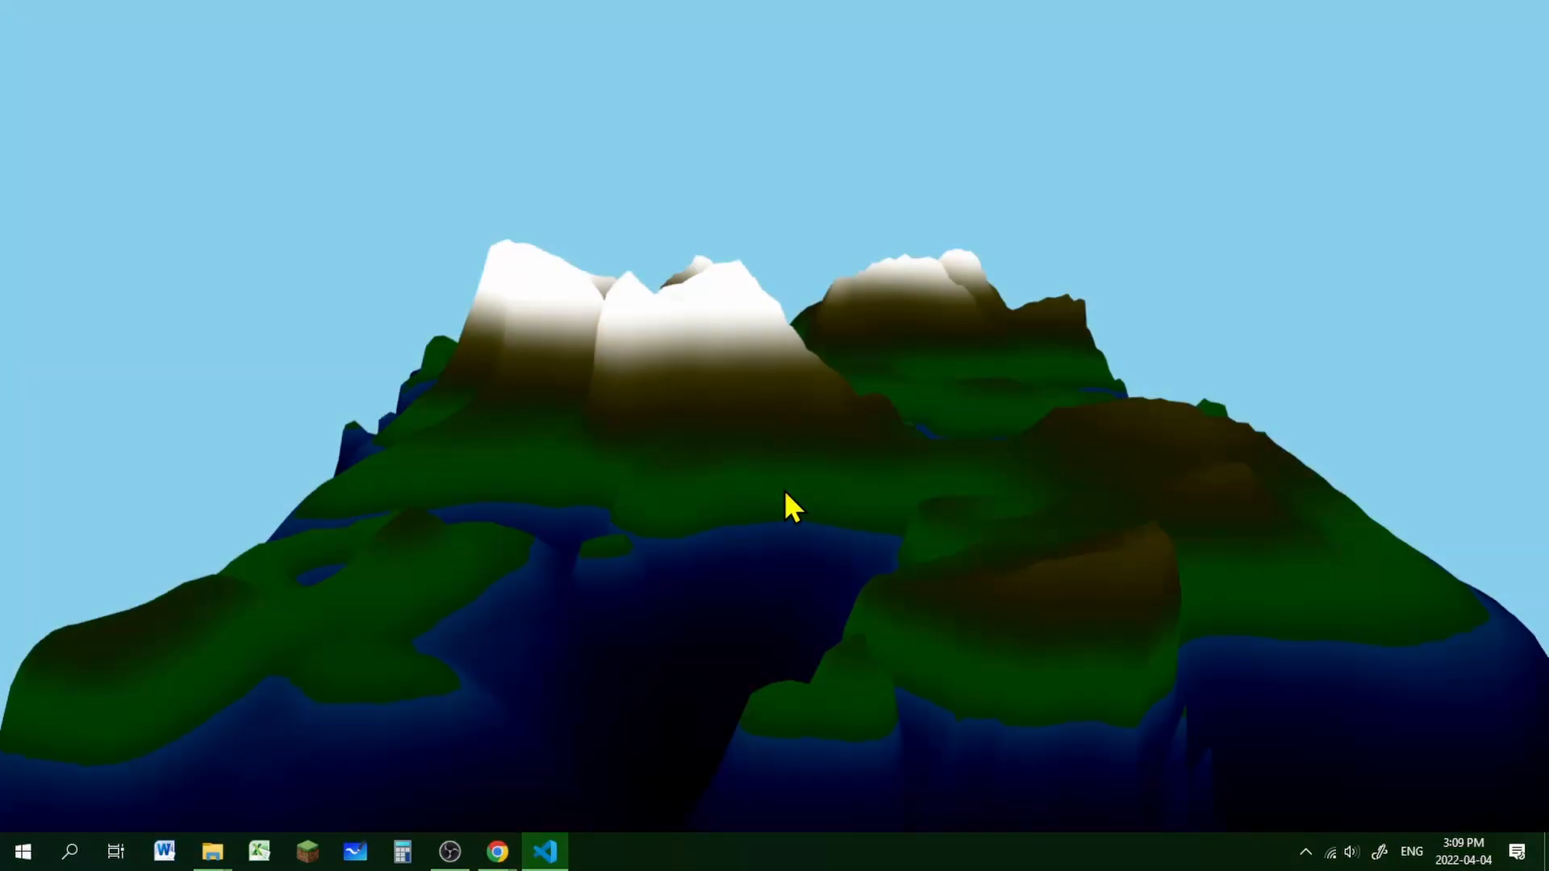
mouse_move(771, 445)
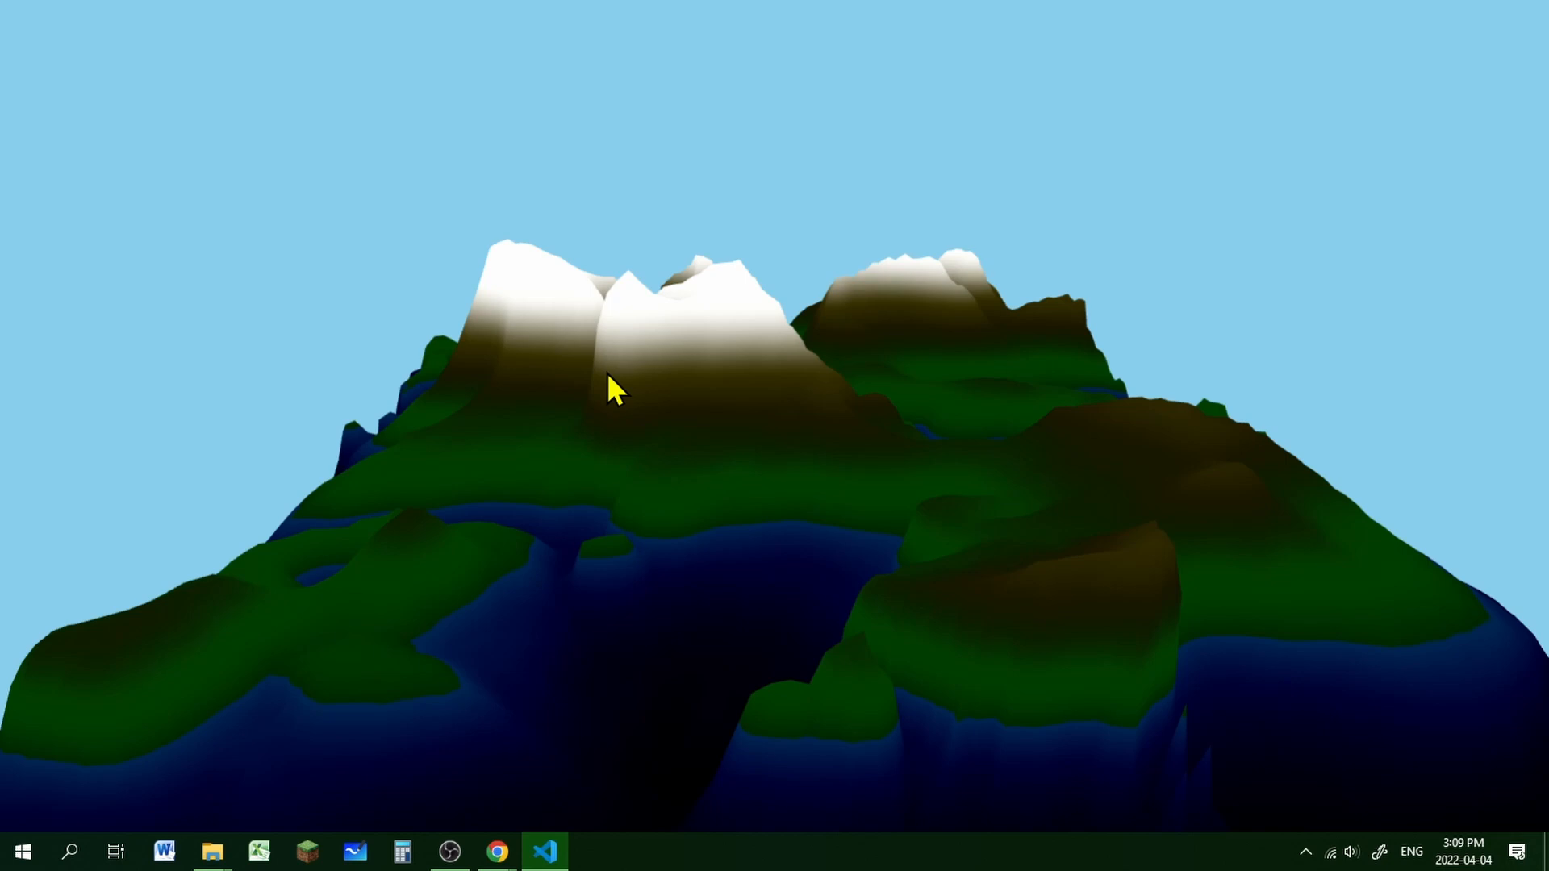
mouse_move(883, 573)
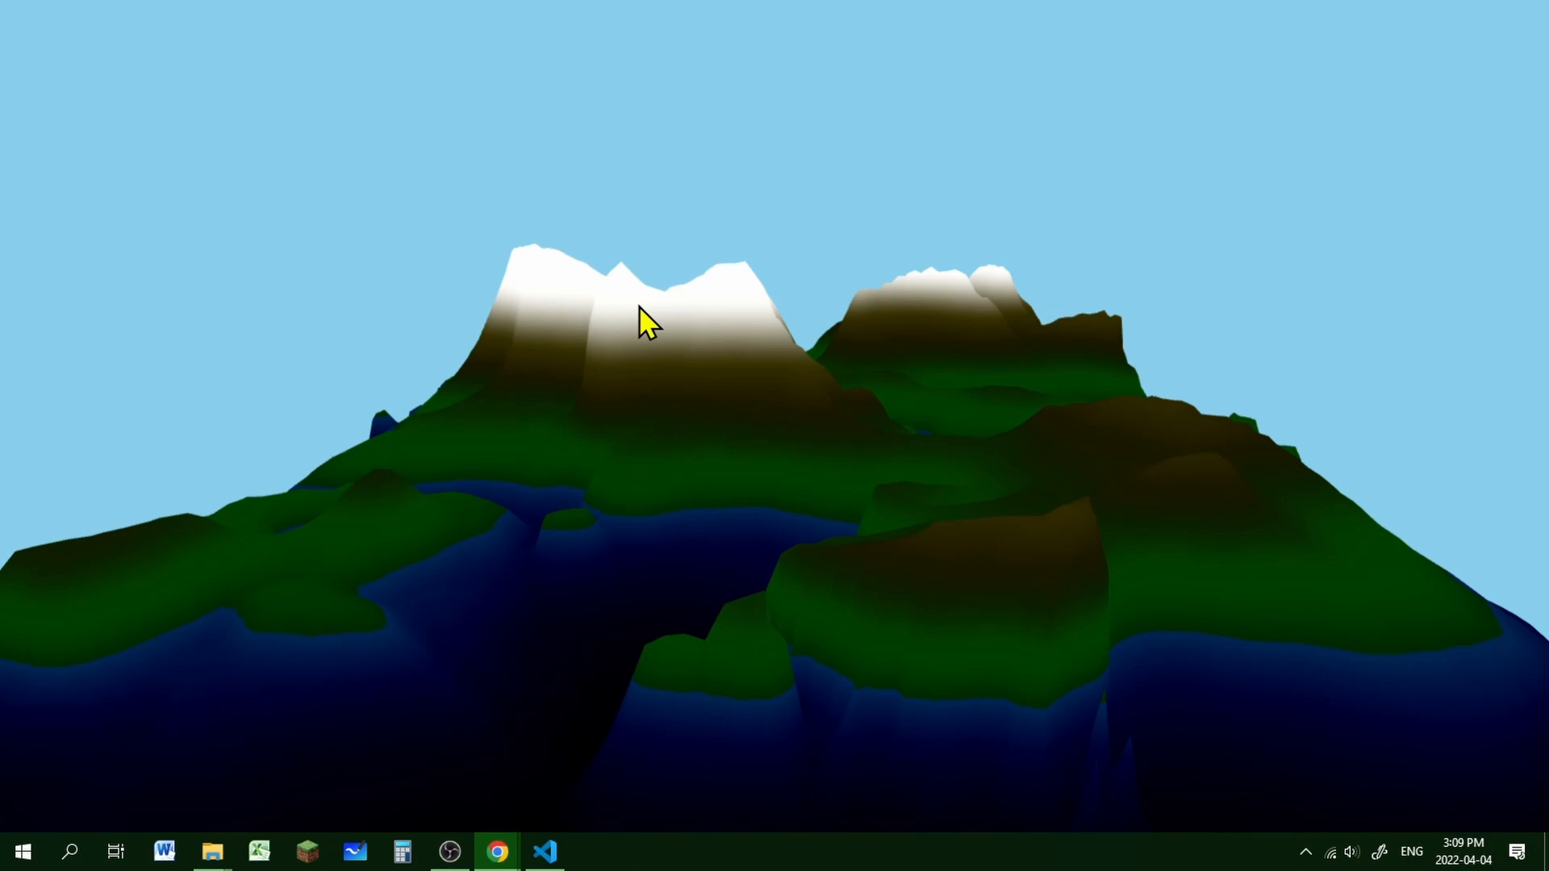
mouse_move(641, 486)
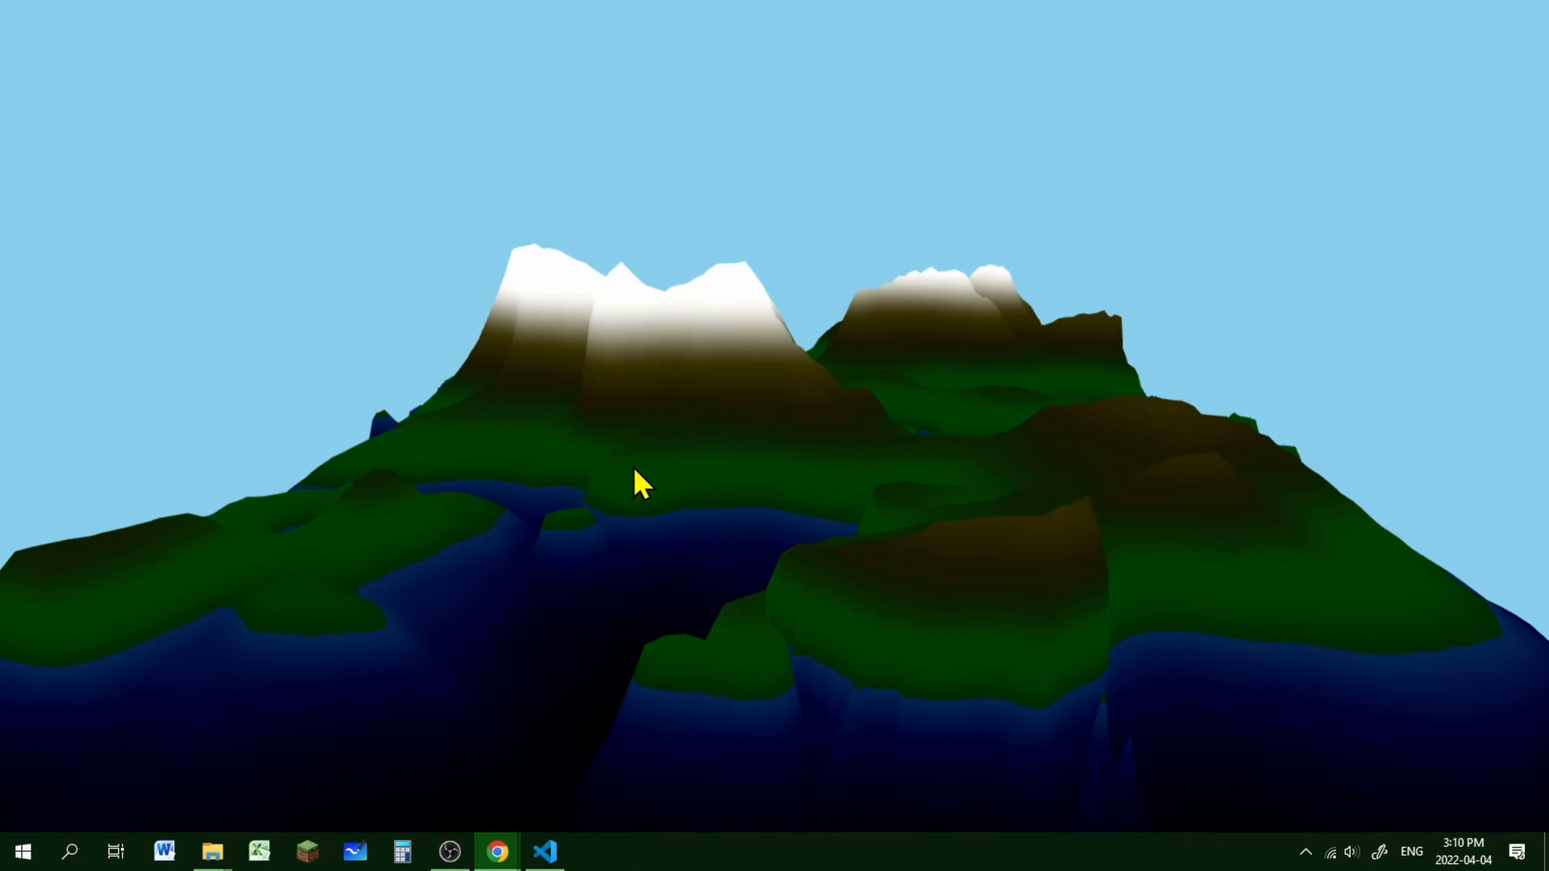
Switch to Chrome to view the rendered height-map terrain
click(497, 851)
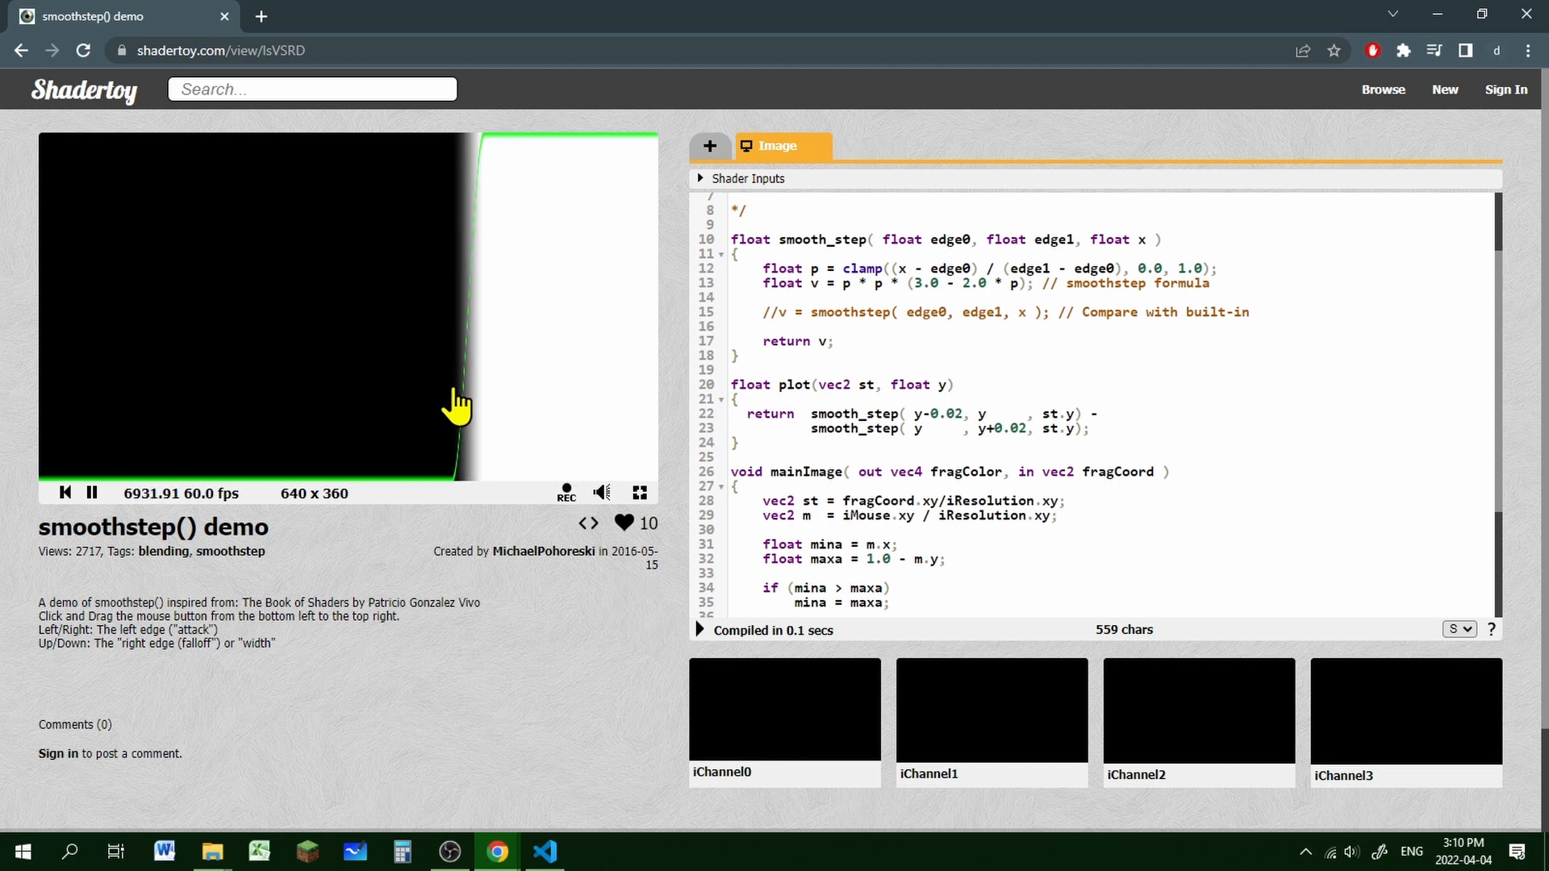
Drag in the Shadertoy smoothstep() preview to adjust the transition edges
drag(456, 405, 236, 405)
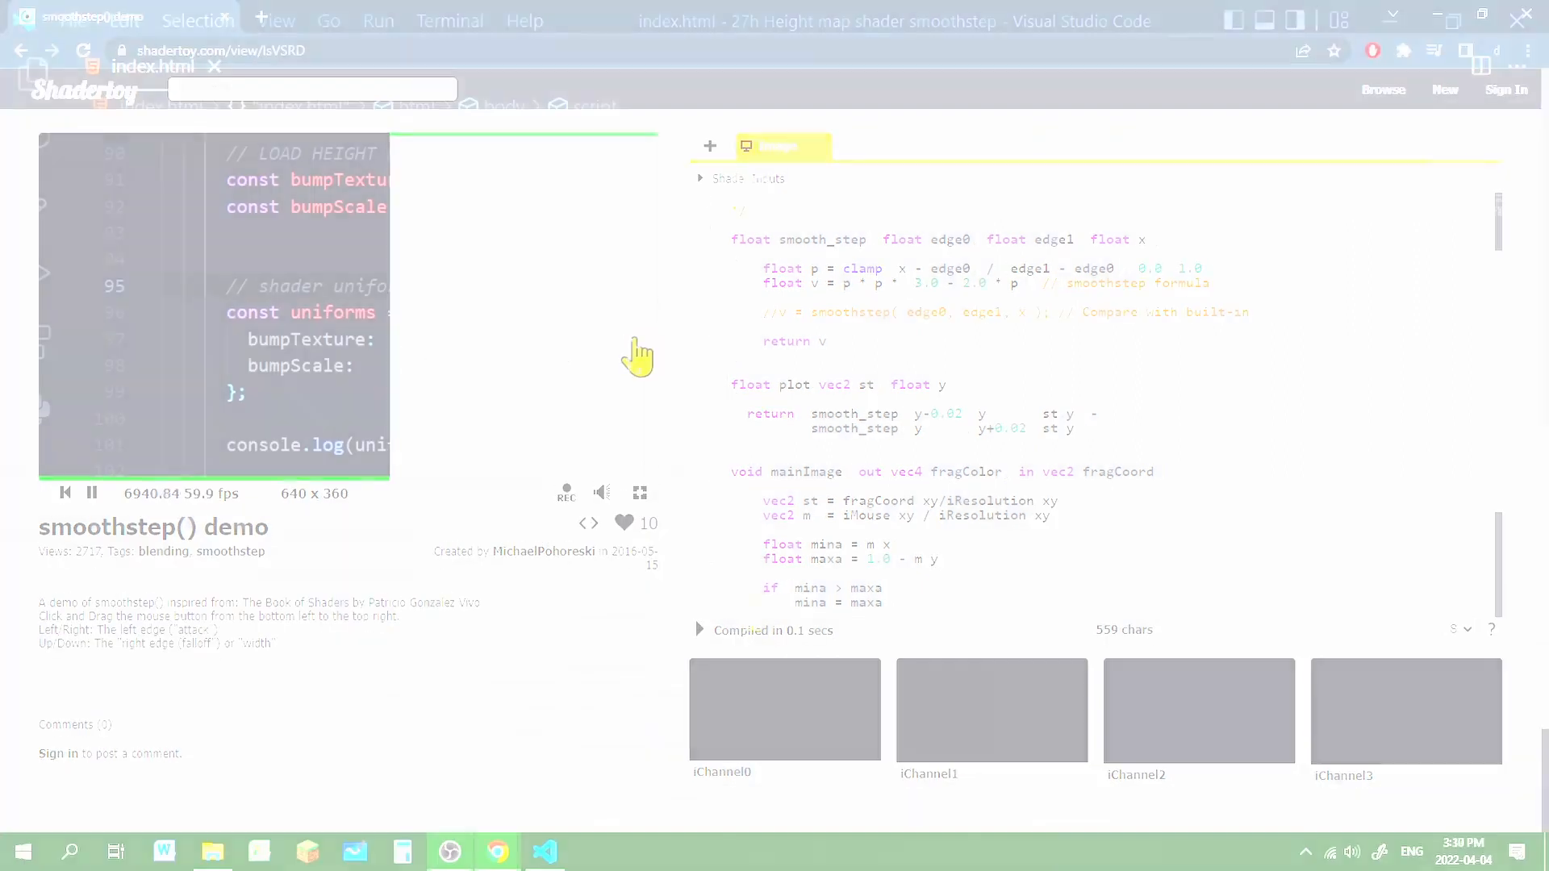
Return to index.html and reference bumpTexture and bumpScale for the uniforms object
click(542, 851)
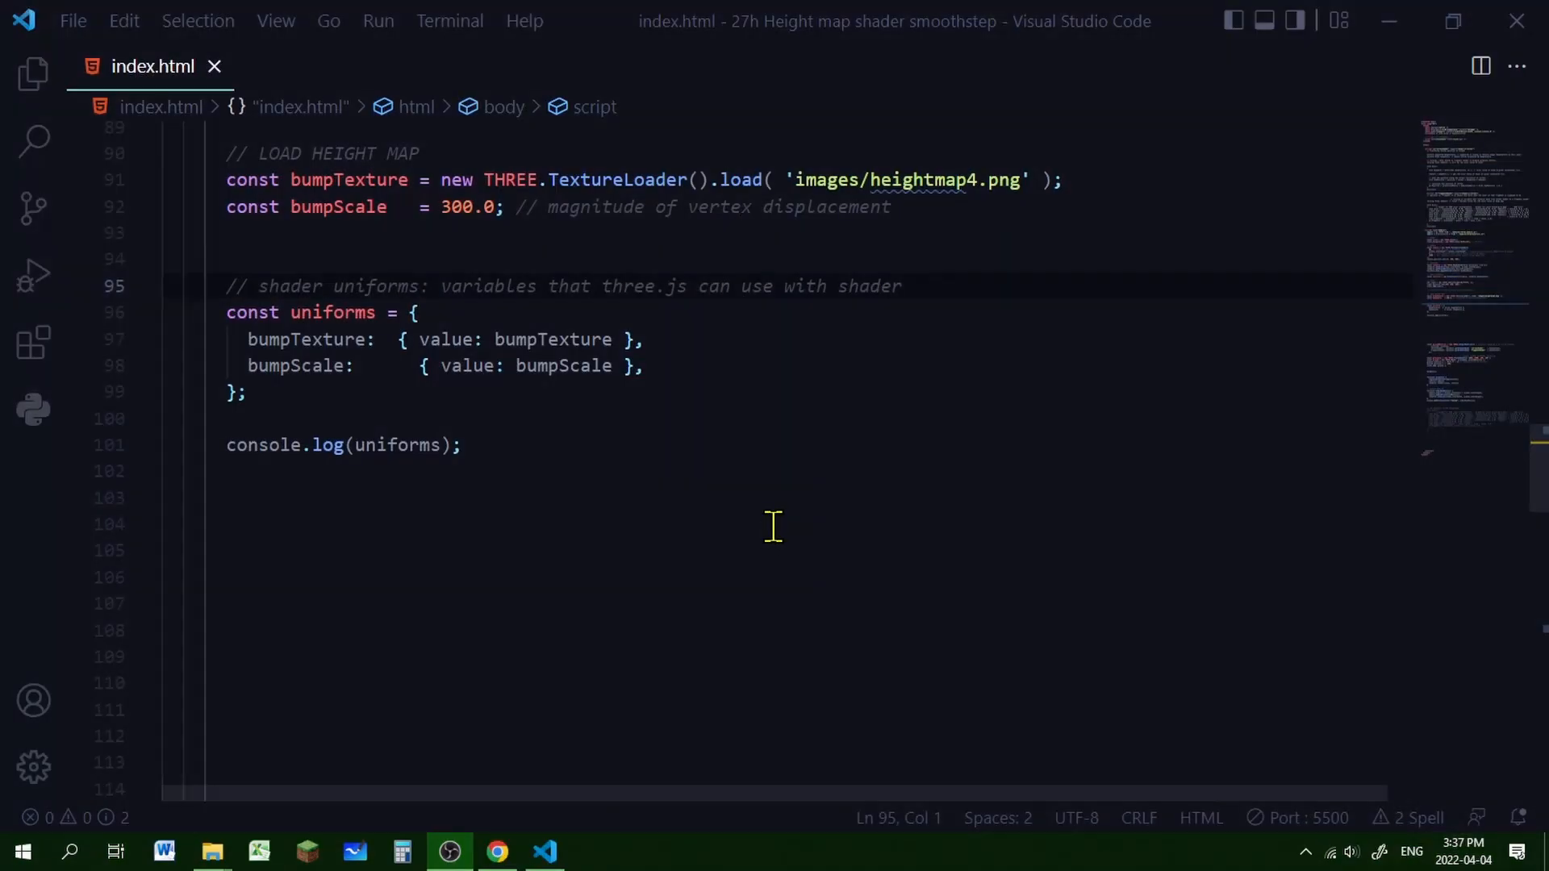
mouse_move(784, 492)
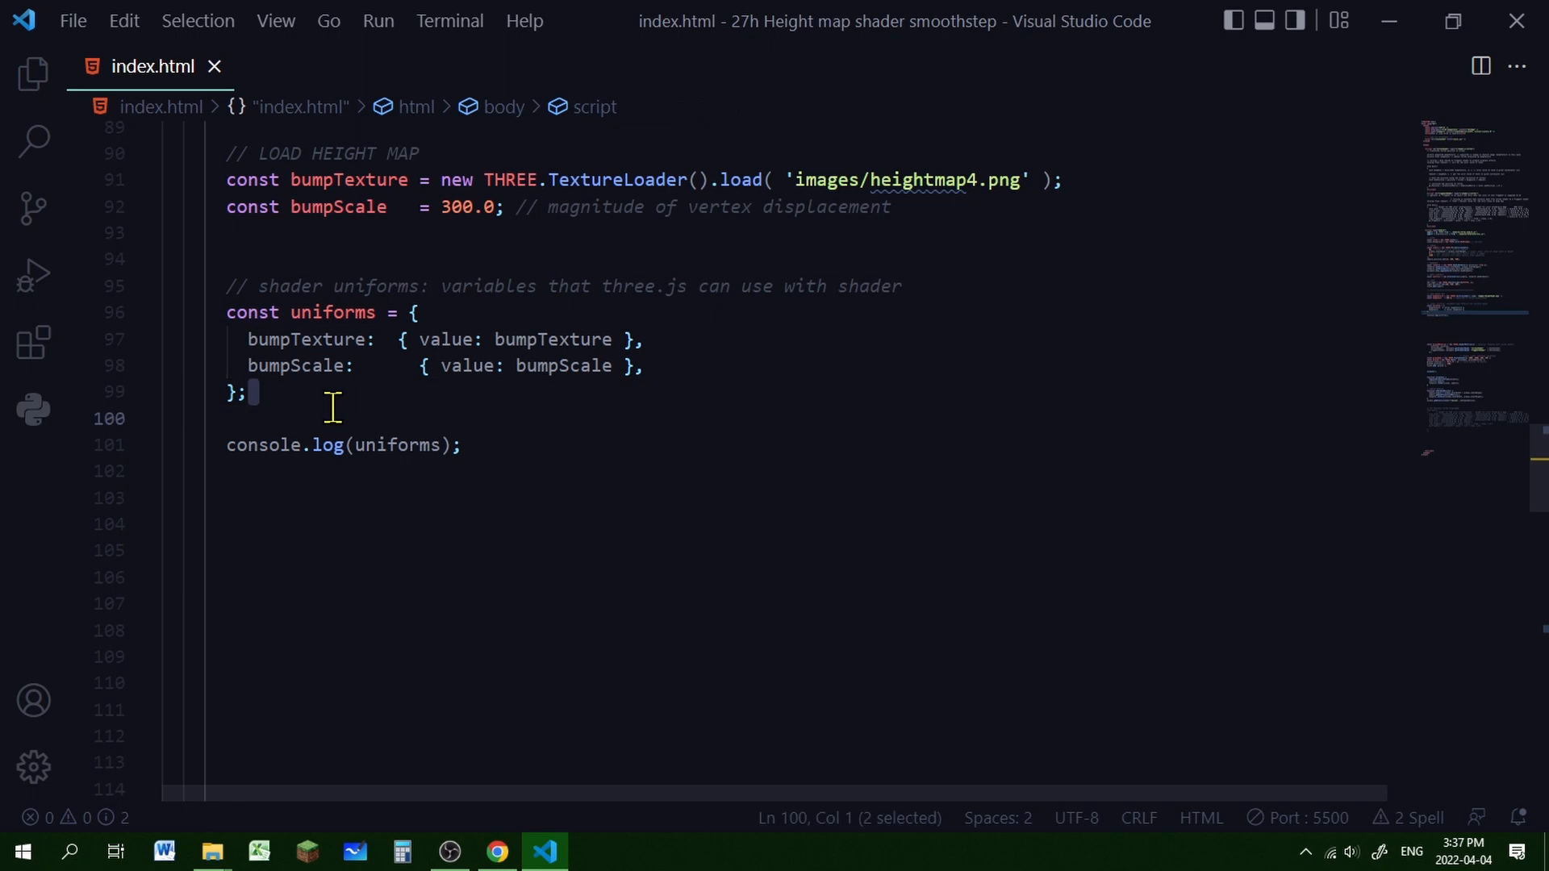
double_click(308, 339)
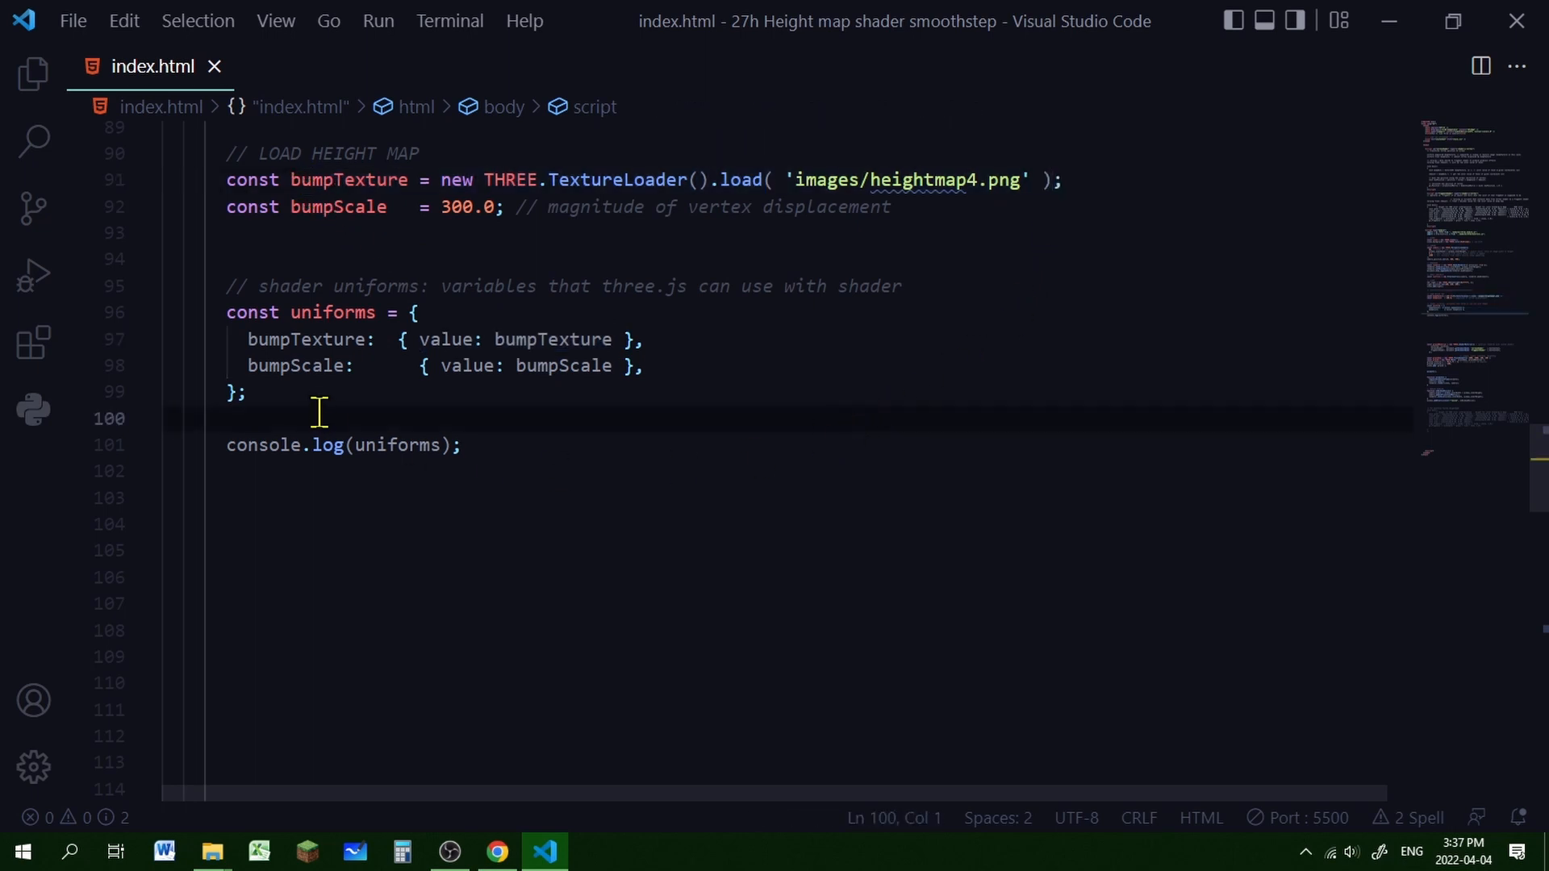
double_click(297, 366)
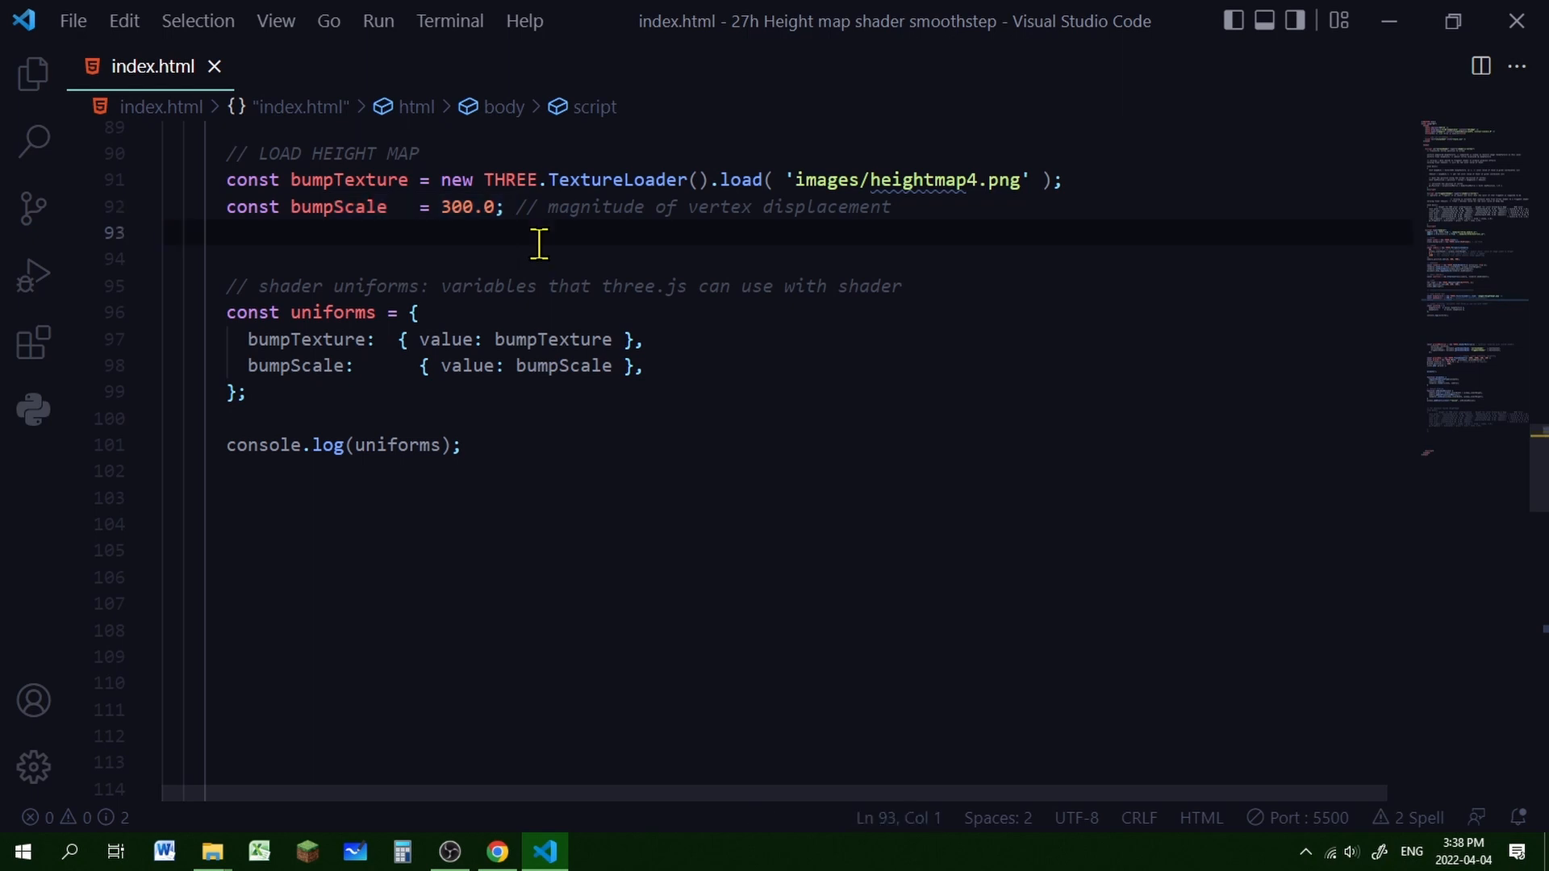
mouse_move(601, 366)
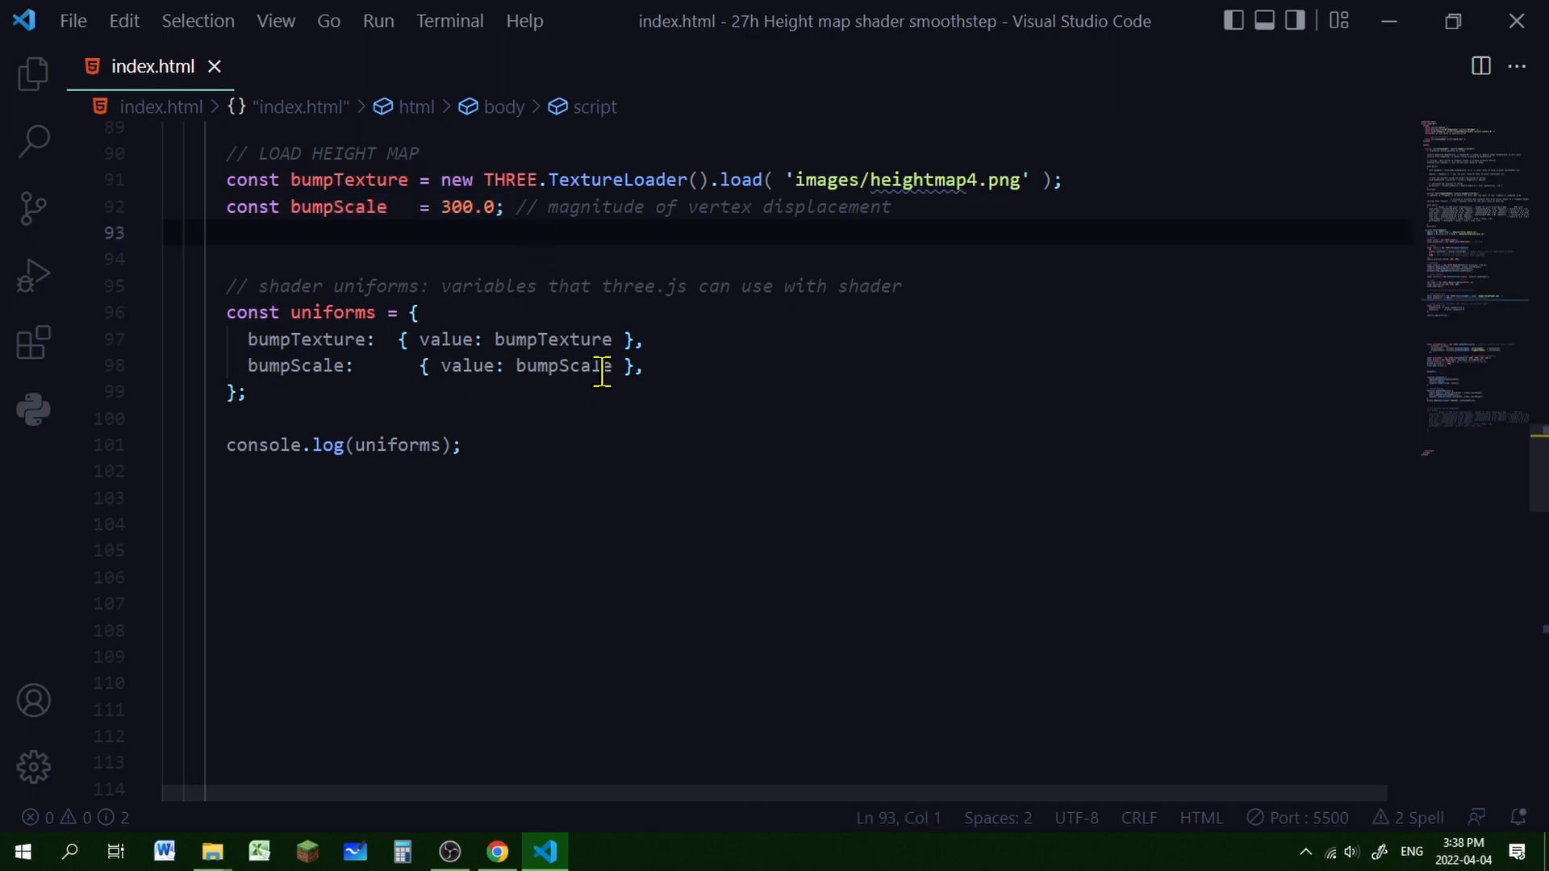
mouse_move(522, 341)
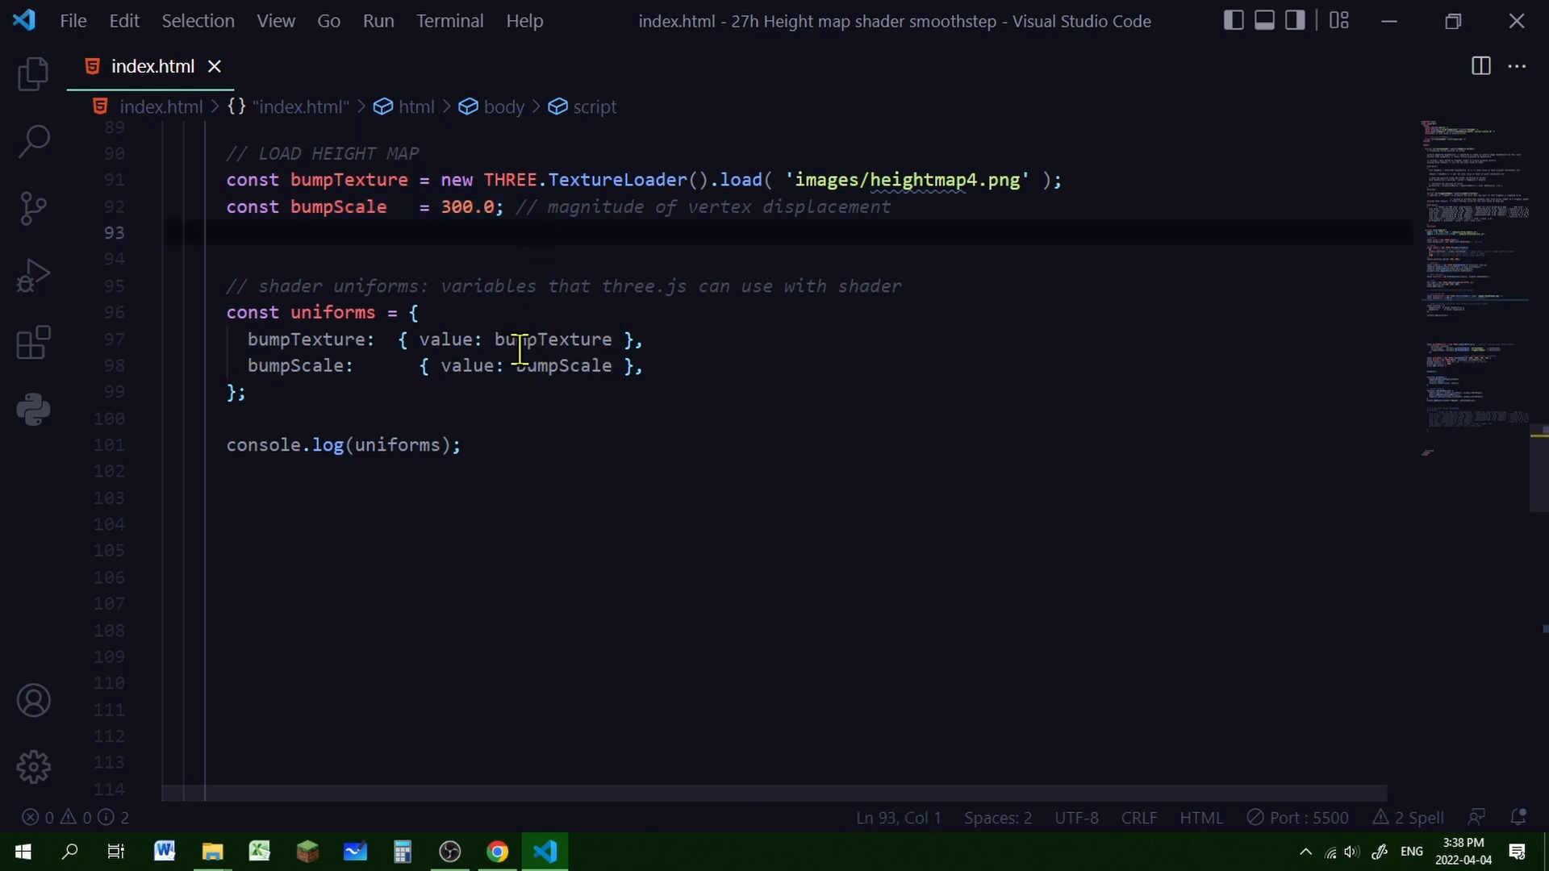
mouse_move(356, 424)
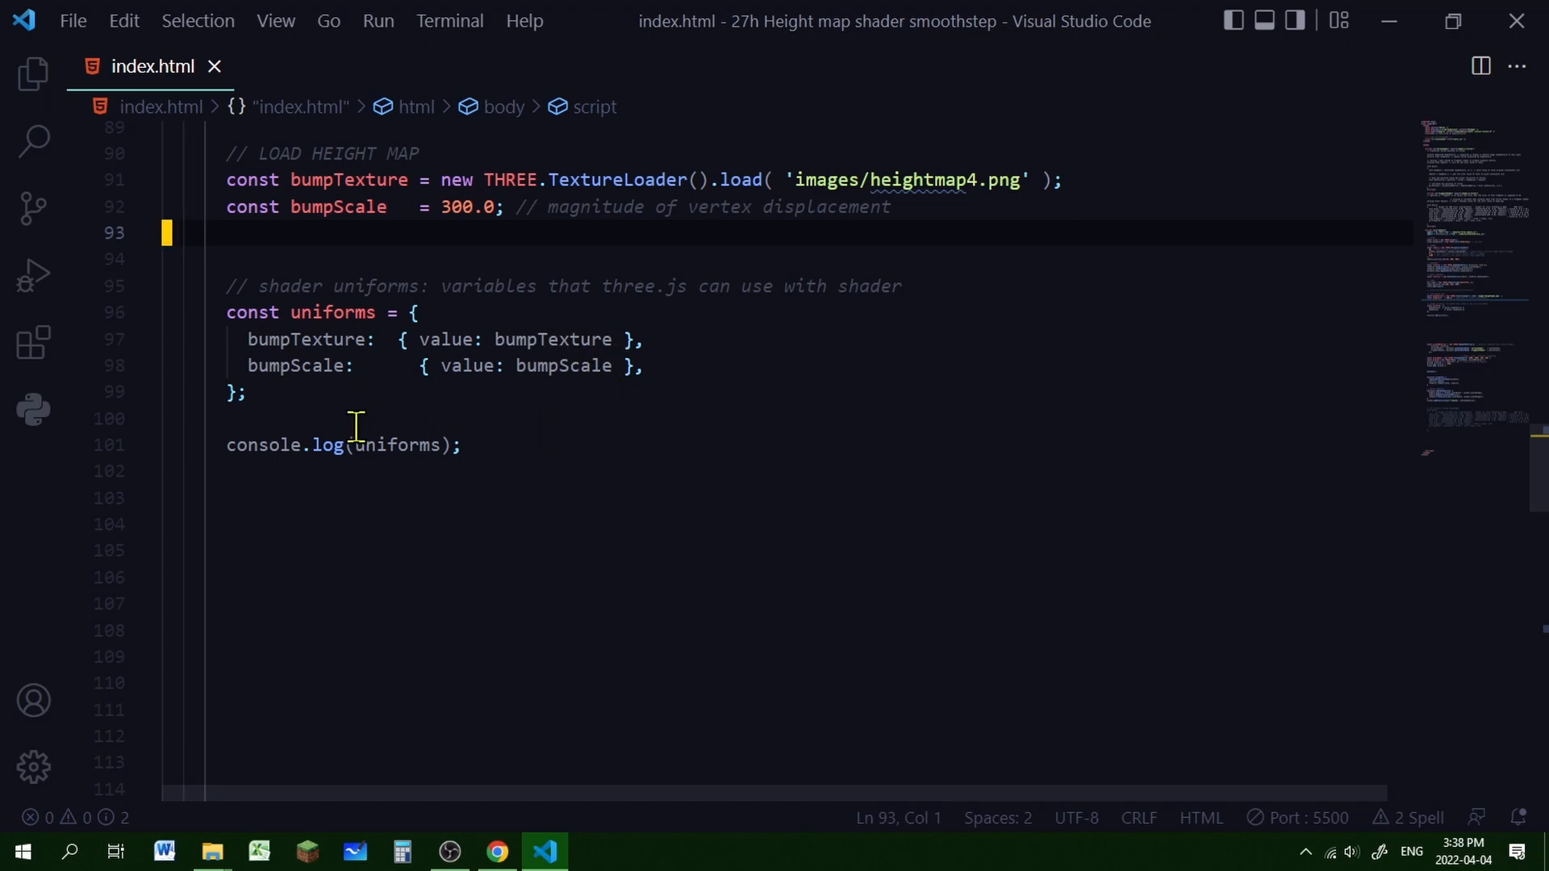
mouse_move(580, 423)
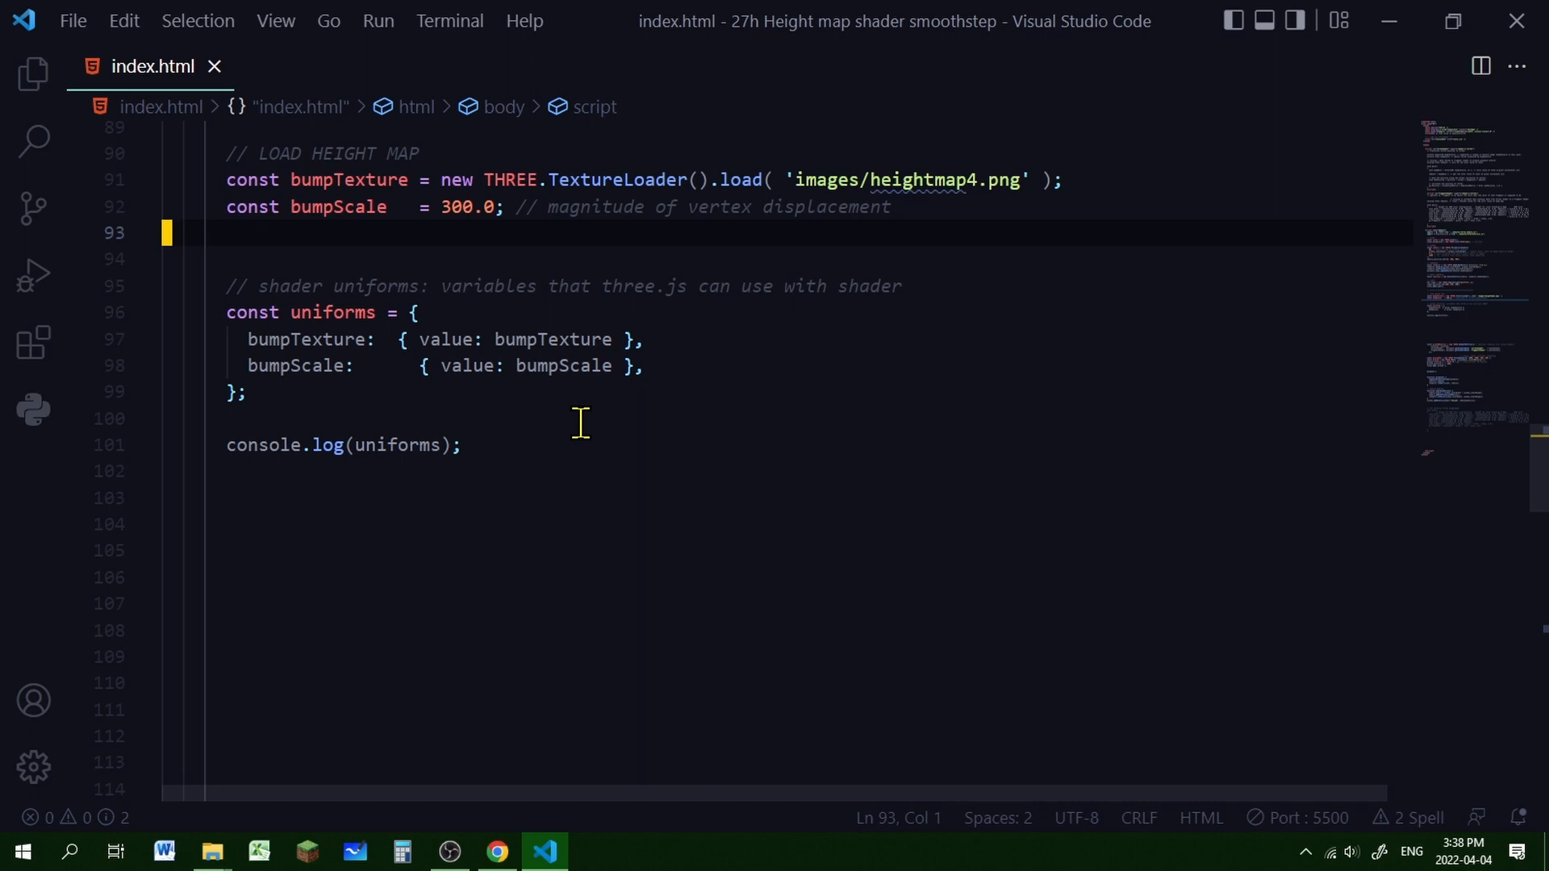
mouse_move(457, 554)
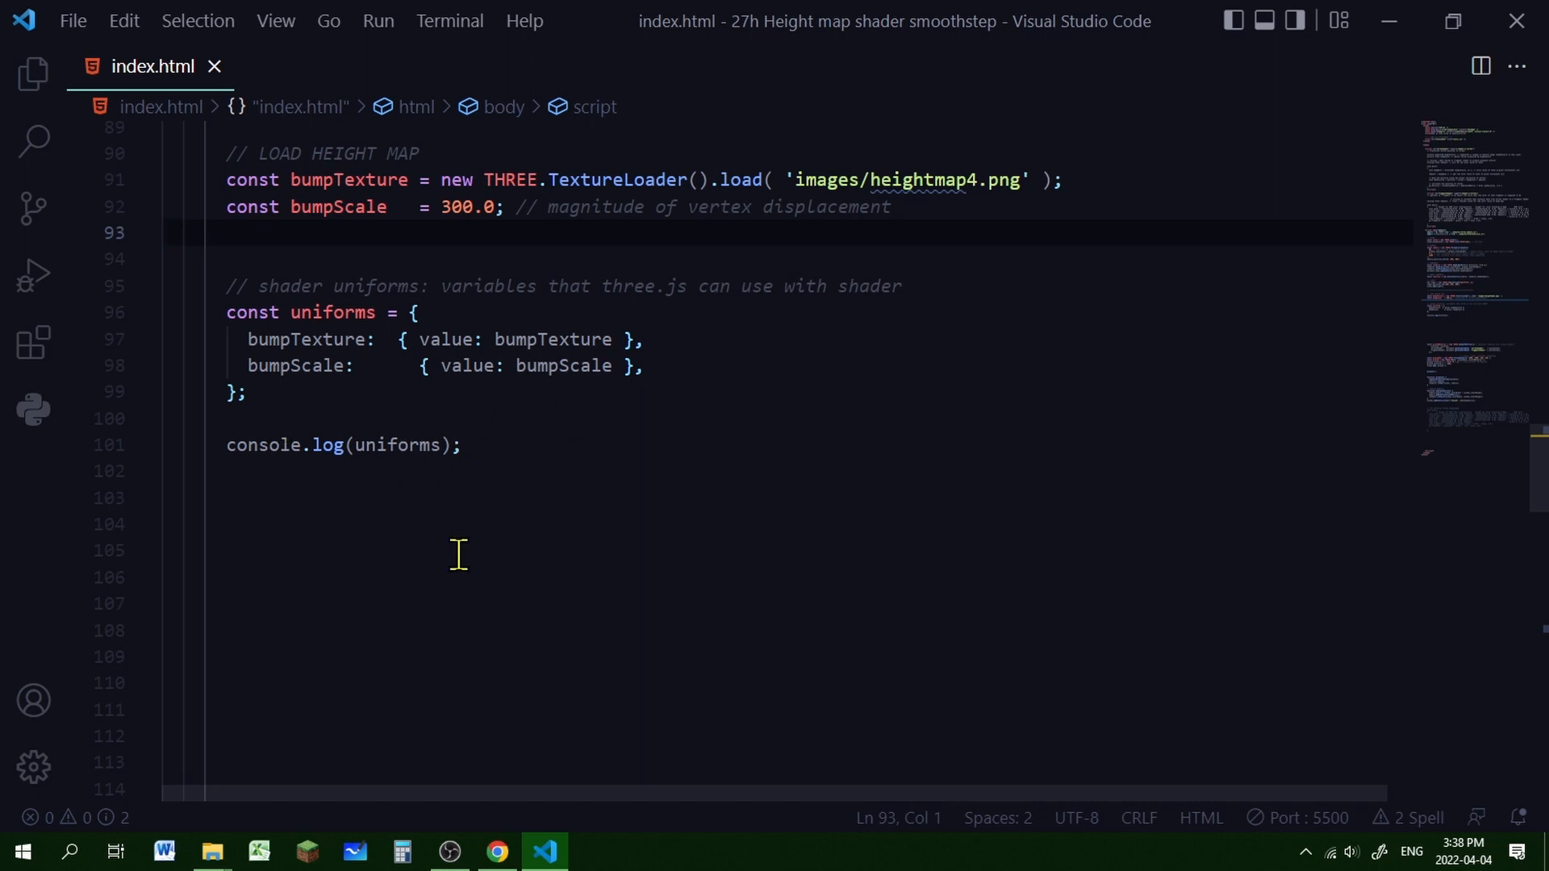
Expand the logged uniforms object in Chrome's console, then return to VS Code
click(497, 850)
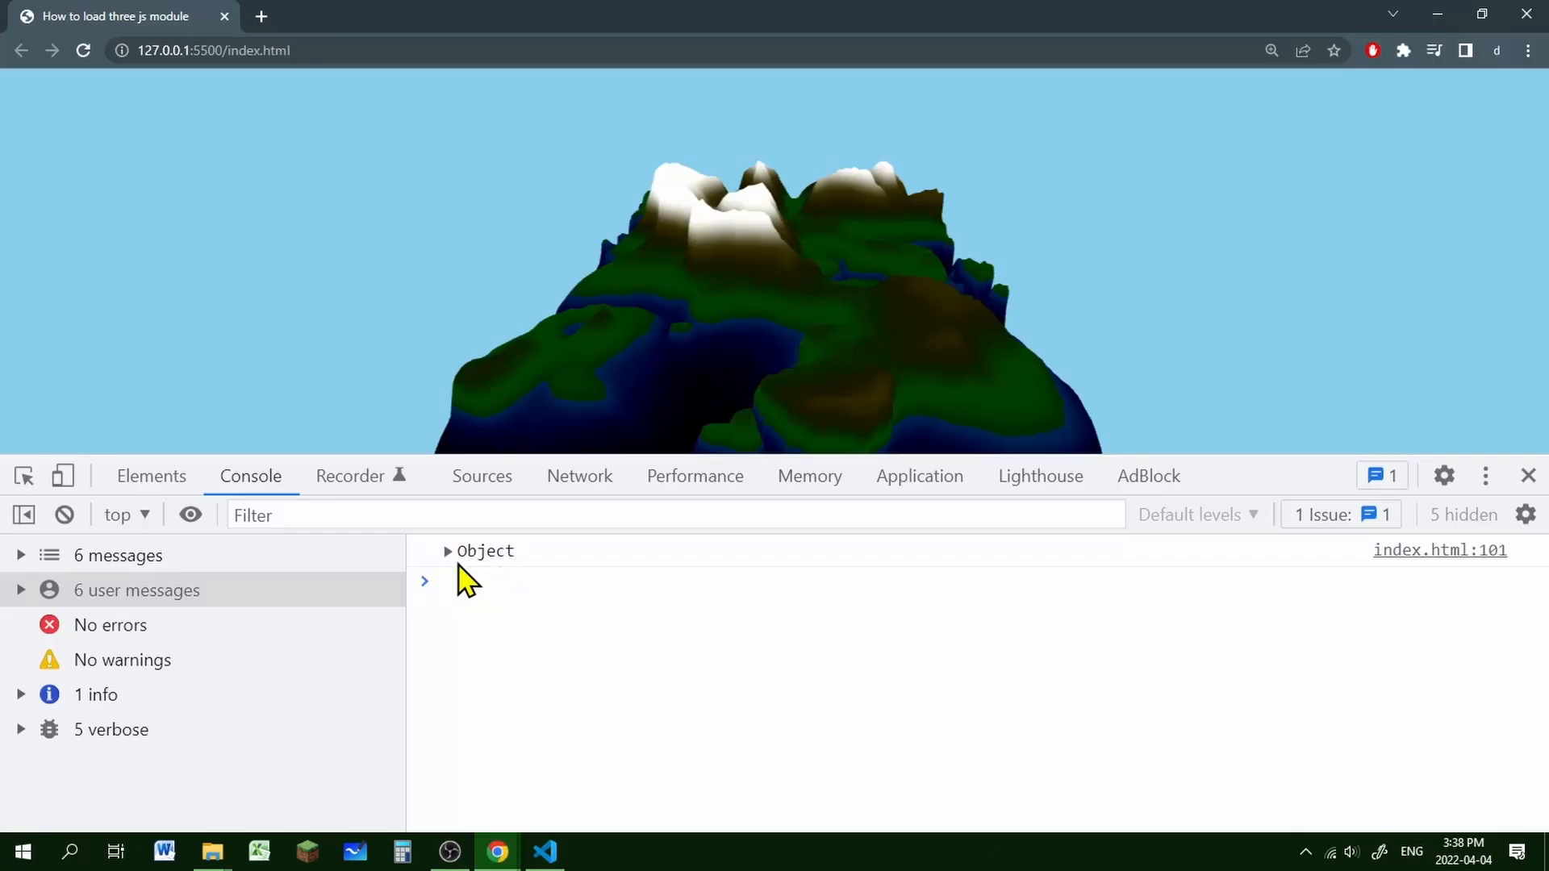
click(447, 552)
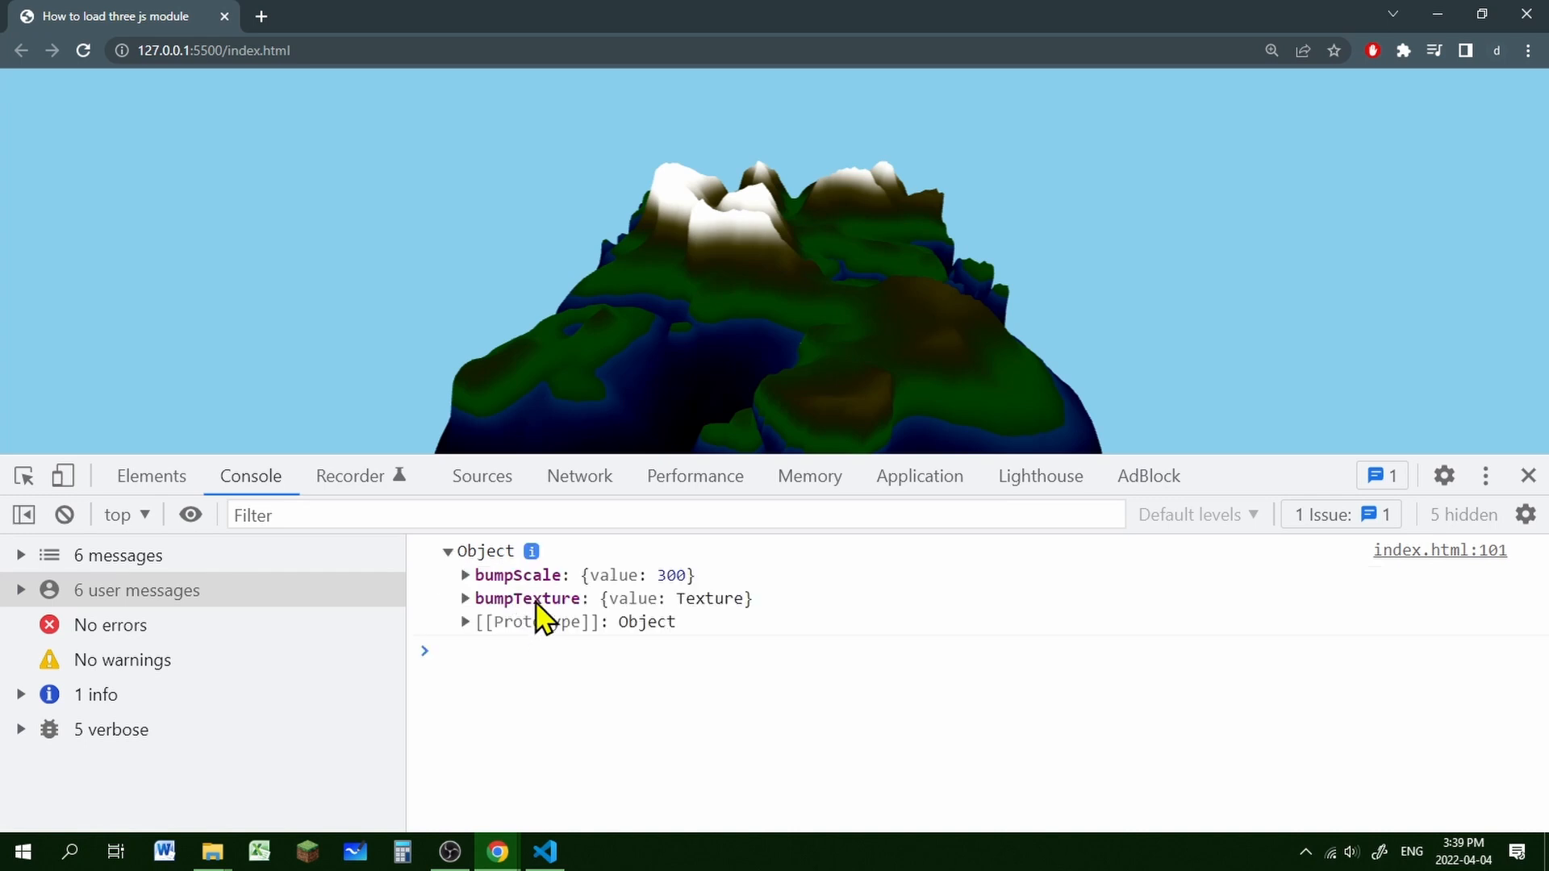
mouse_move(676, 597)
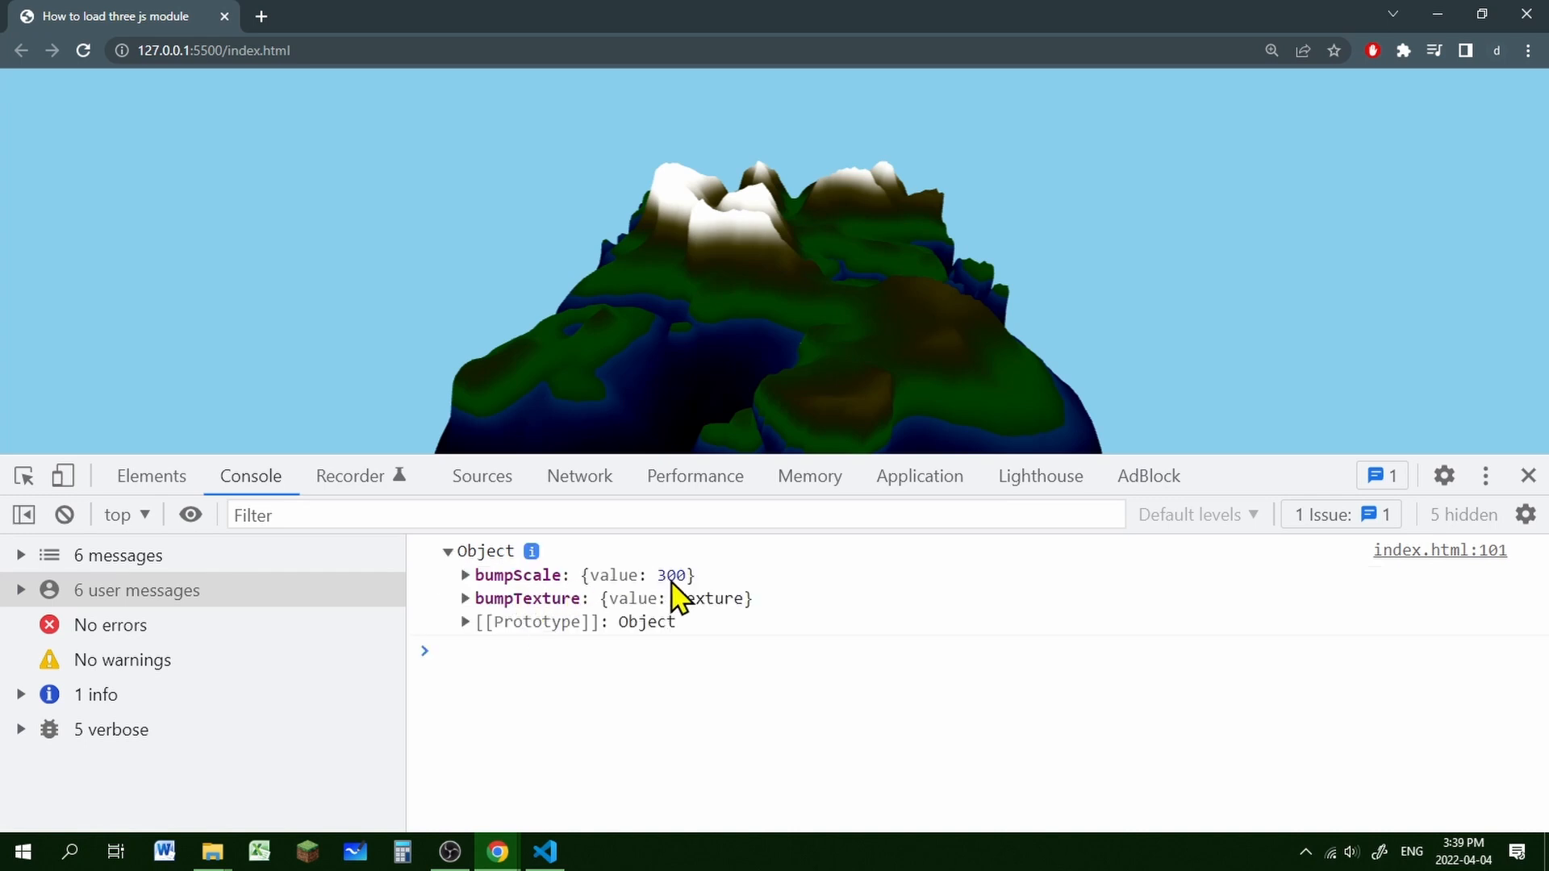
mouse_move(729, 625)
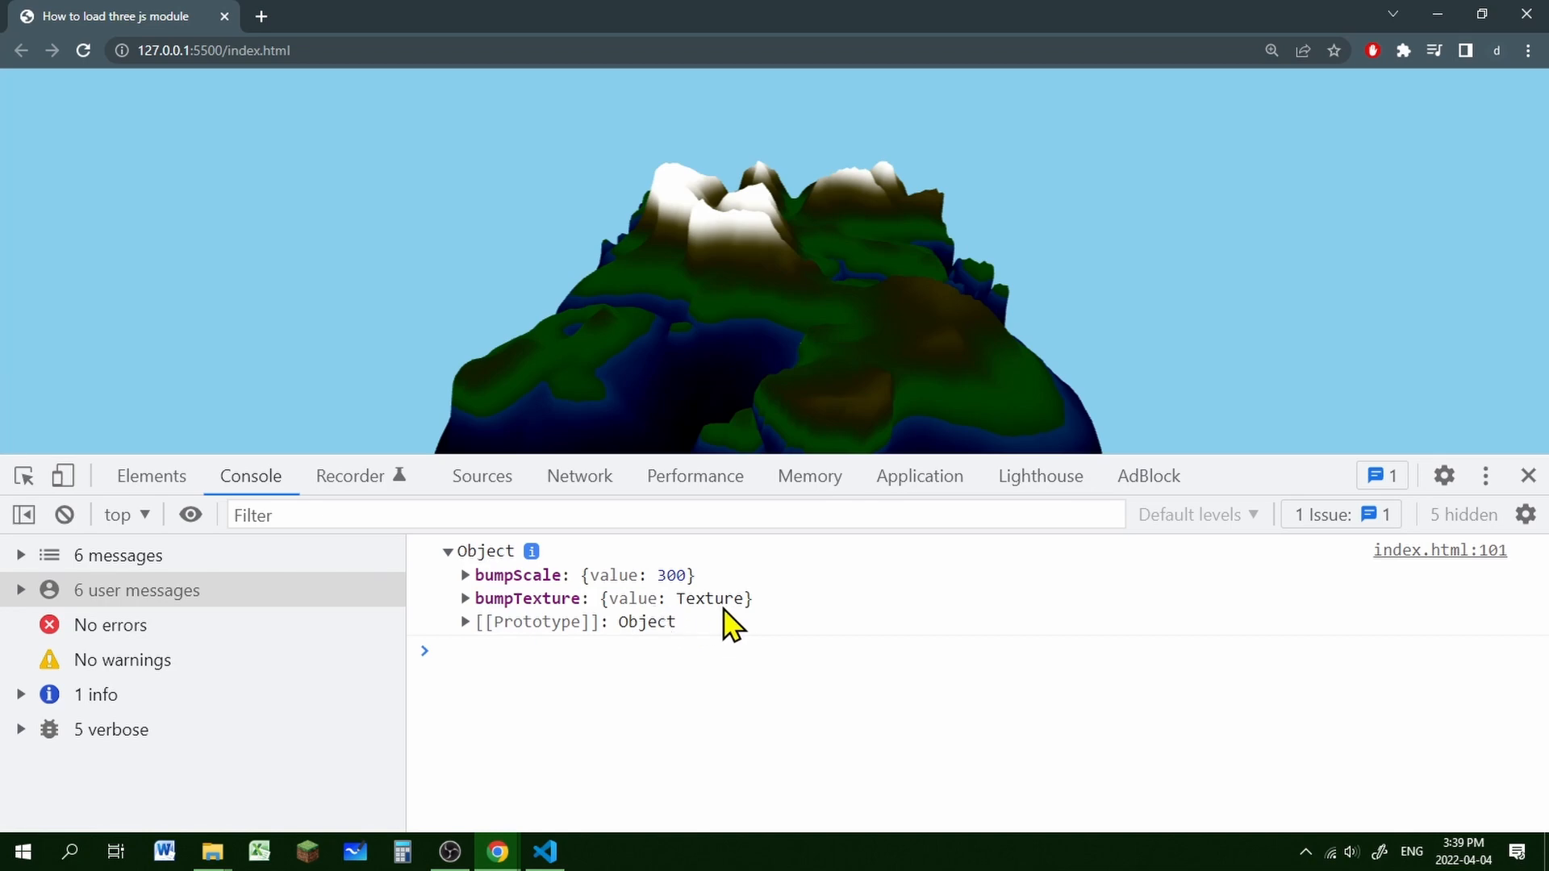
click(544, 850)
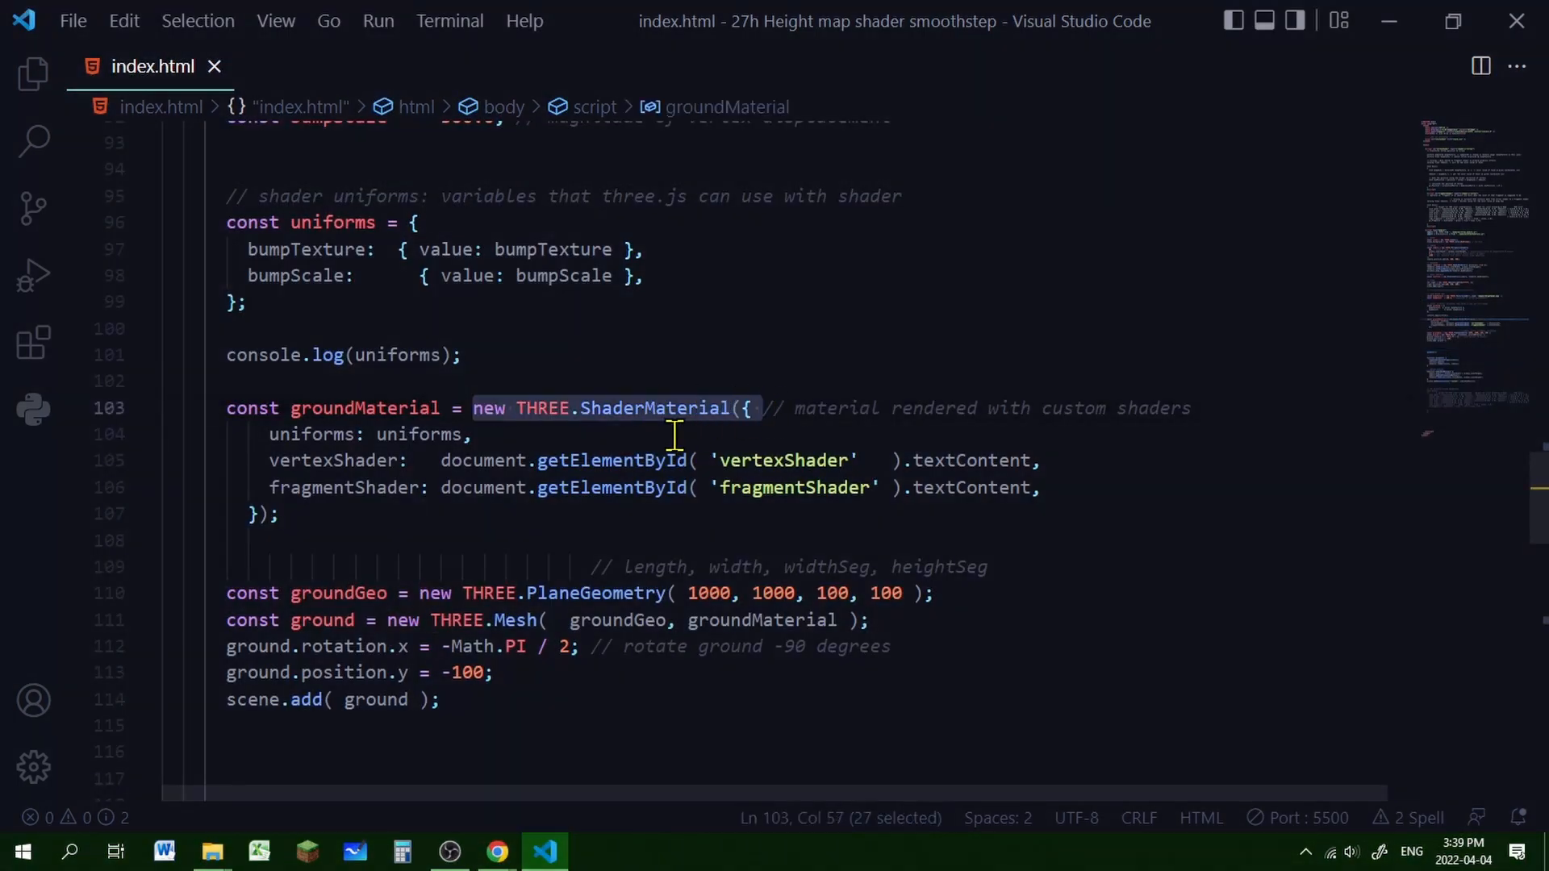
double_click(365, 409)
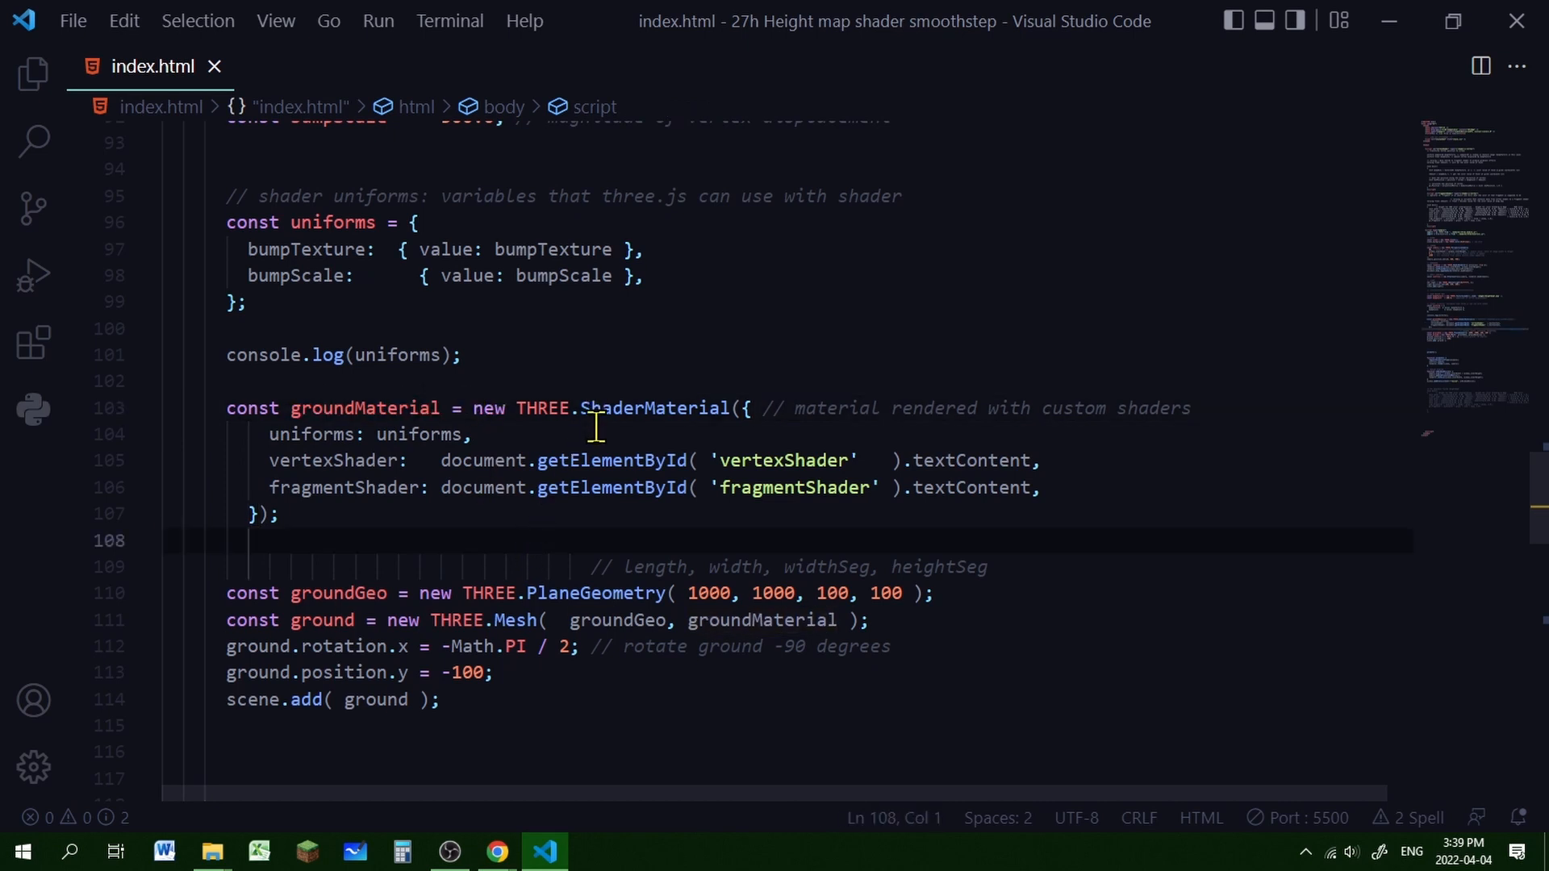
double_click(306, 434)
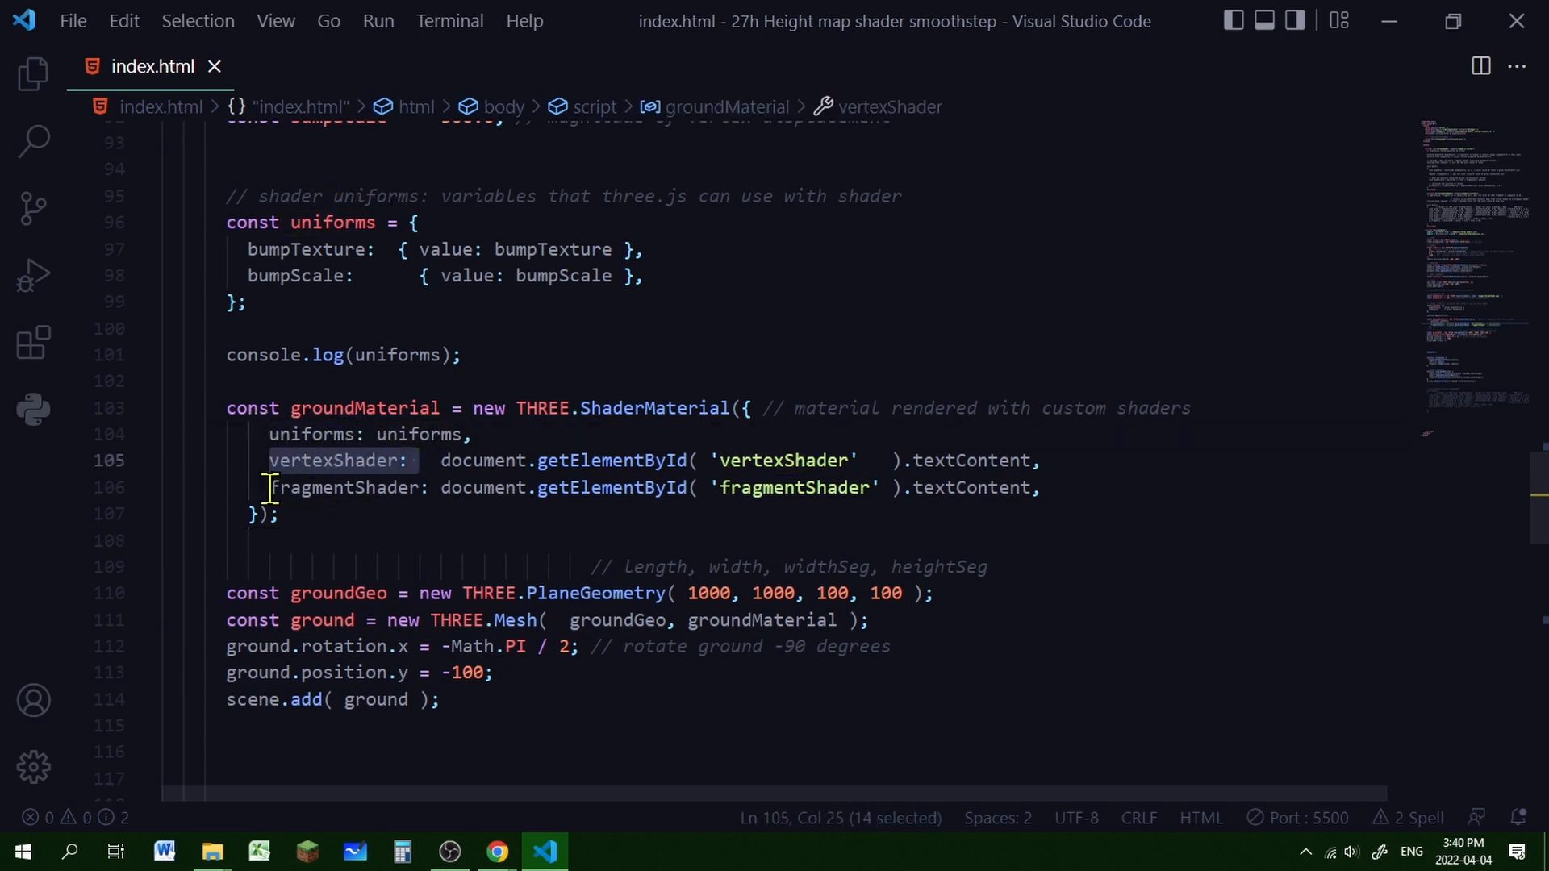
click(339, 248)
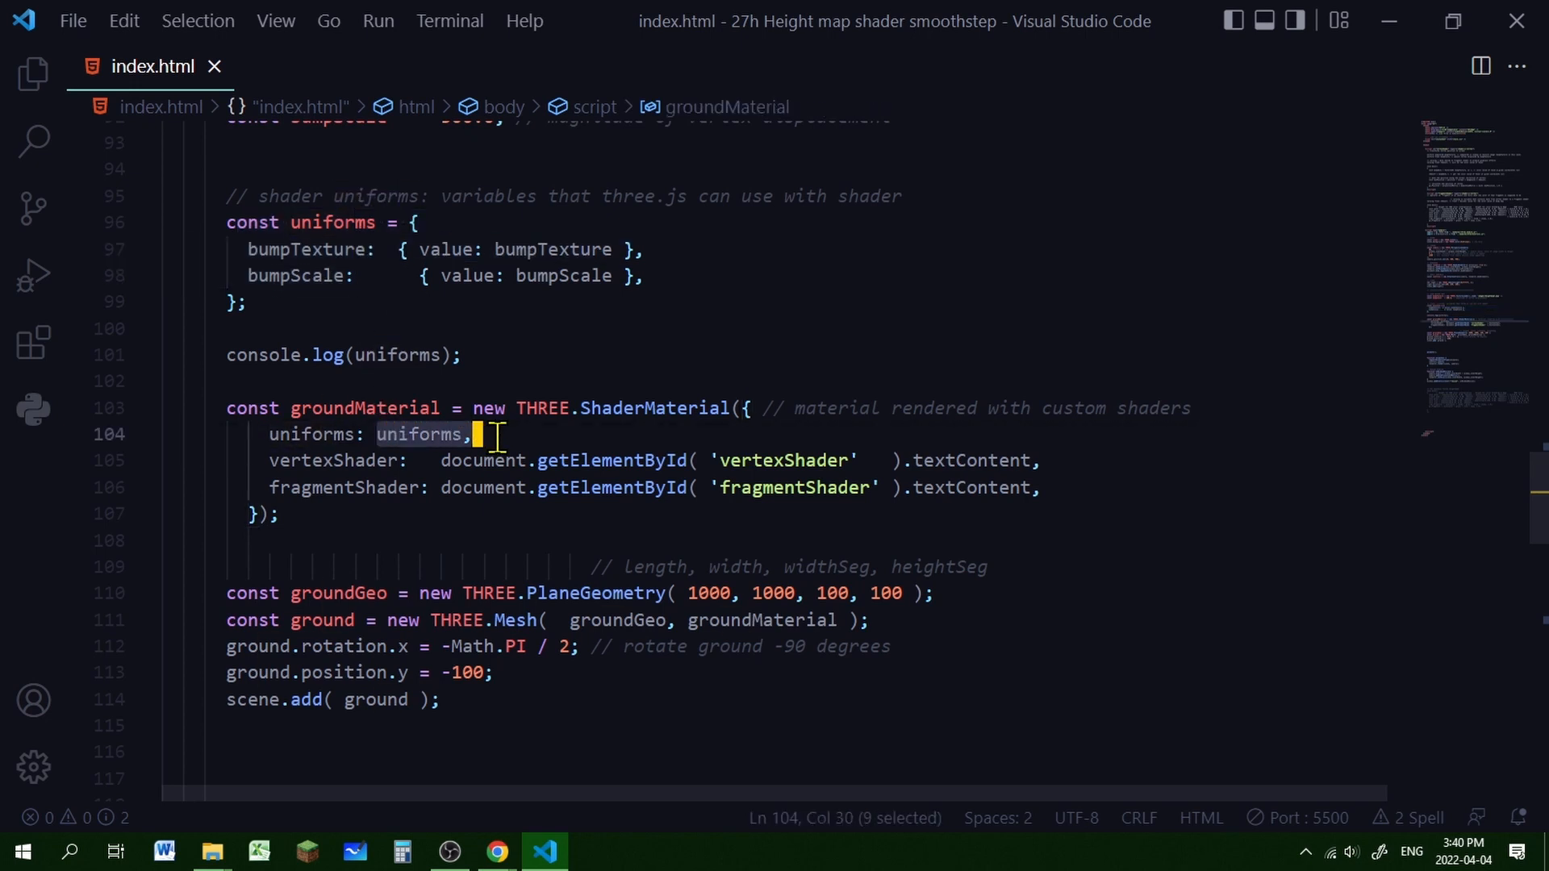
click(487, 541)
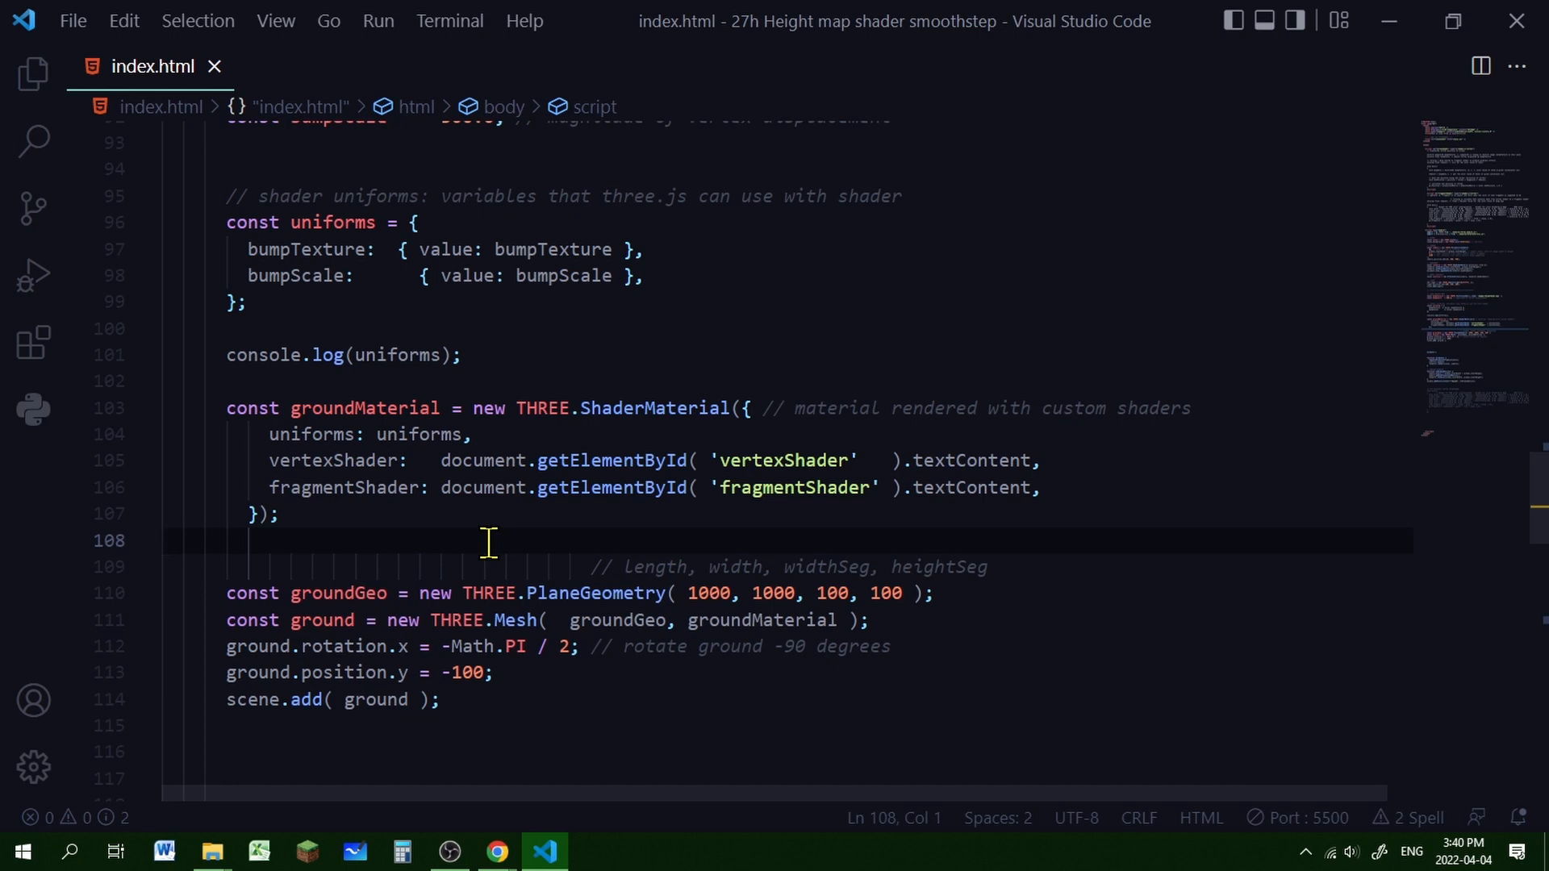
mouse_move(450, 460)
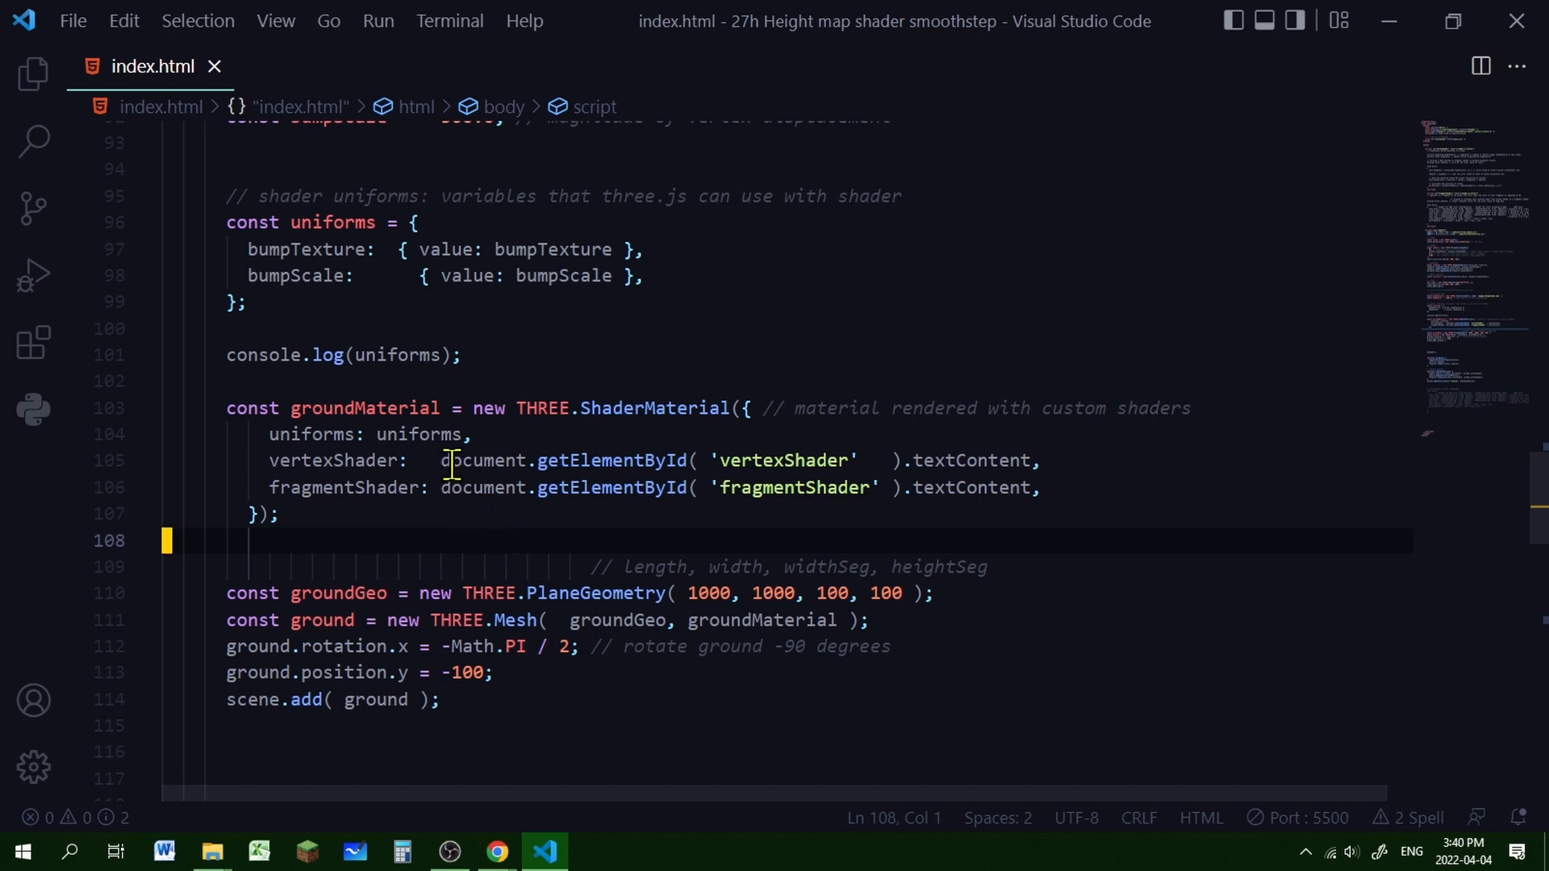
double_click(784, 460)
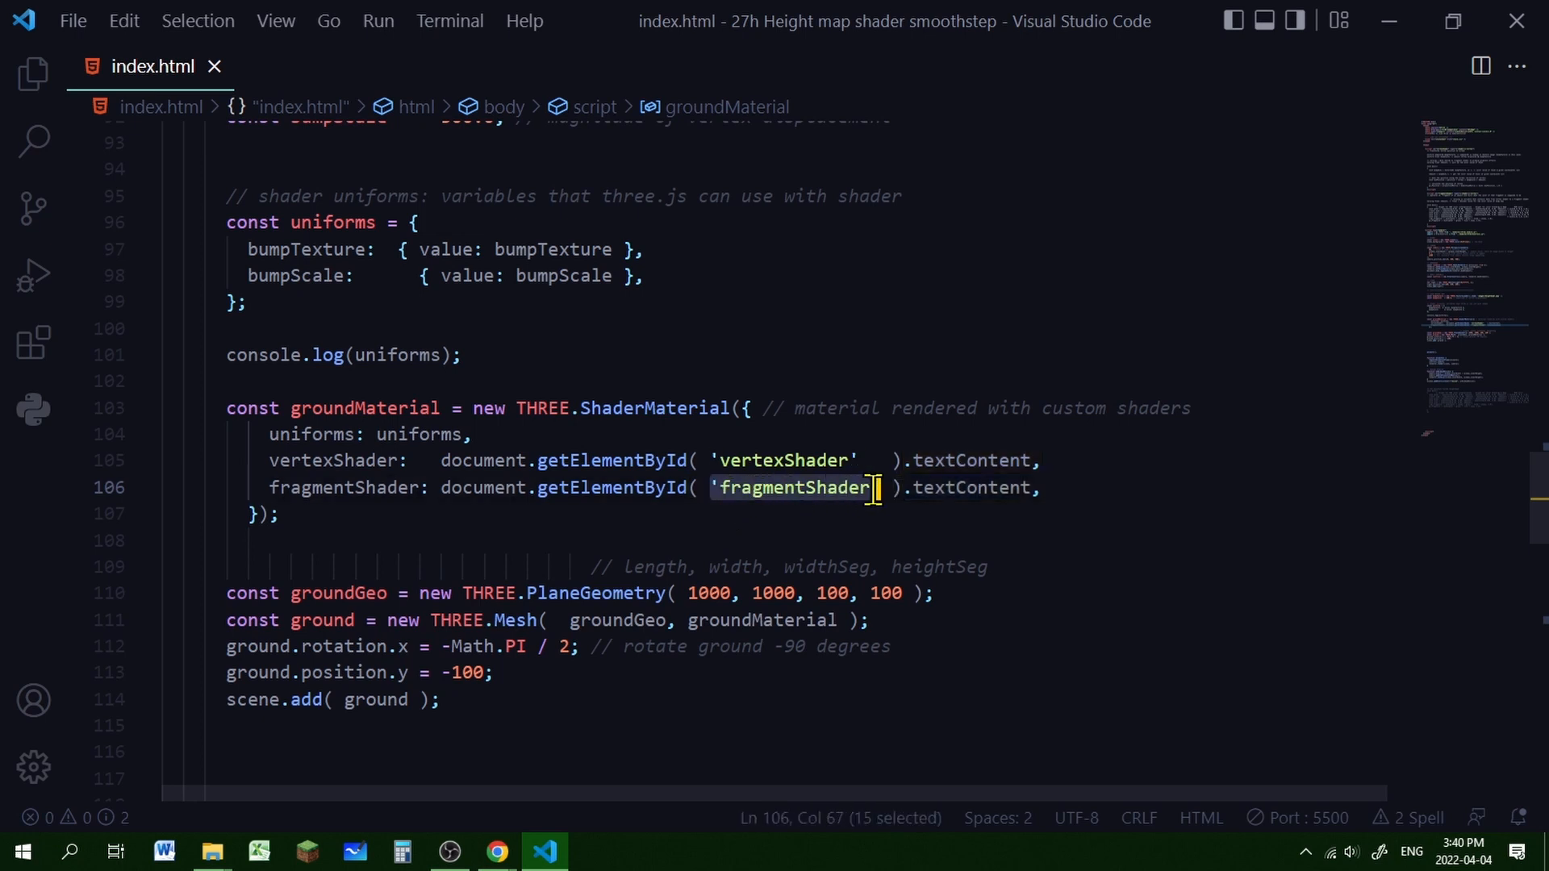
click(398, 541)
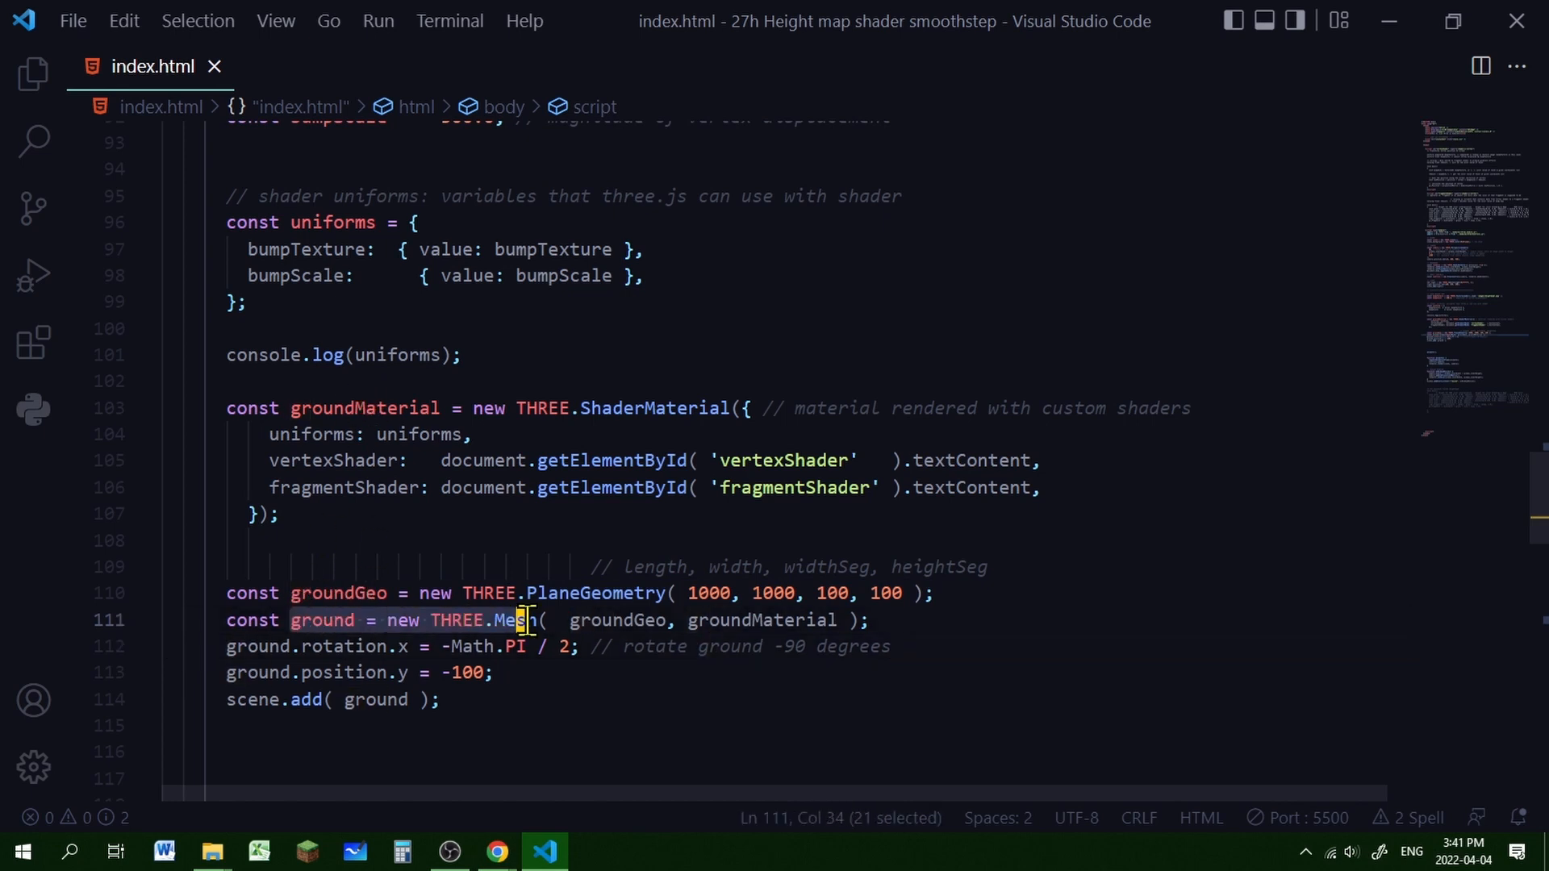
click(326, 620)
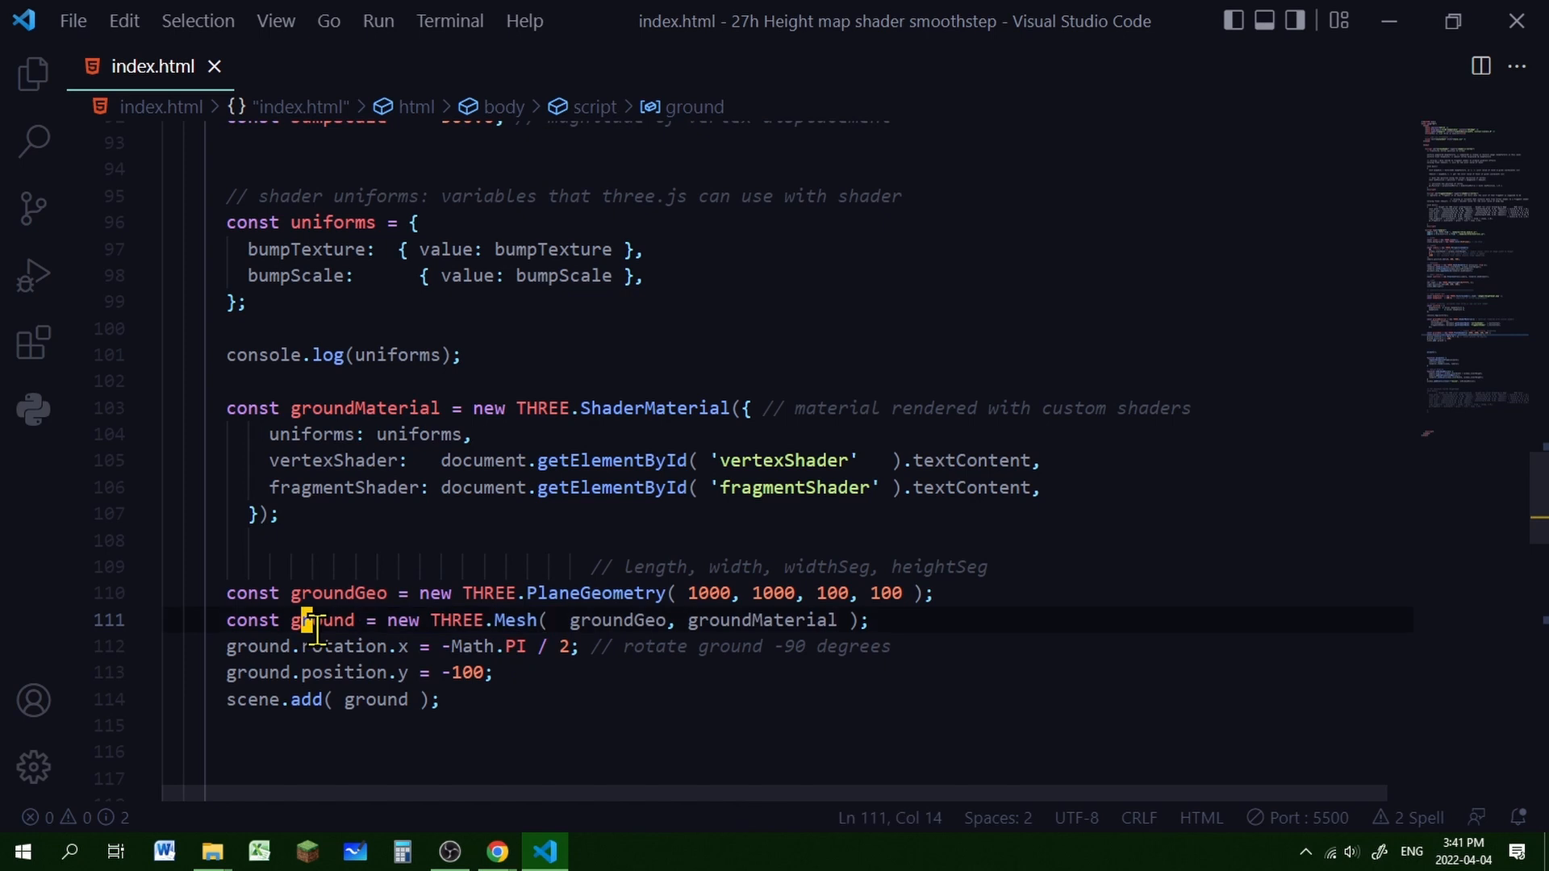
click(298, 645)
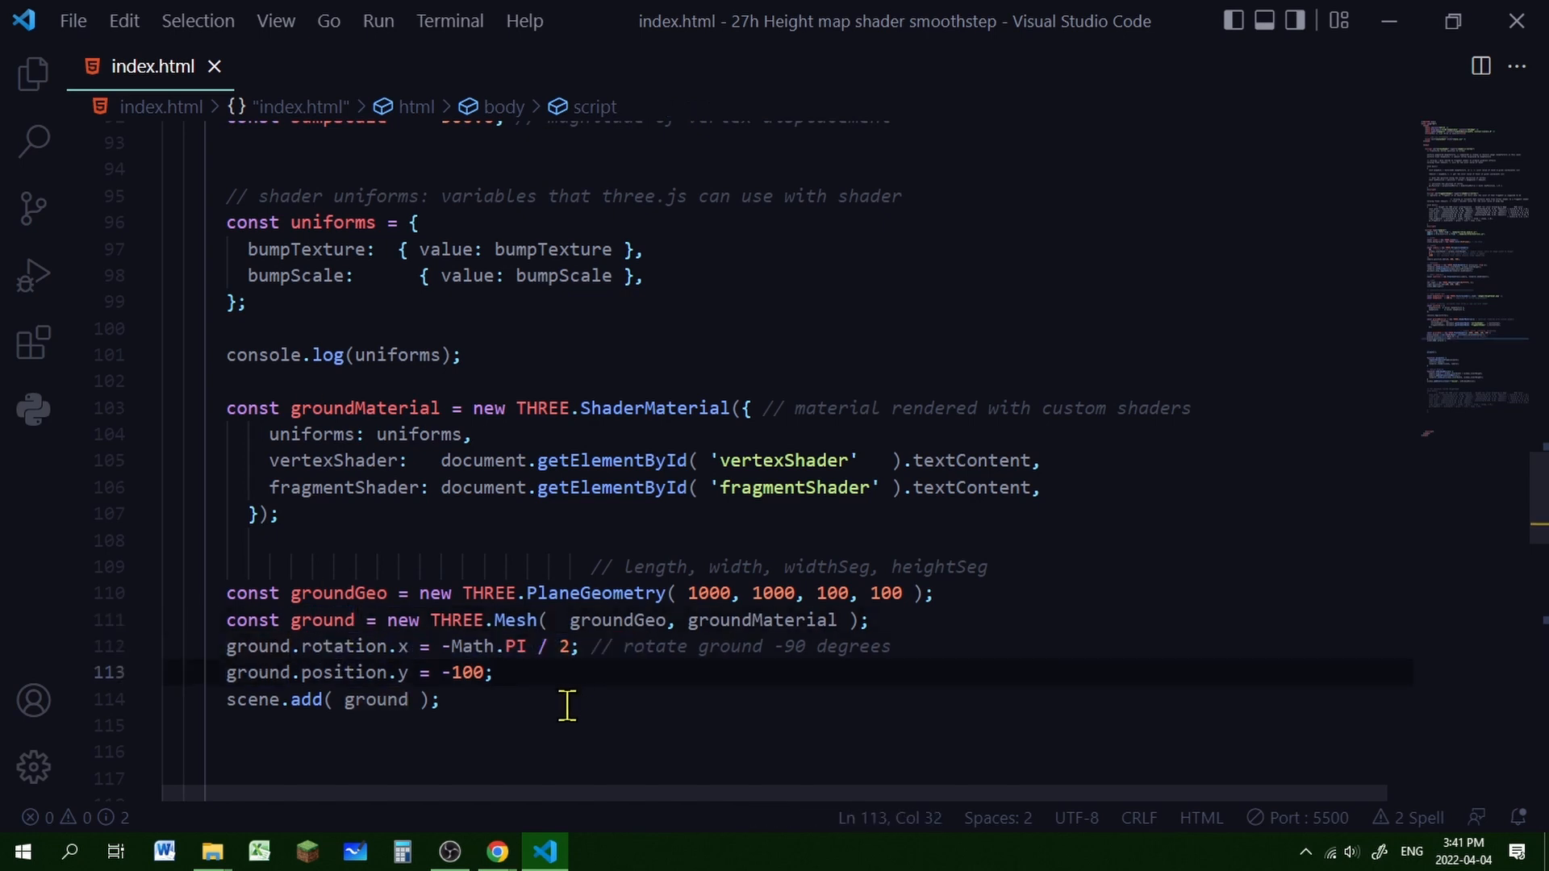
click(232, 672)
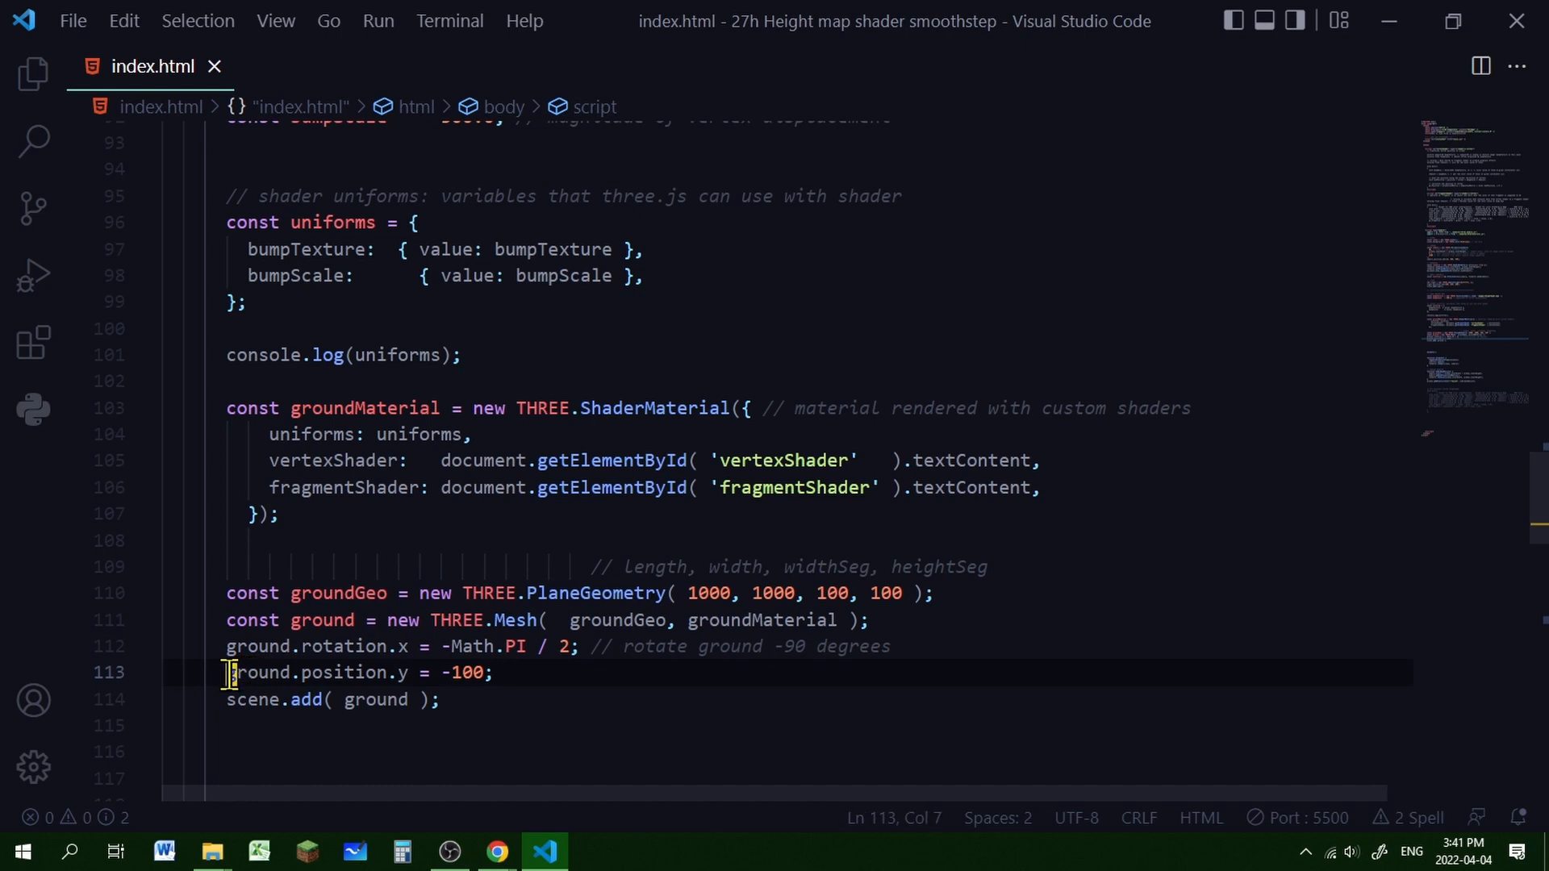
click(439, 699)
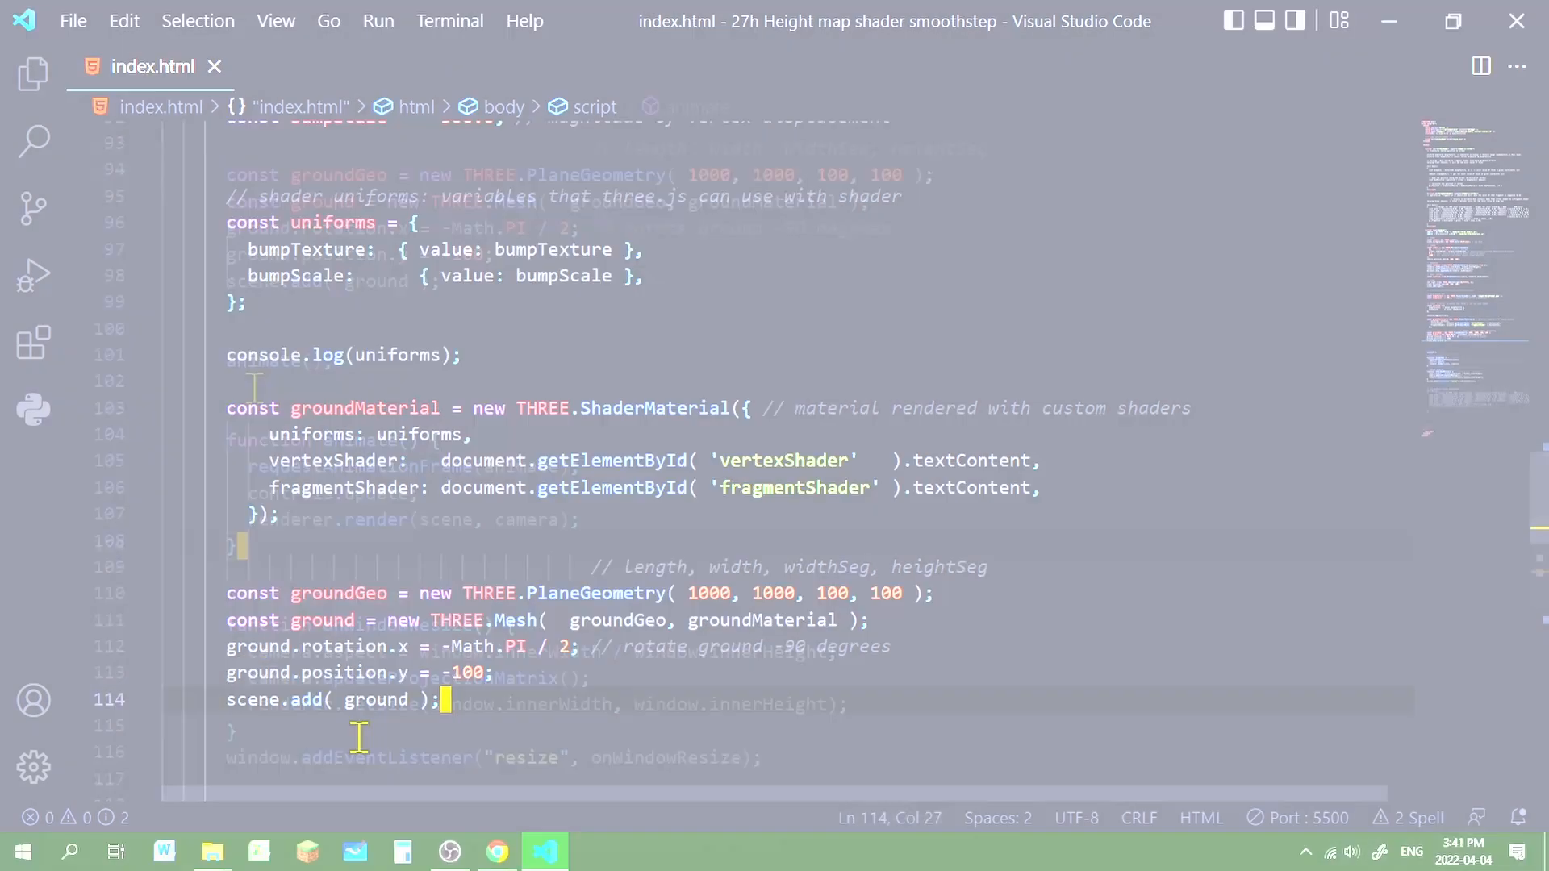
scroll(down, 3)
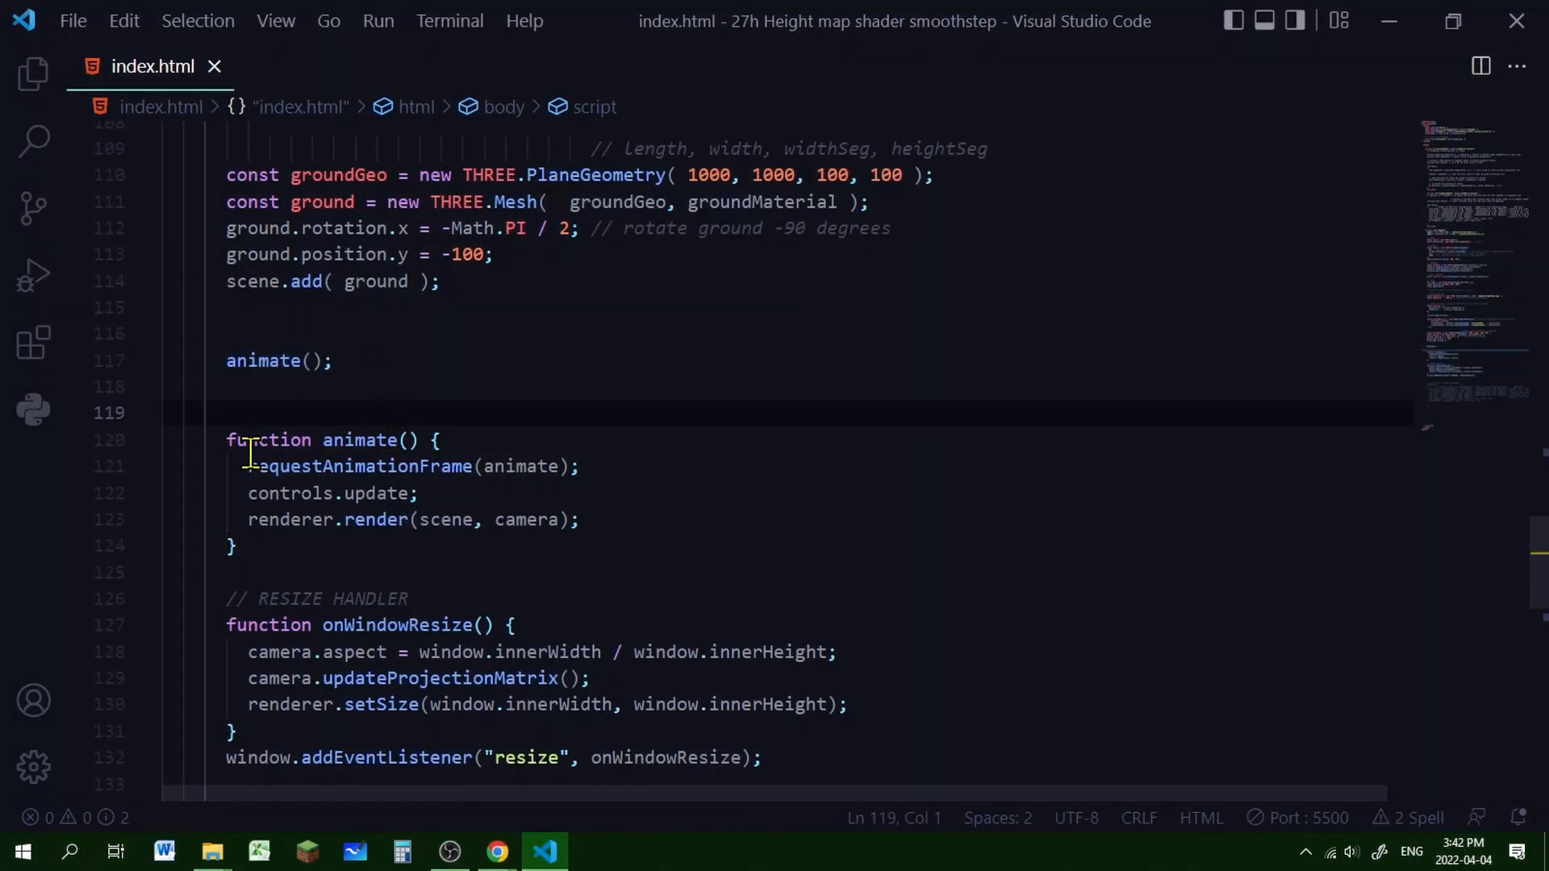
click(541, 573)
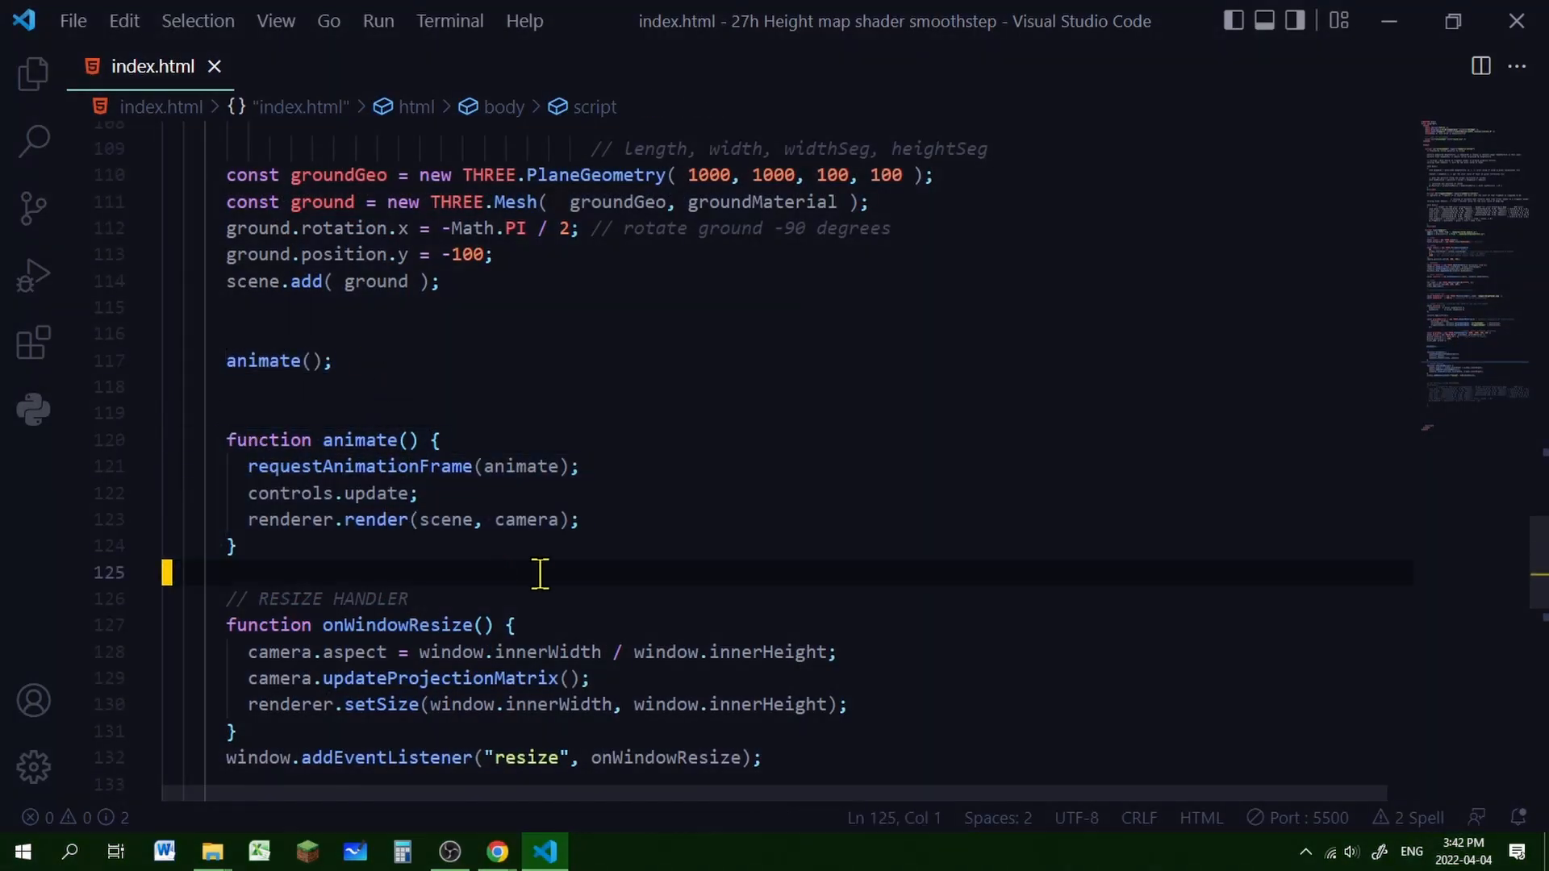
mouse_move(419, 786)
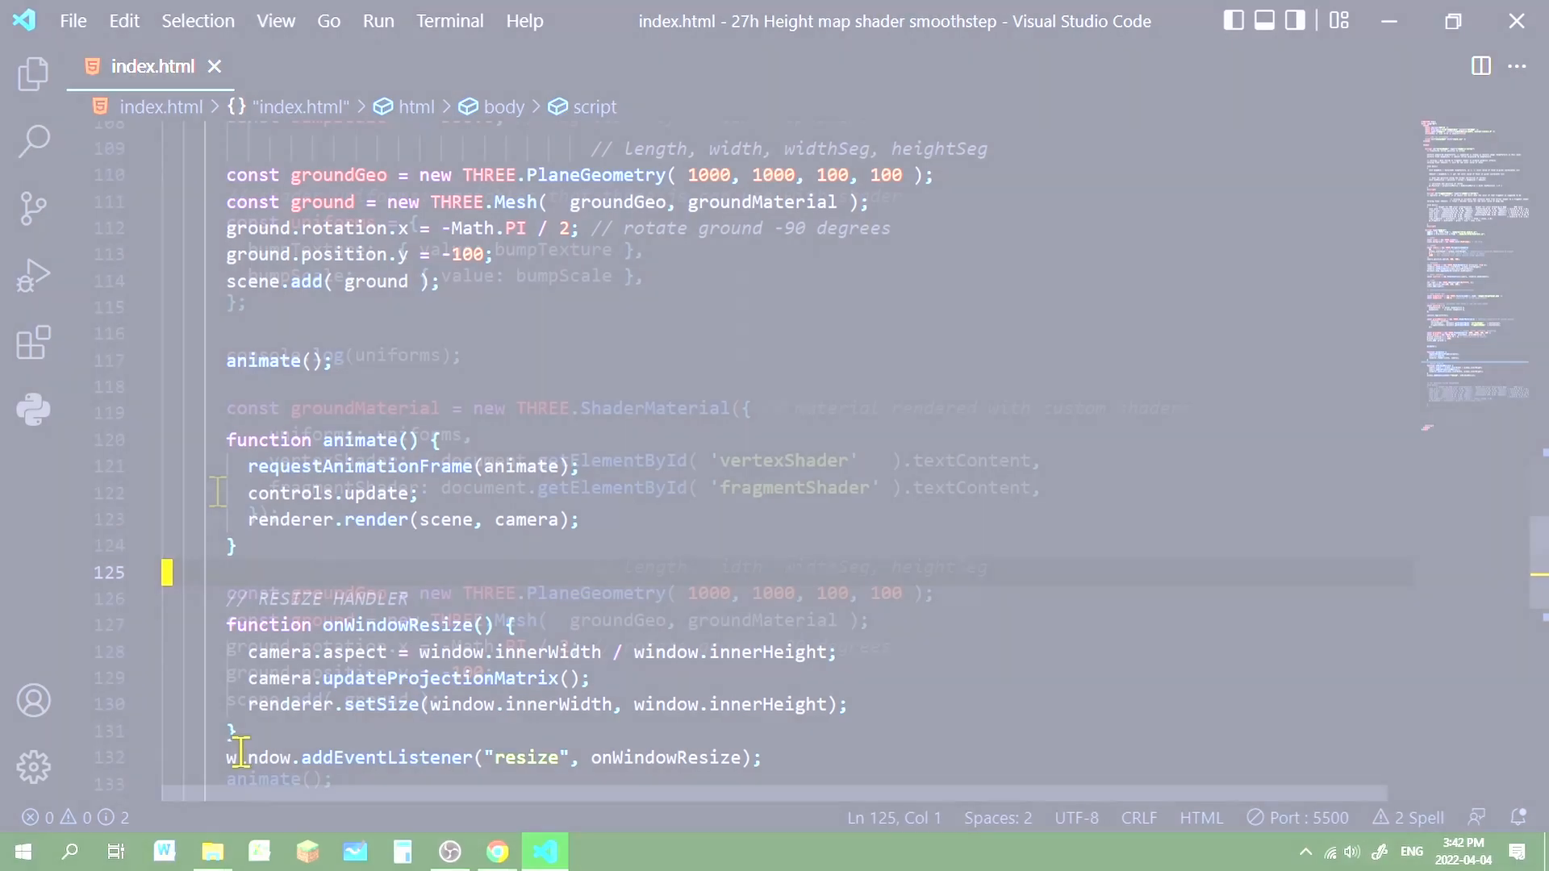
scroll(up, 3)
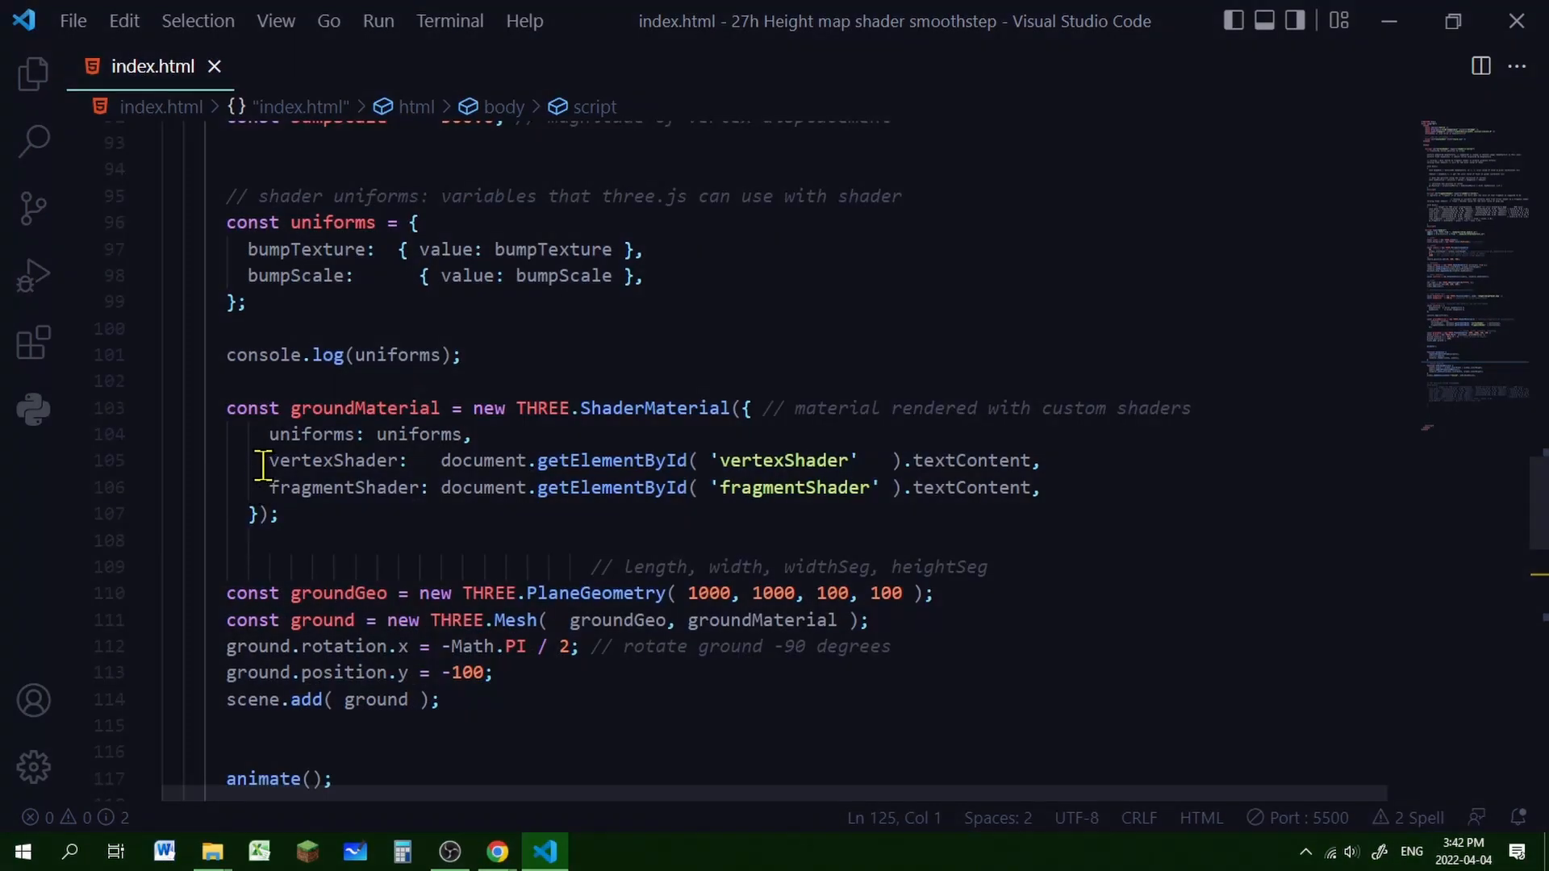
click(287, 514)
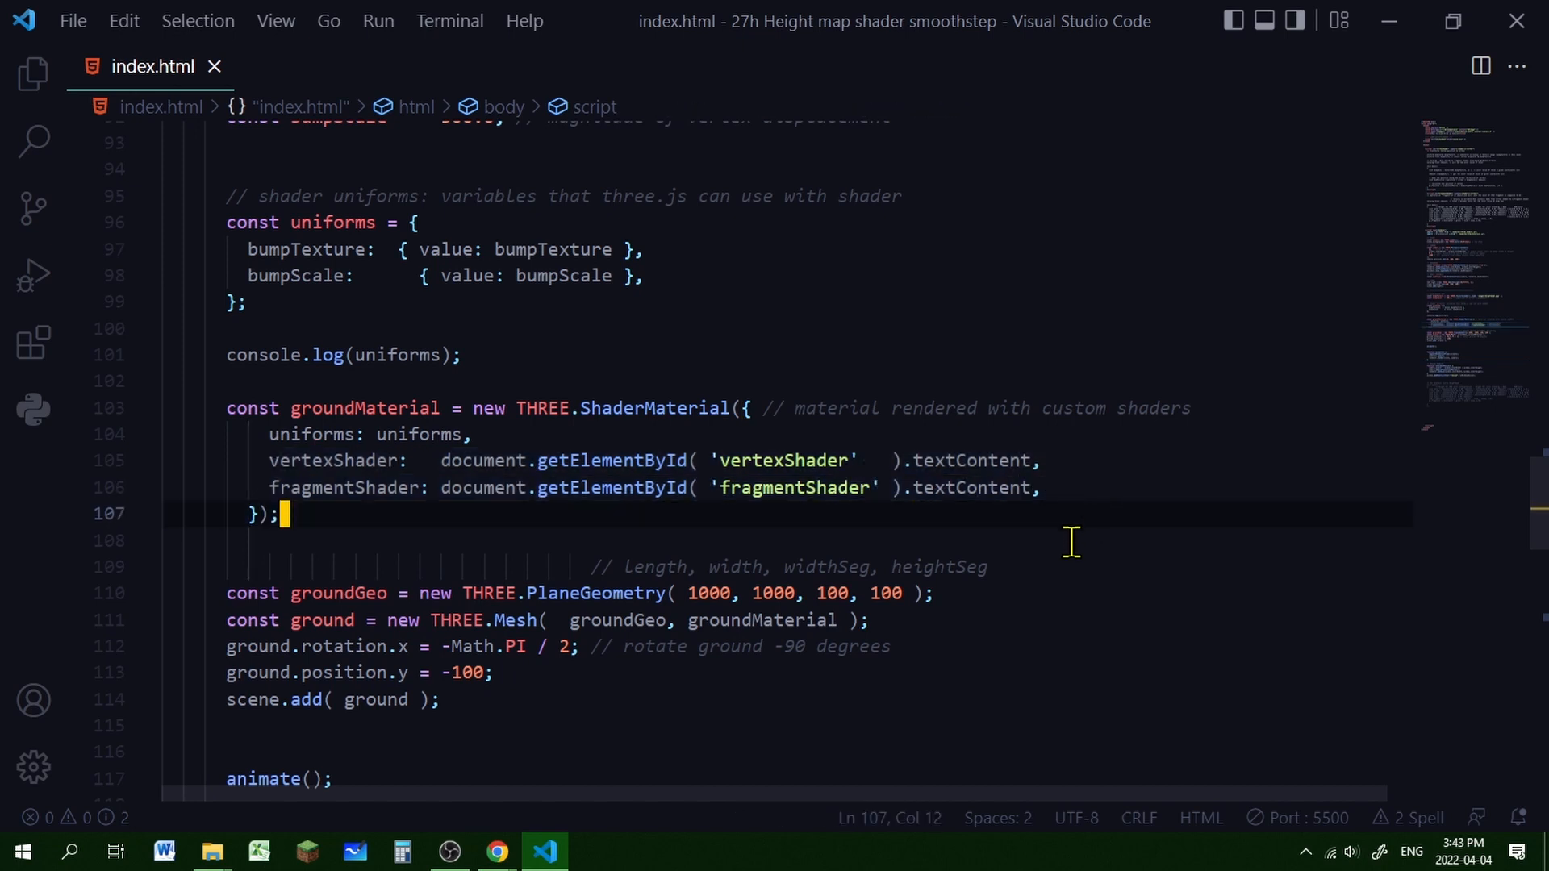
mouse_move(385, 508)
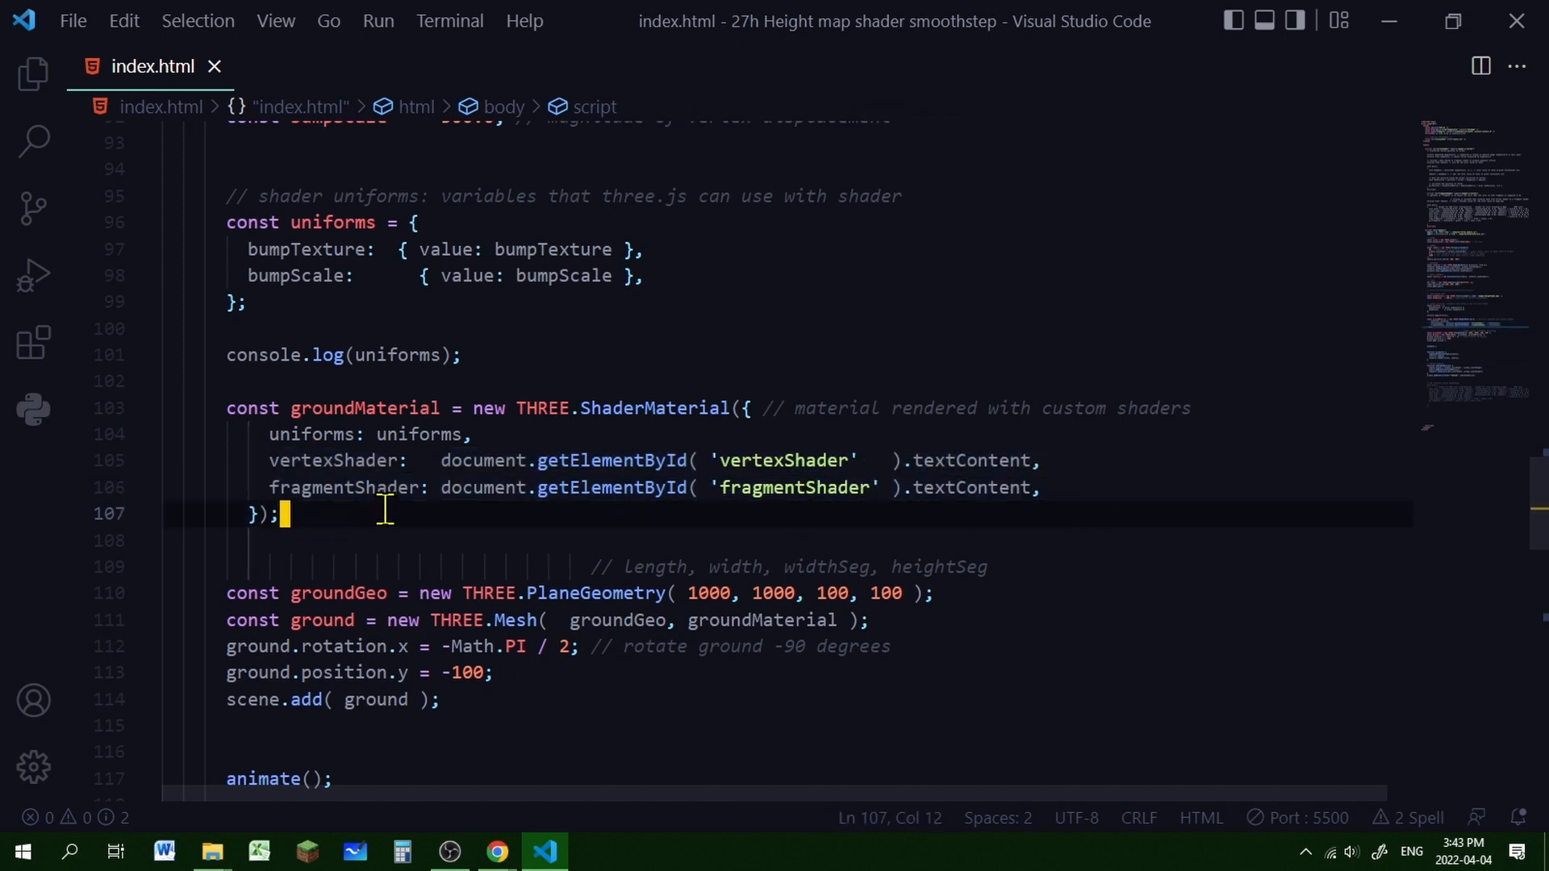
mouse_move(261, 489)
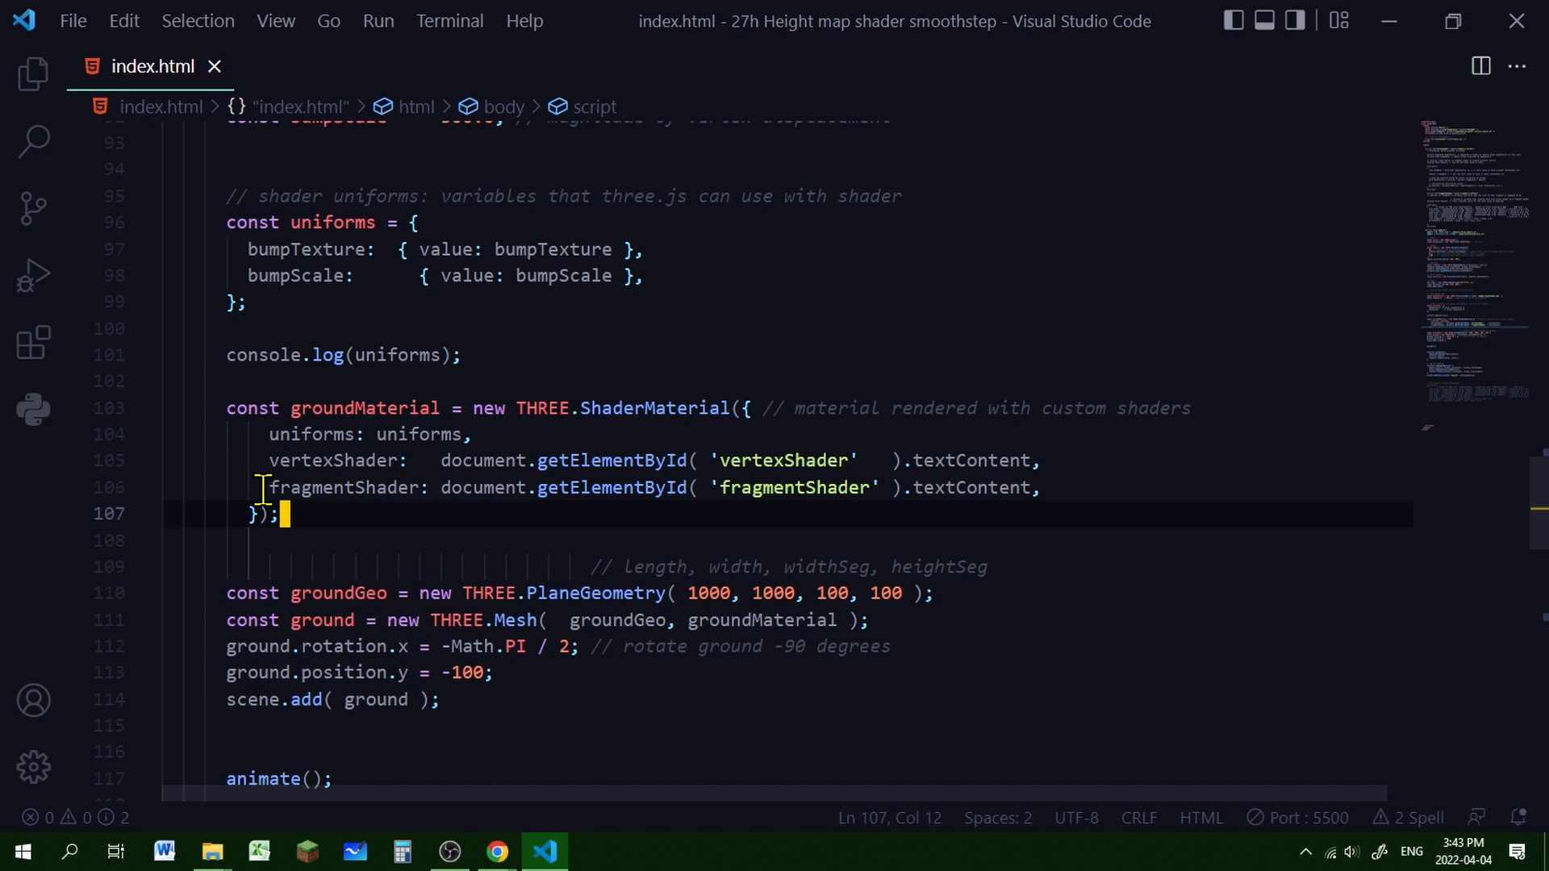
scroll(up, 3)
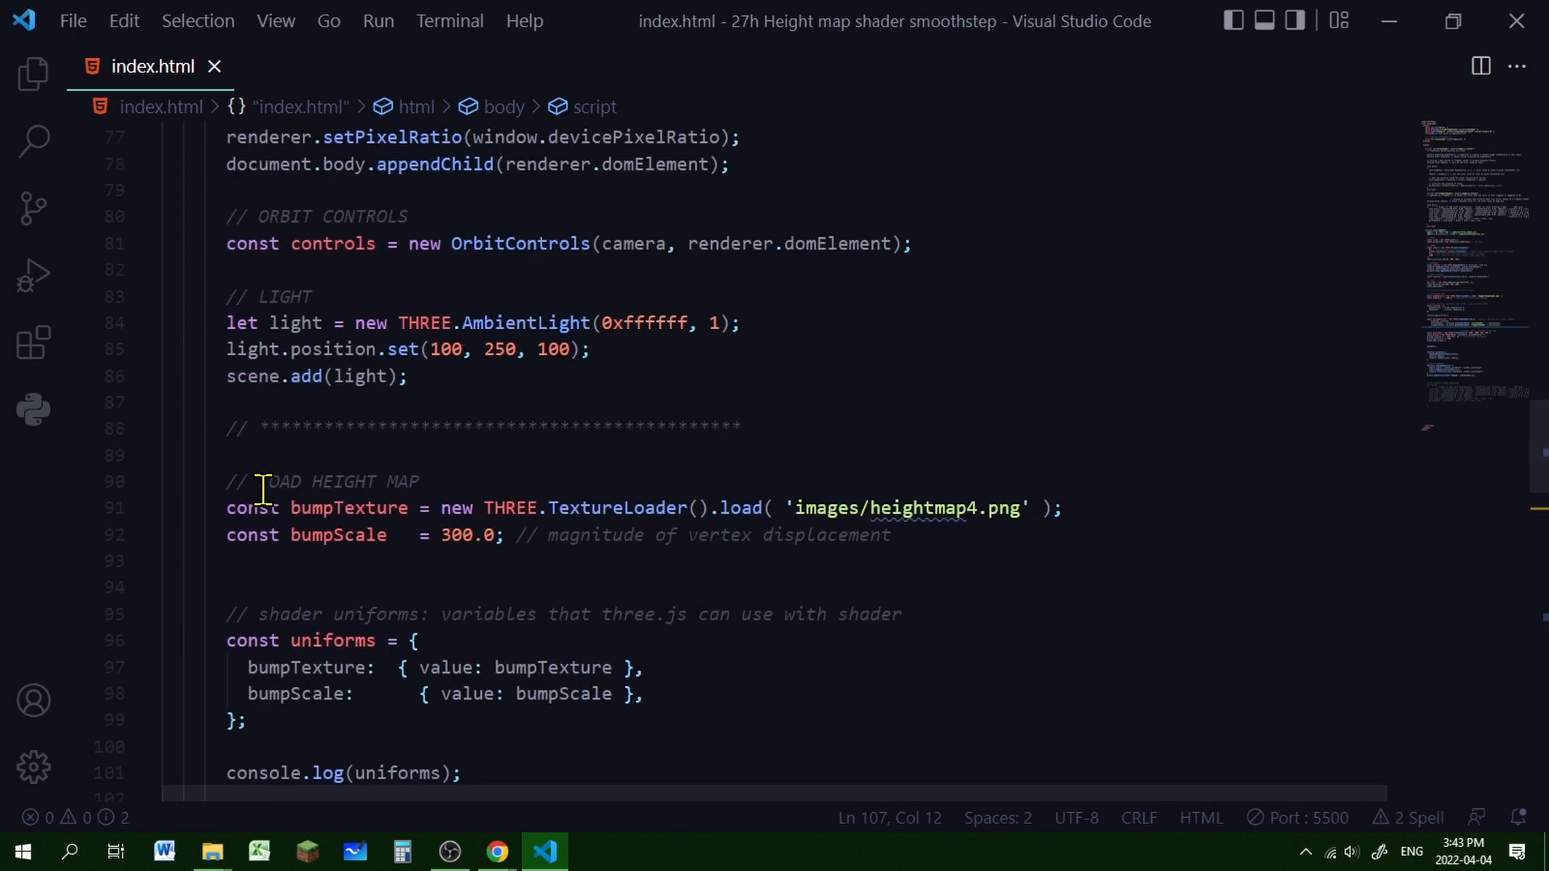
scroll(up, 3)
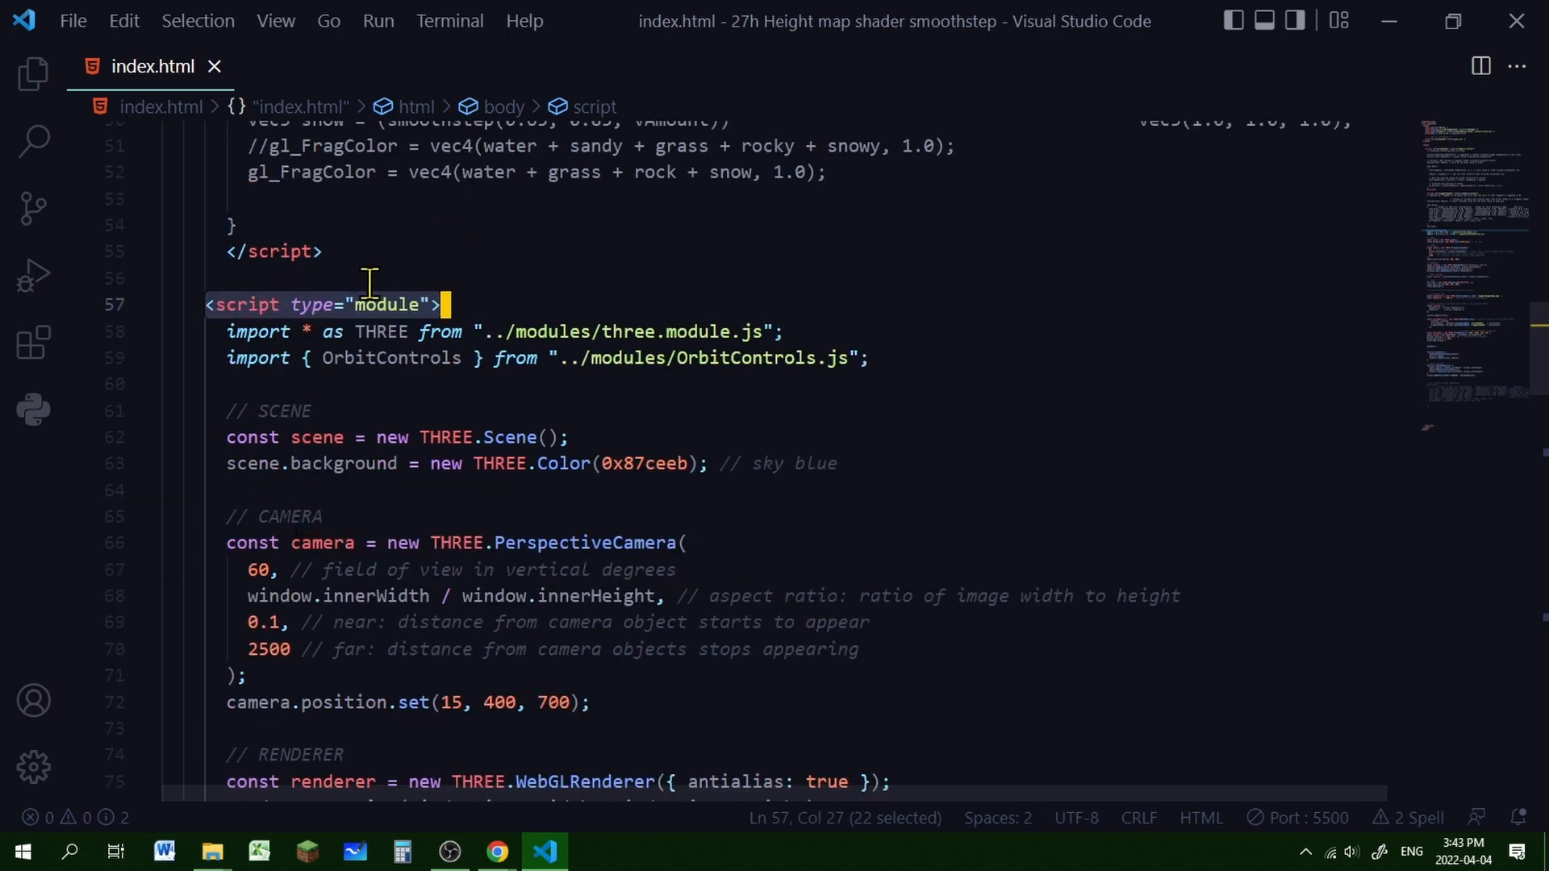
mouse_move(502, 331)
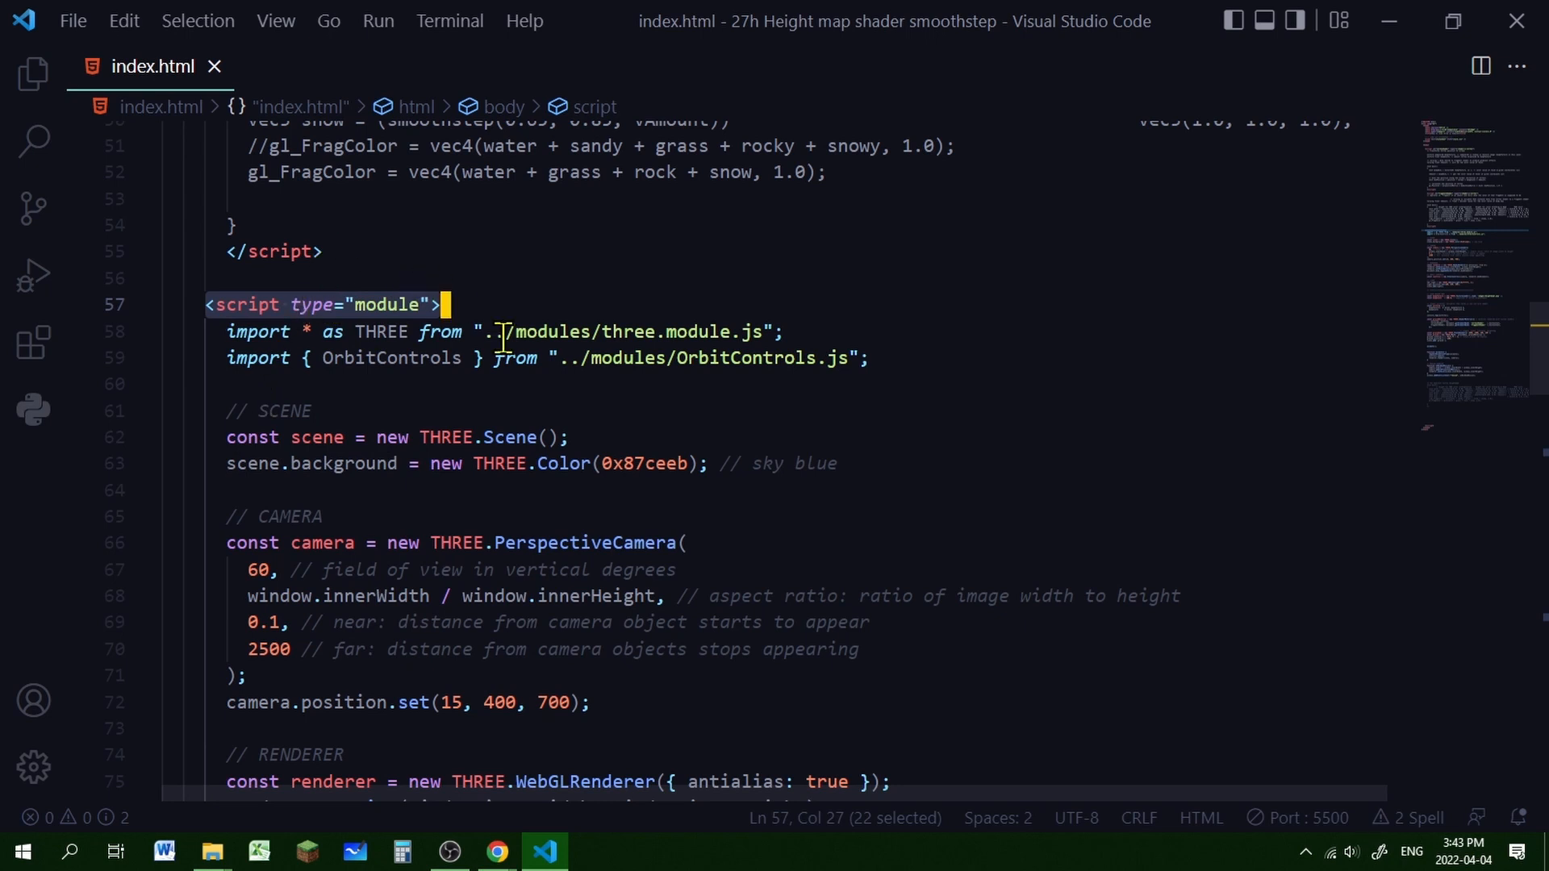
scroll(up, 3)
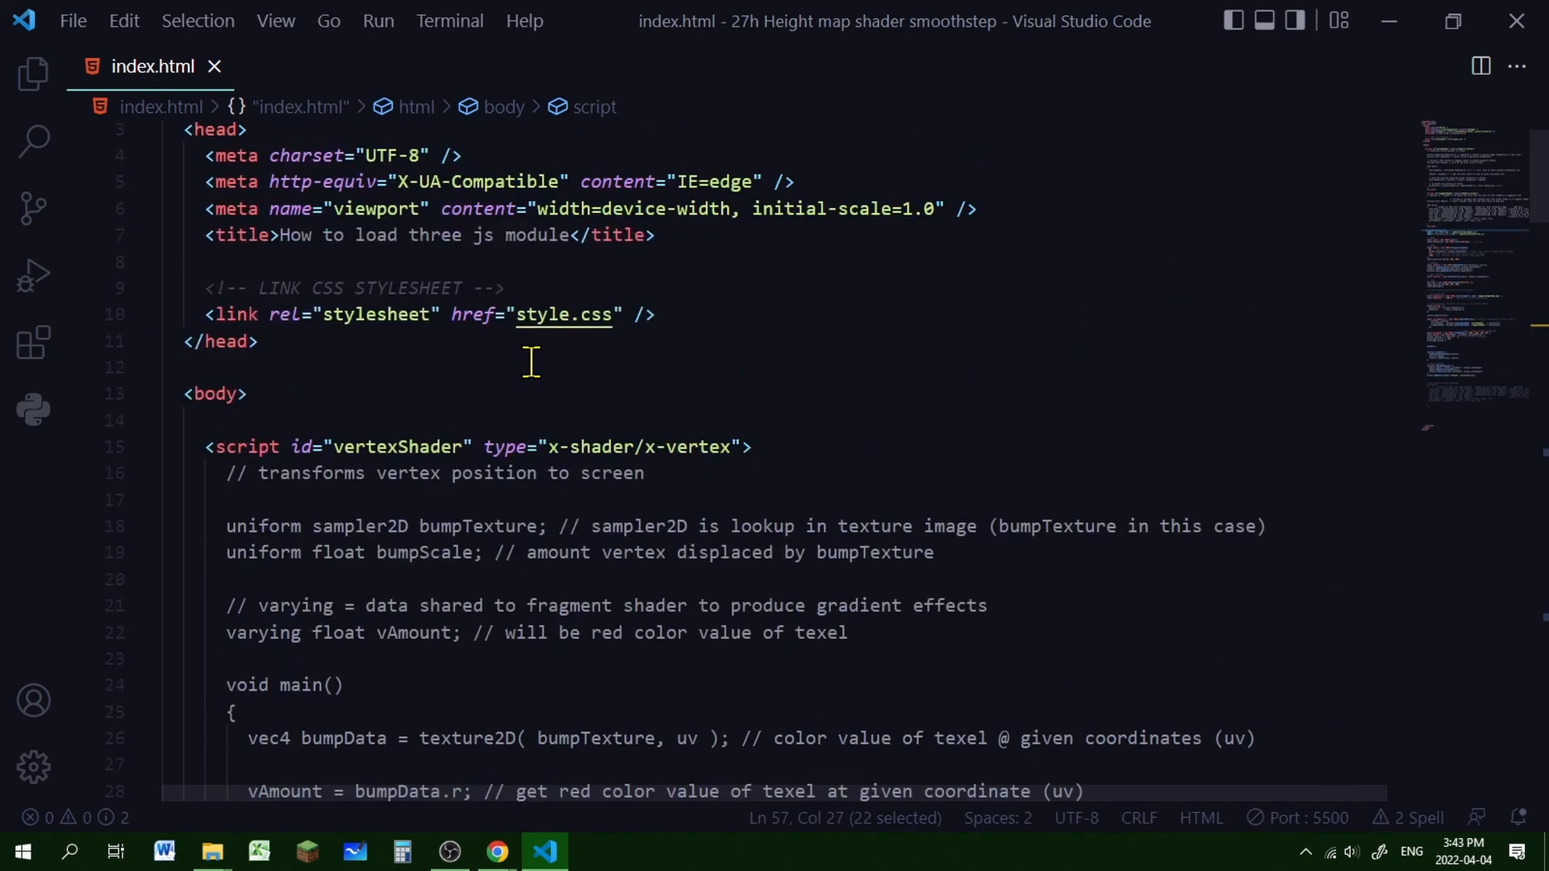
Review the vertex shader's uniform declarations and main function around the reworded comment
scroll(down, 3)
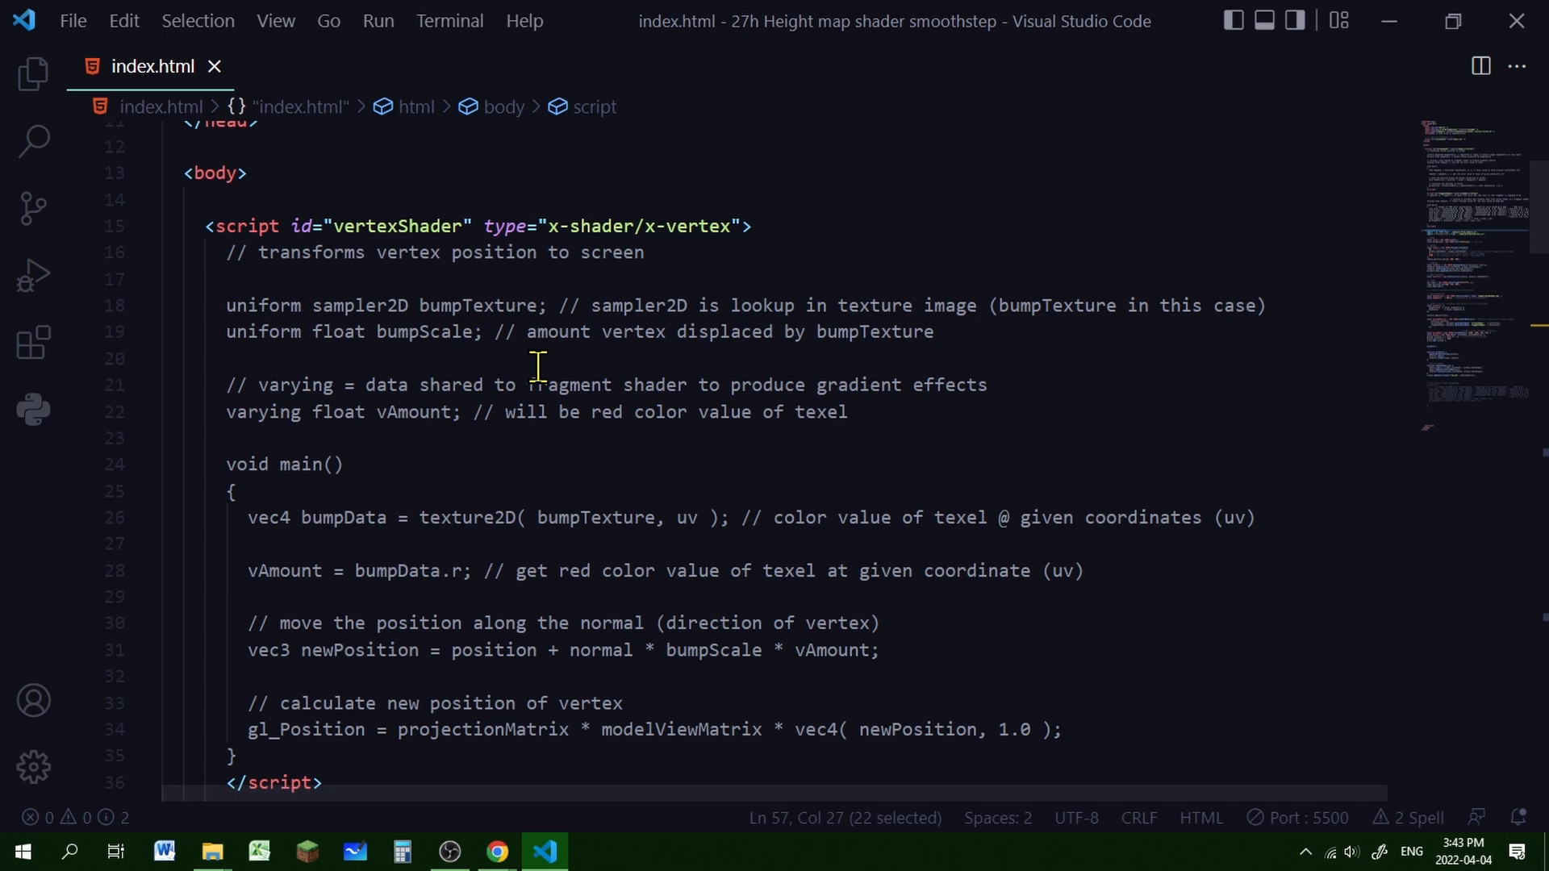
scroll(up, 3)
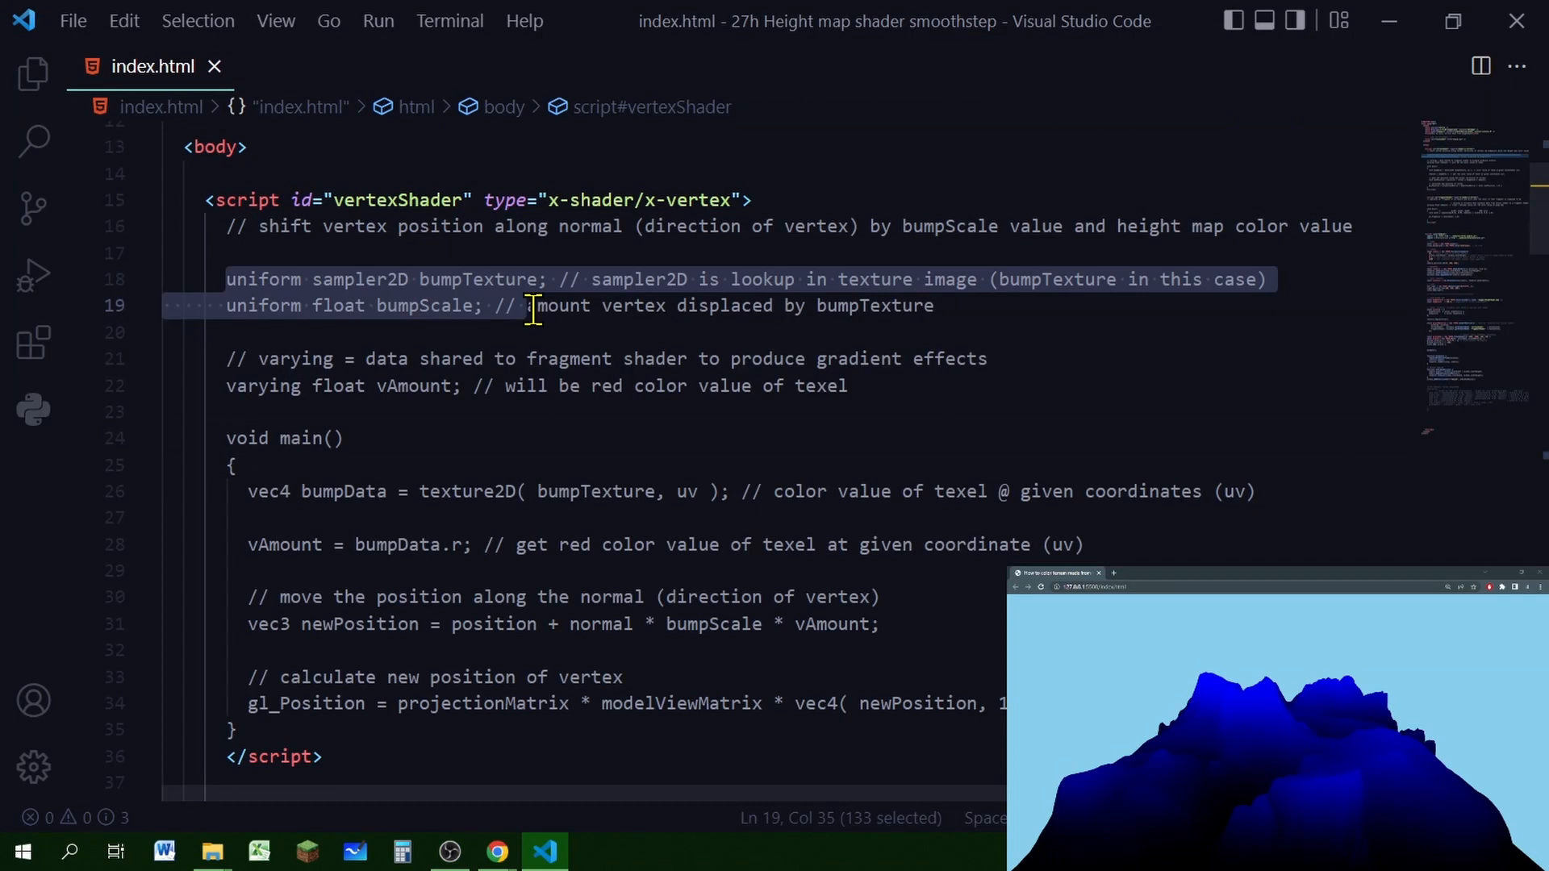
click(564, 358)
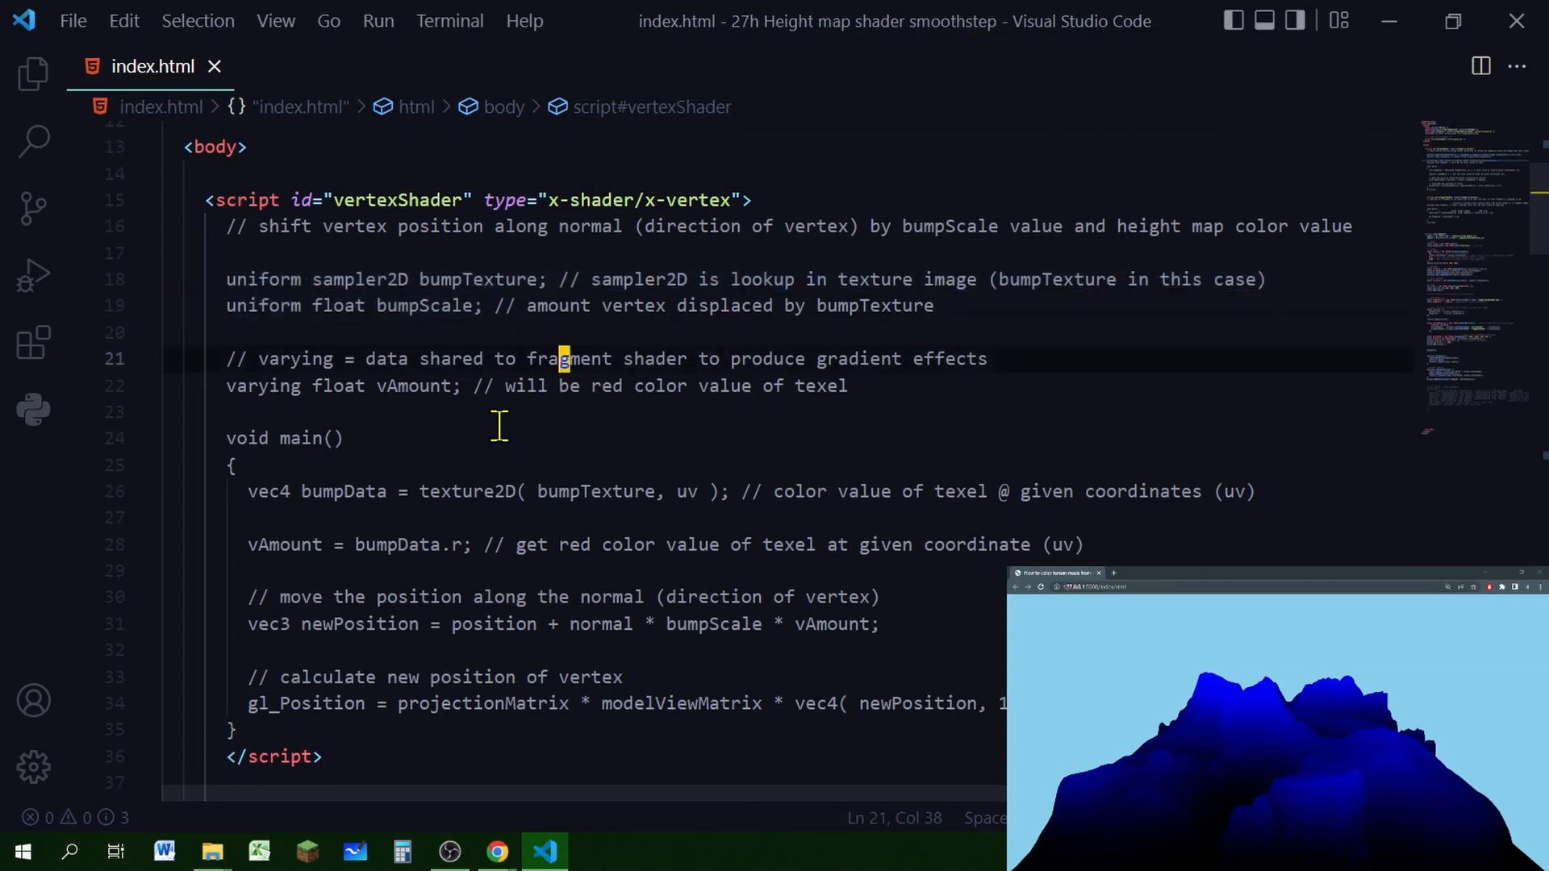
mouse_move(371, 386)
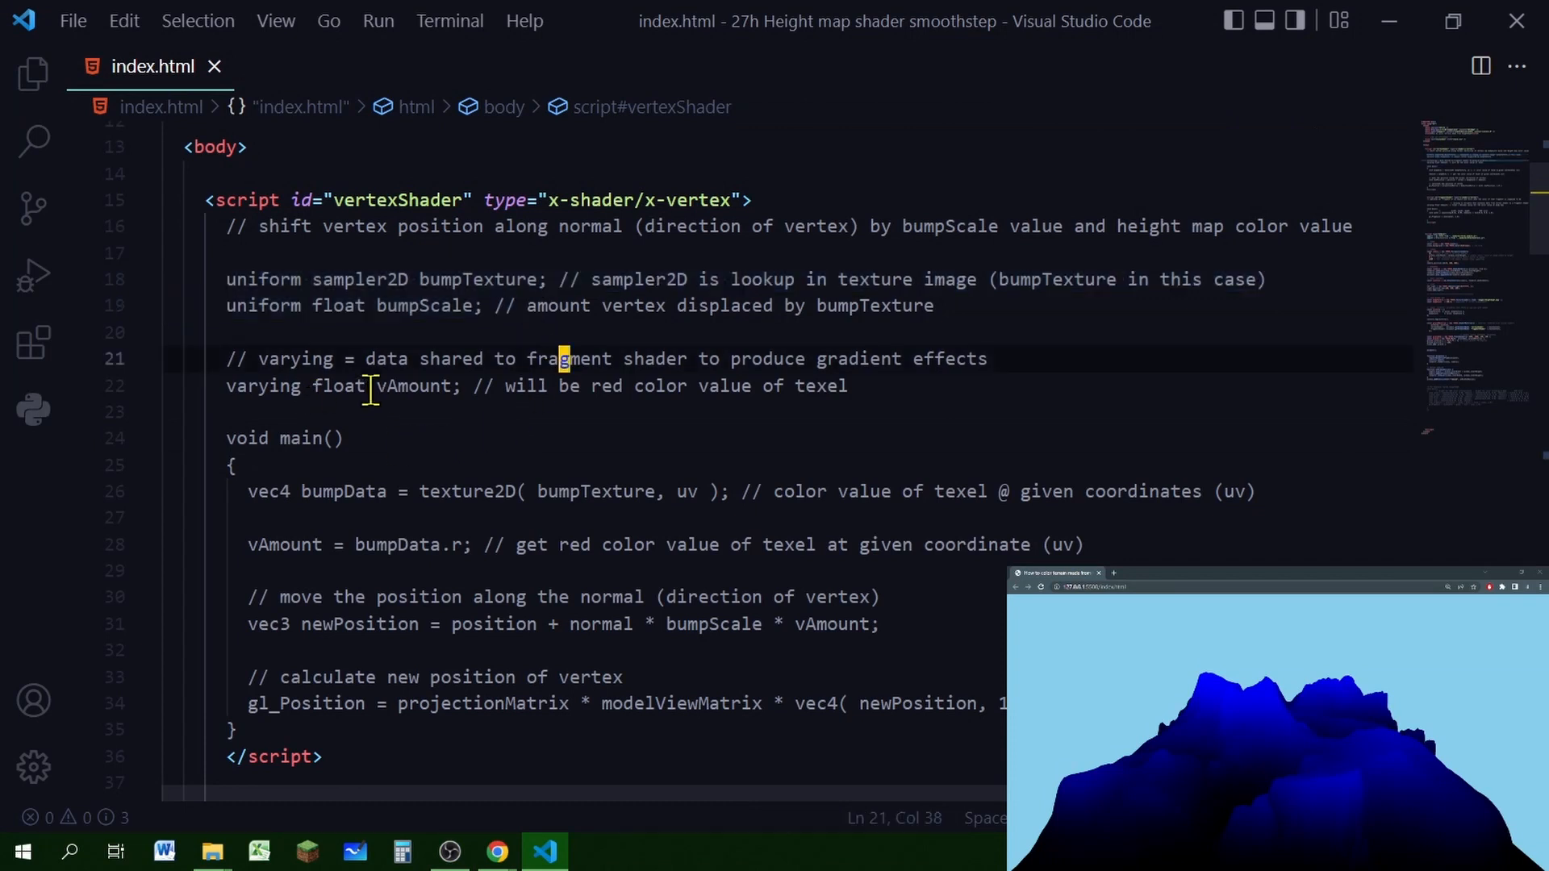
click(633, 437)
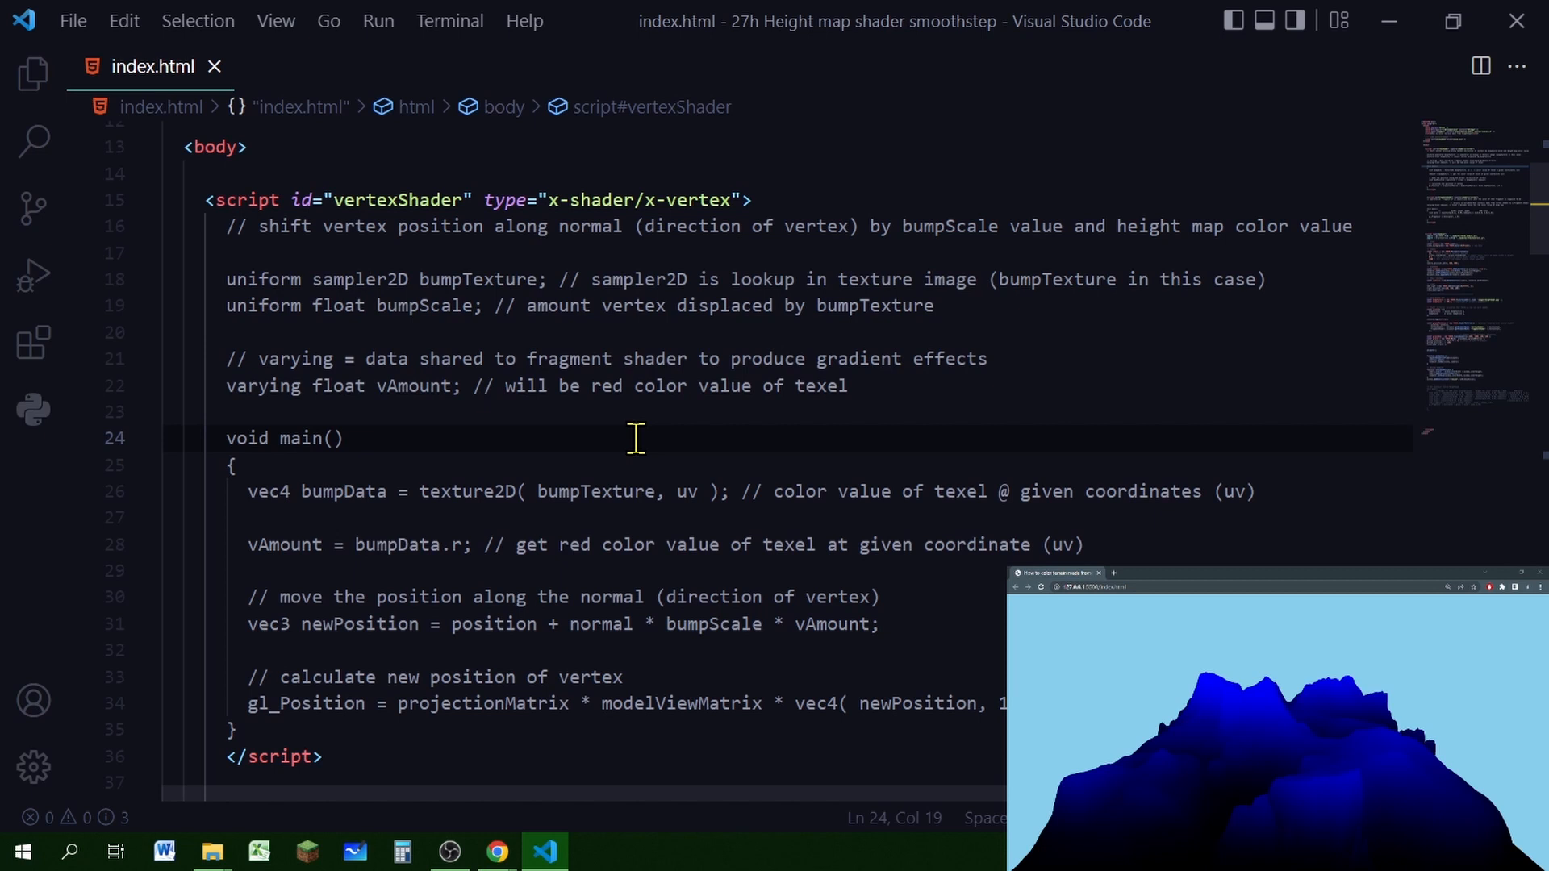
mouse_move(345, 385)
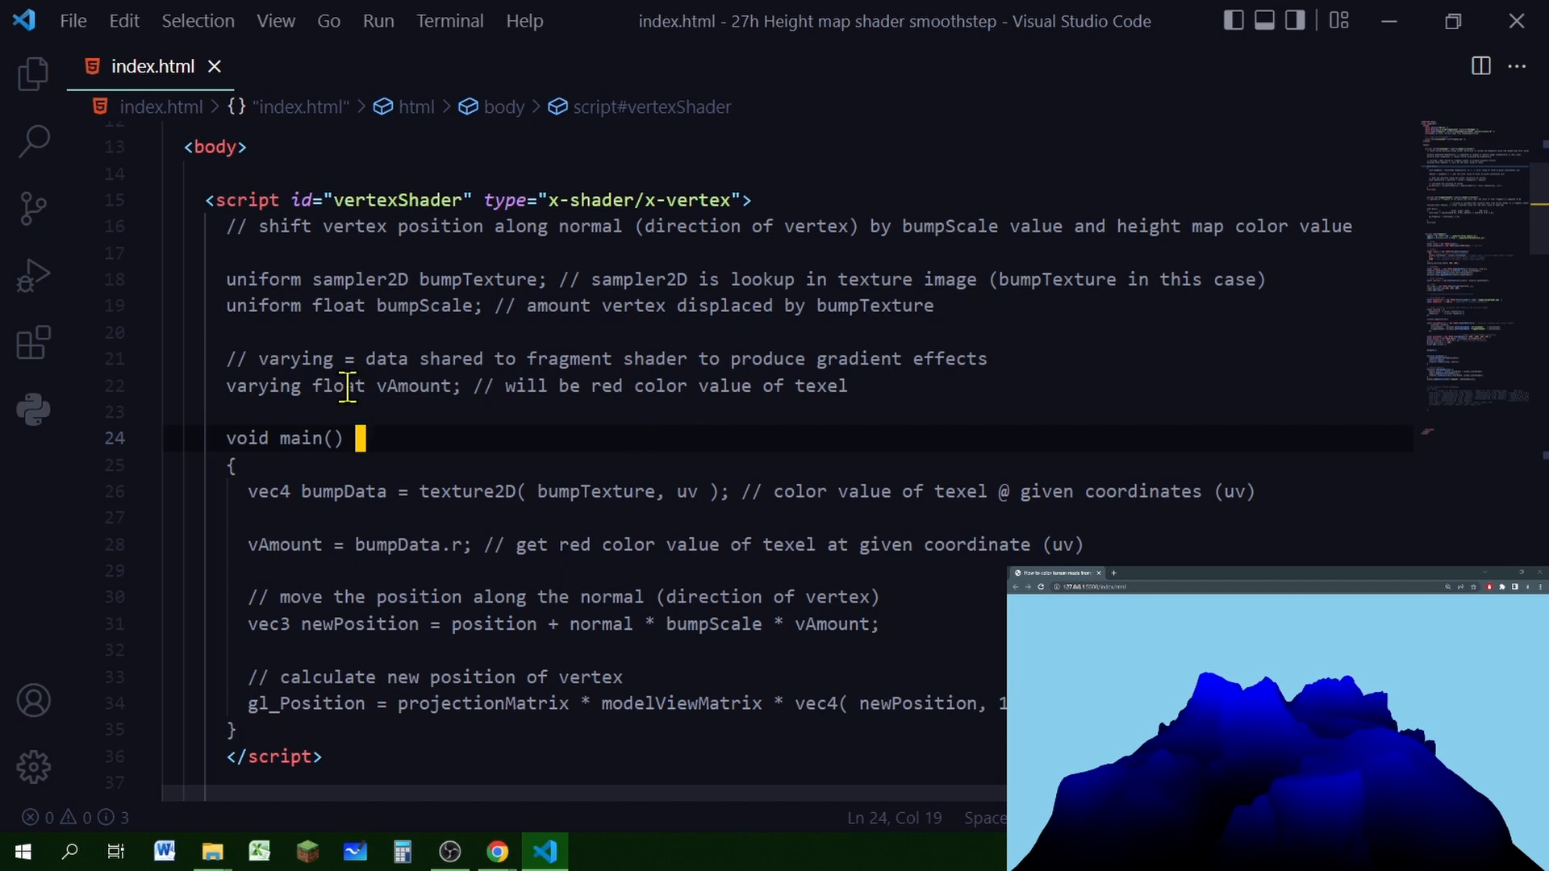
click(484, 414)
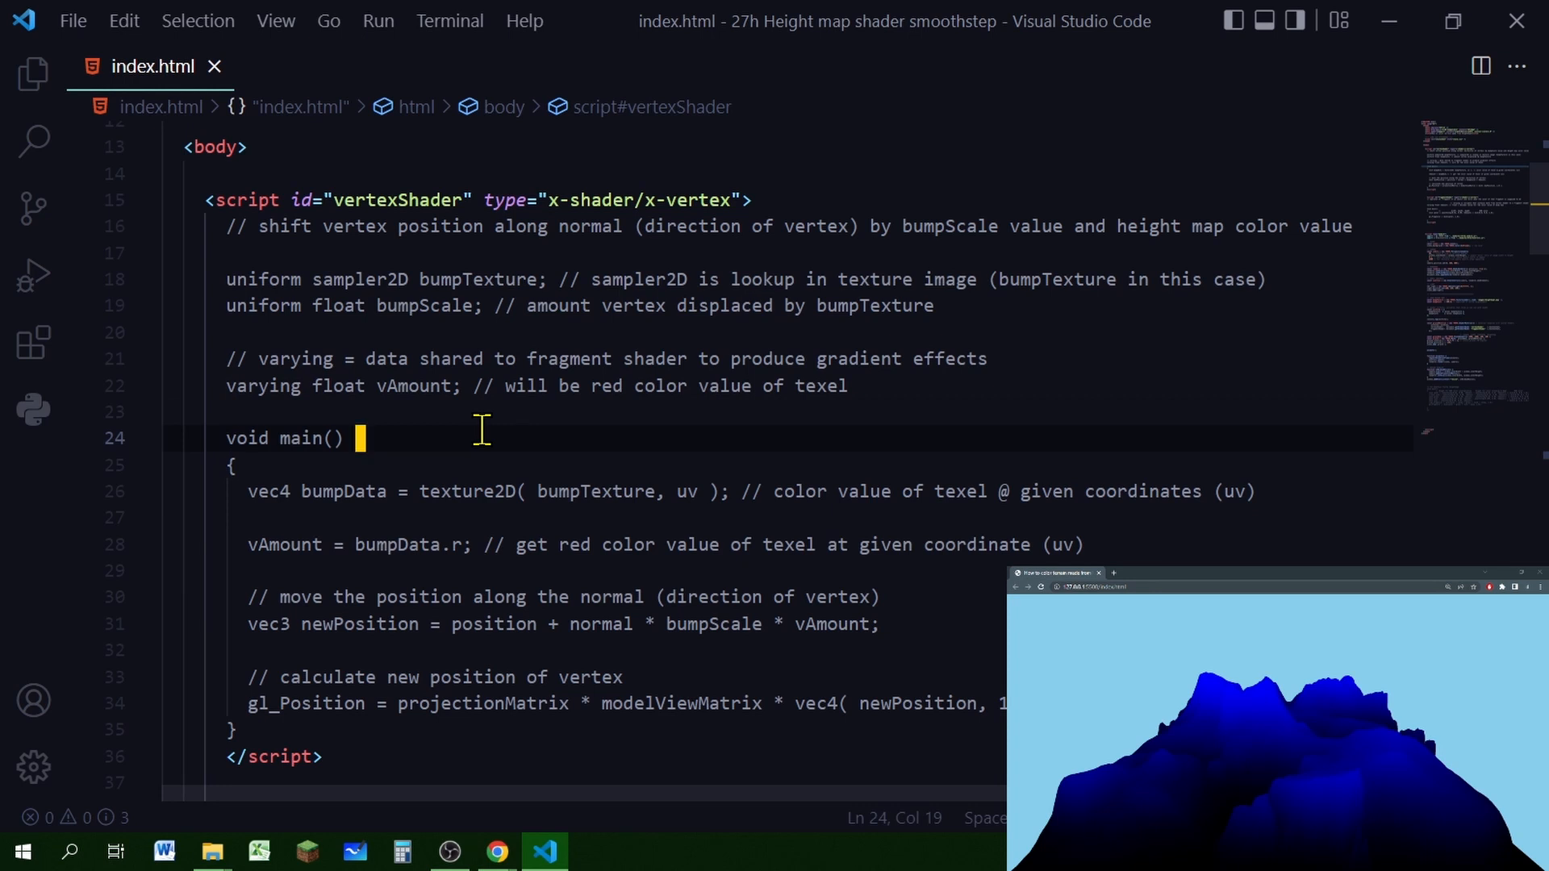
mouse_move(591, 386)
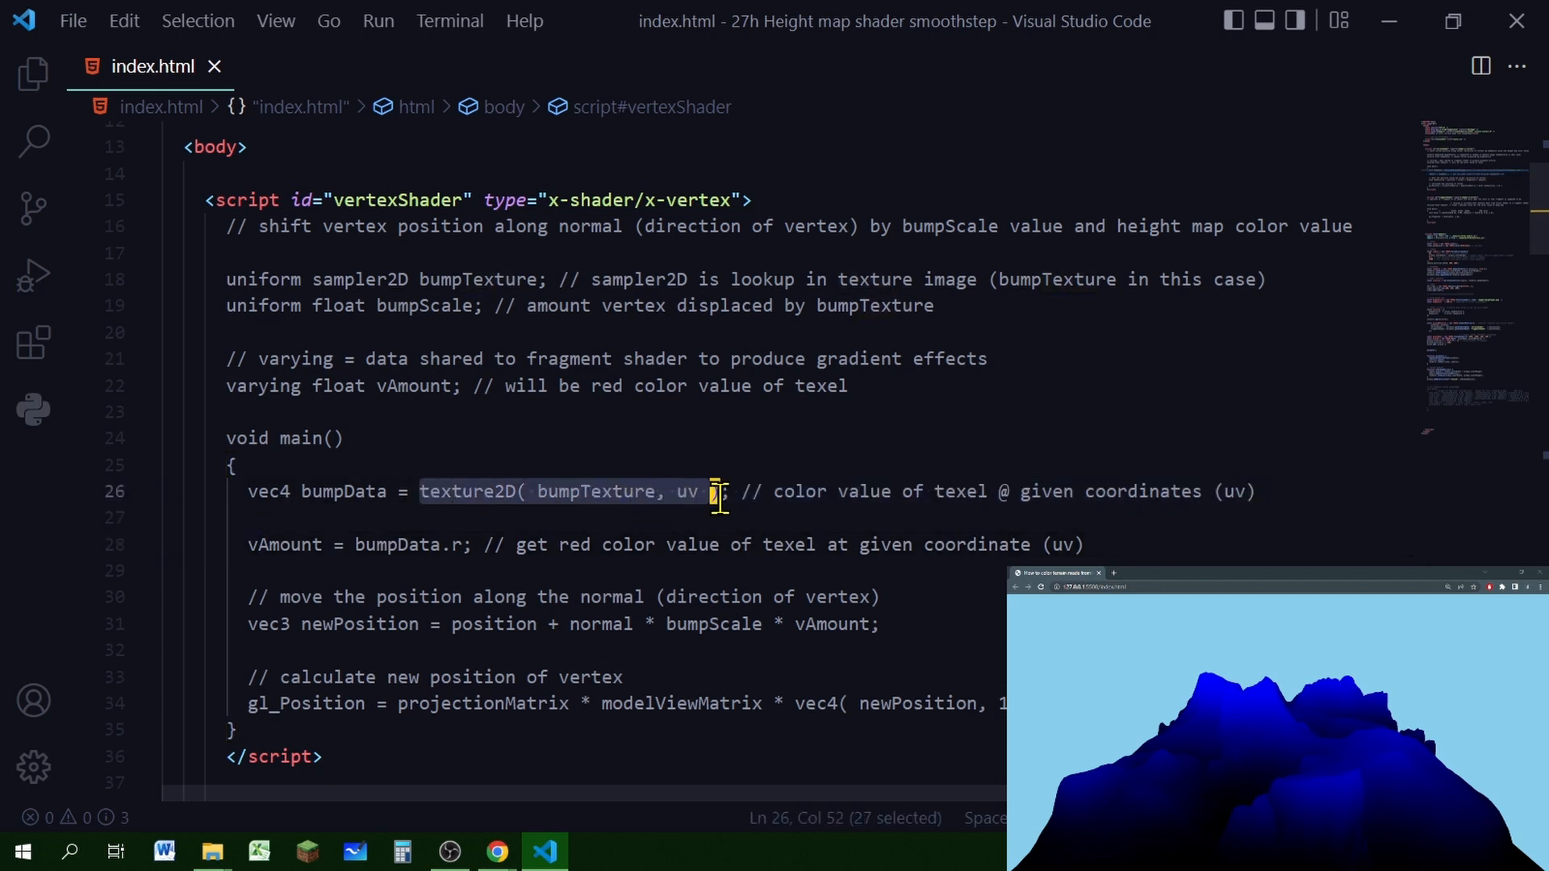
Highlight the bumpData lookup and the vAmount assignment that drives the vertex shift
double_click(372, 490)
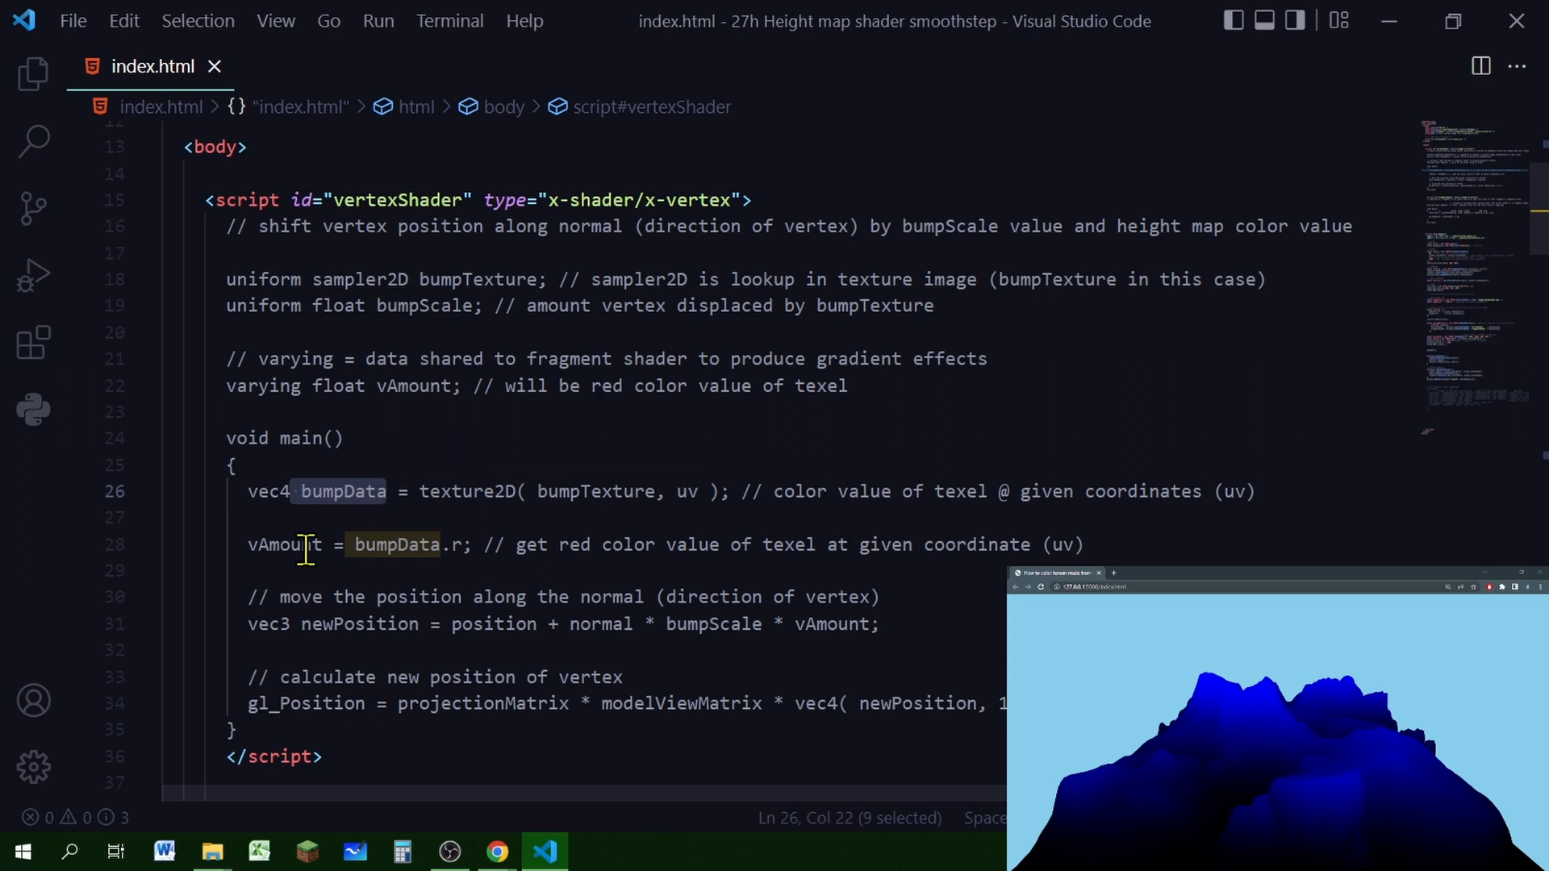
double_click(284, 543)
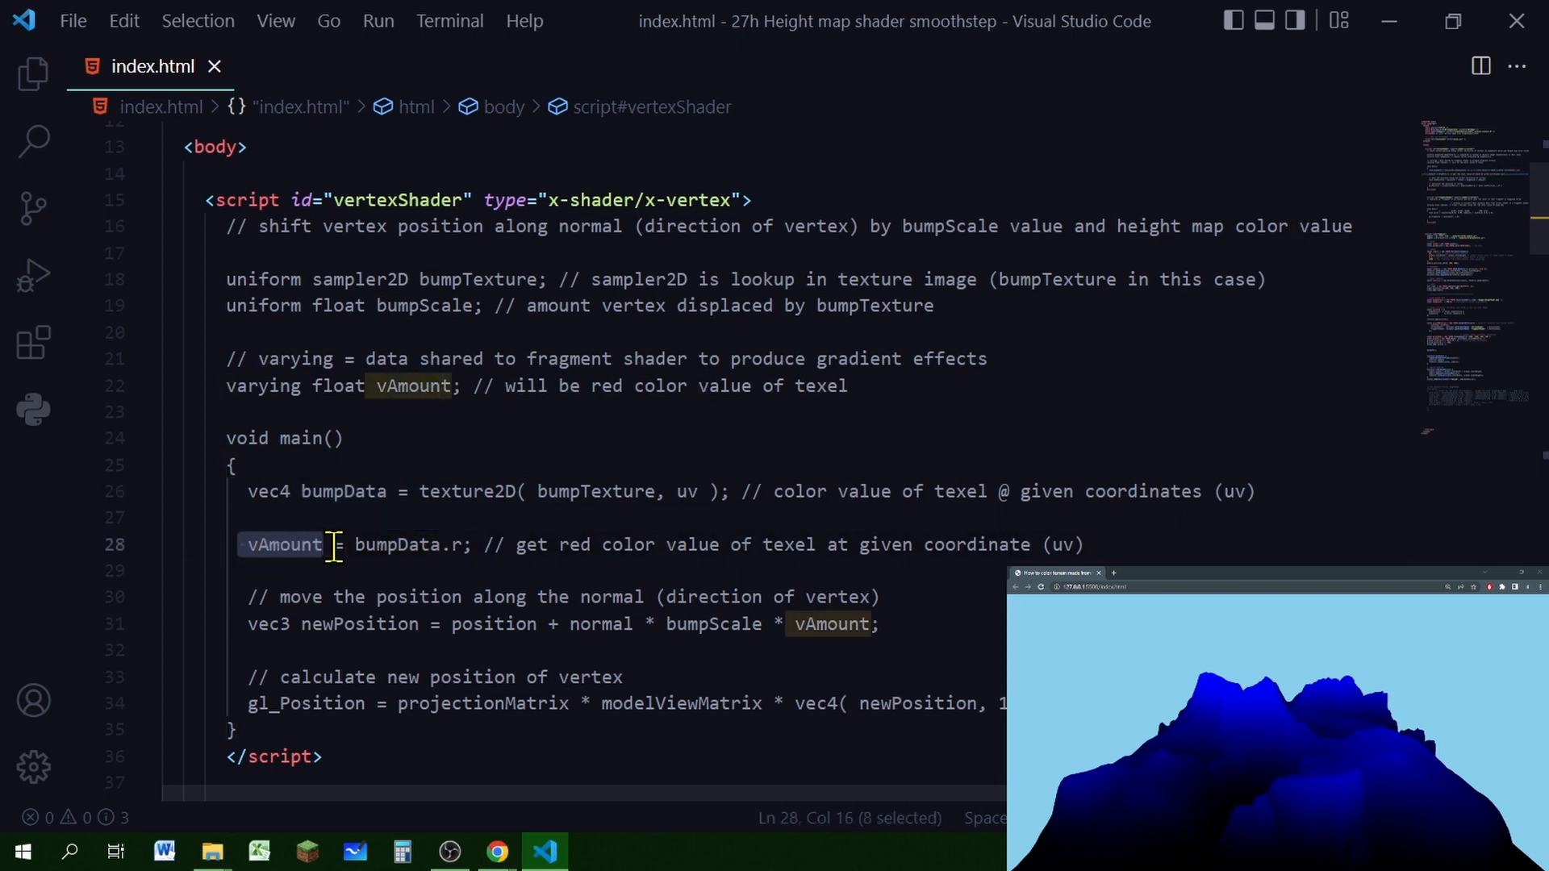
click(373, 544)
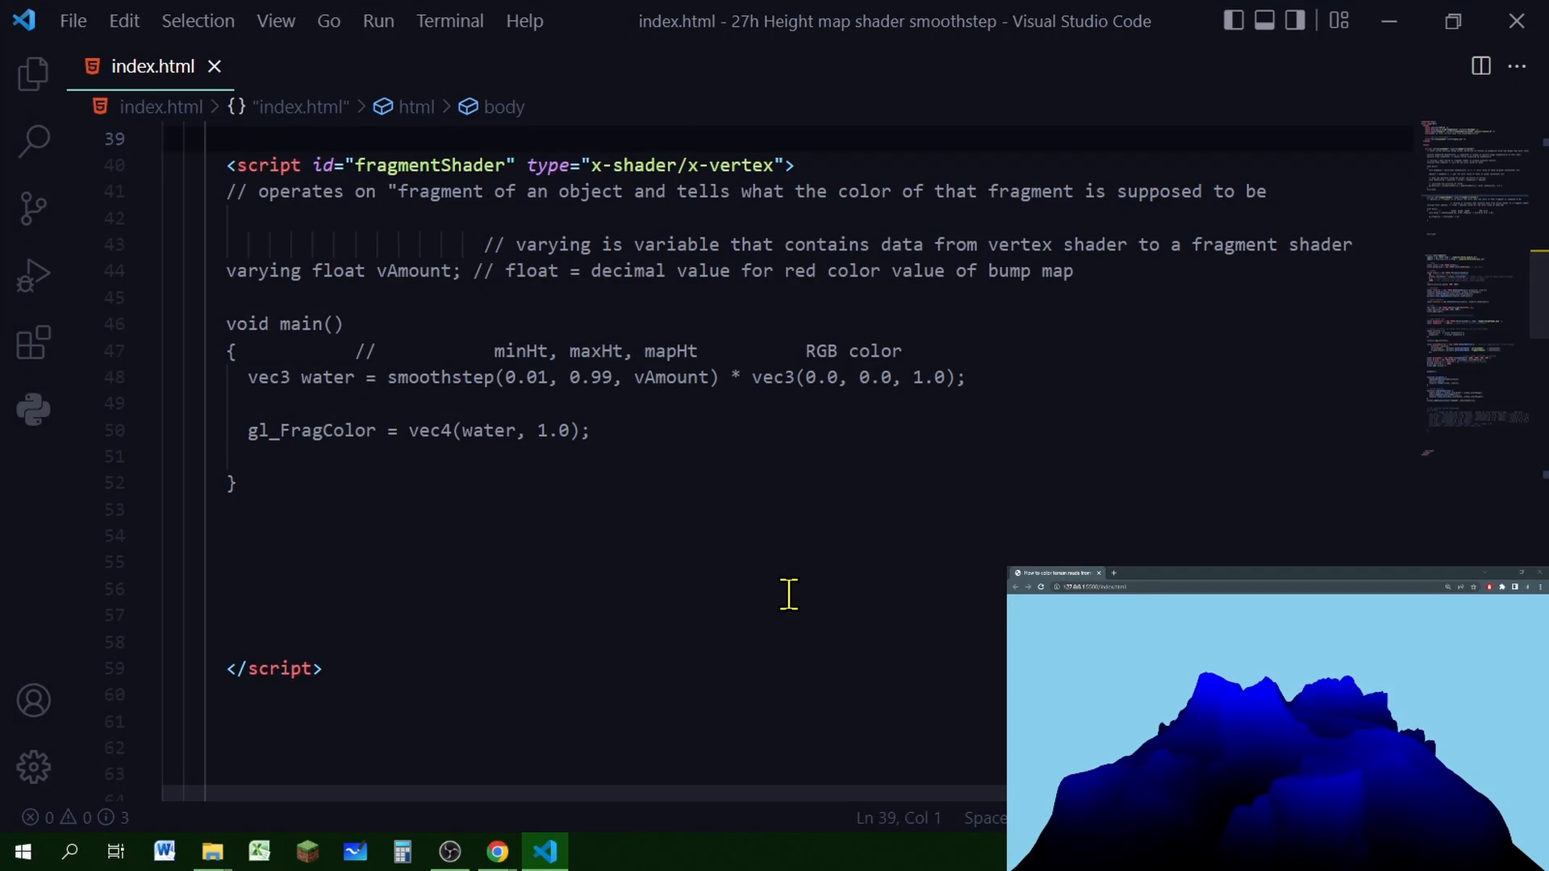
Walk through the fragment shader's main and water smoothstep line, ending below the water colour
double_click(391, 271)
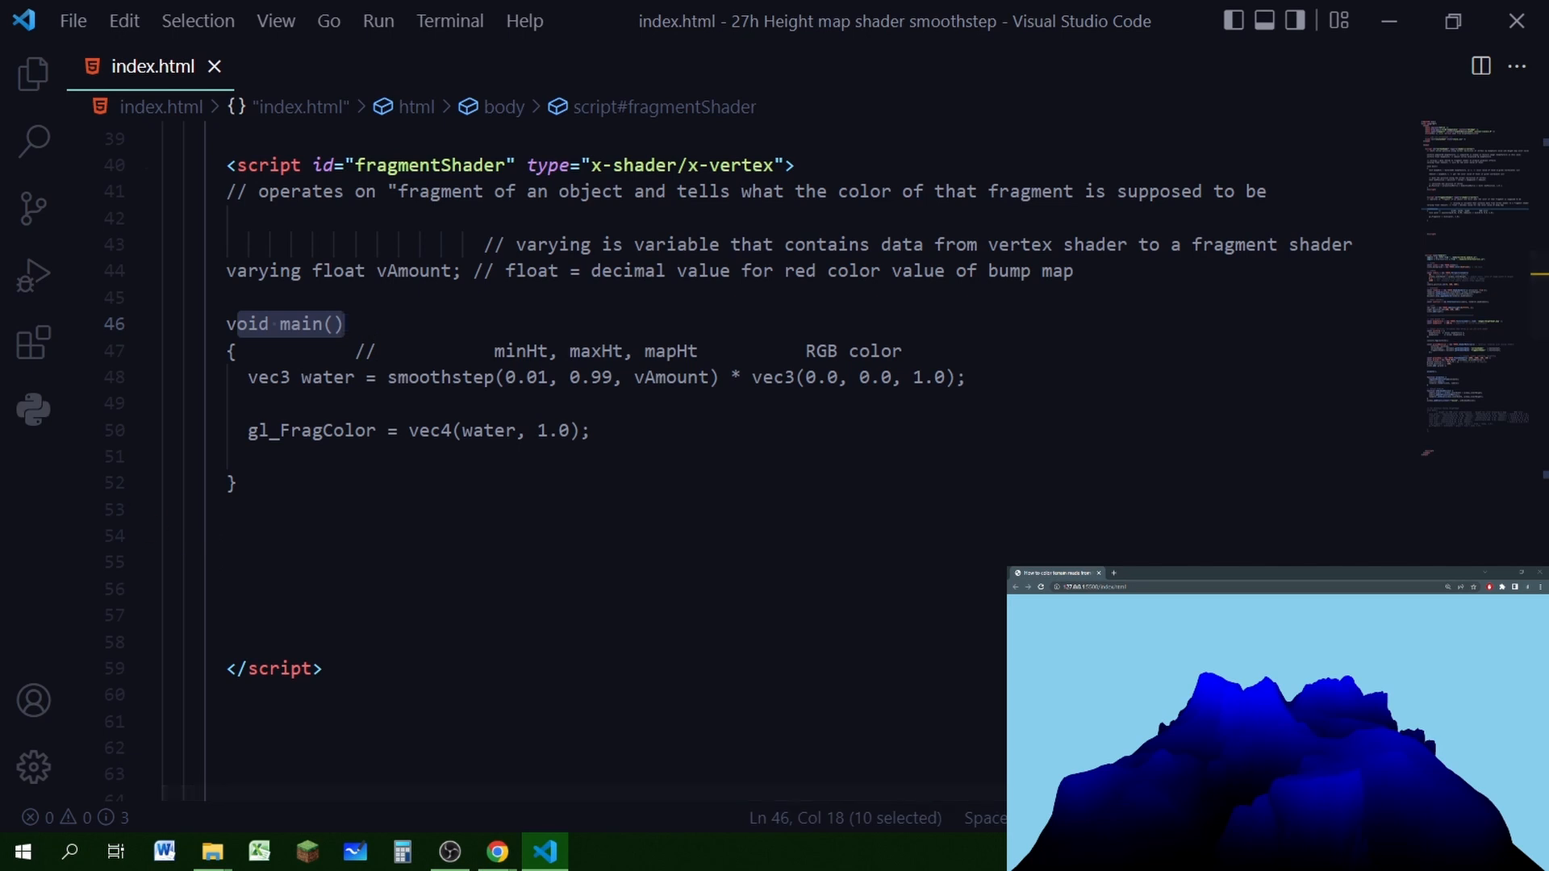
mouse_move(548, 539)
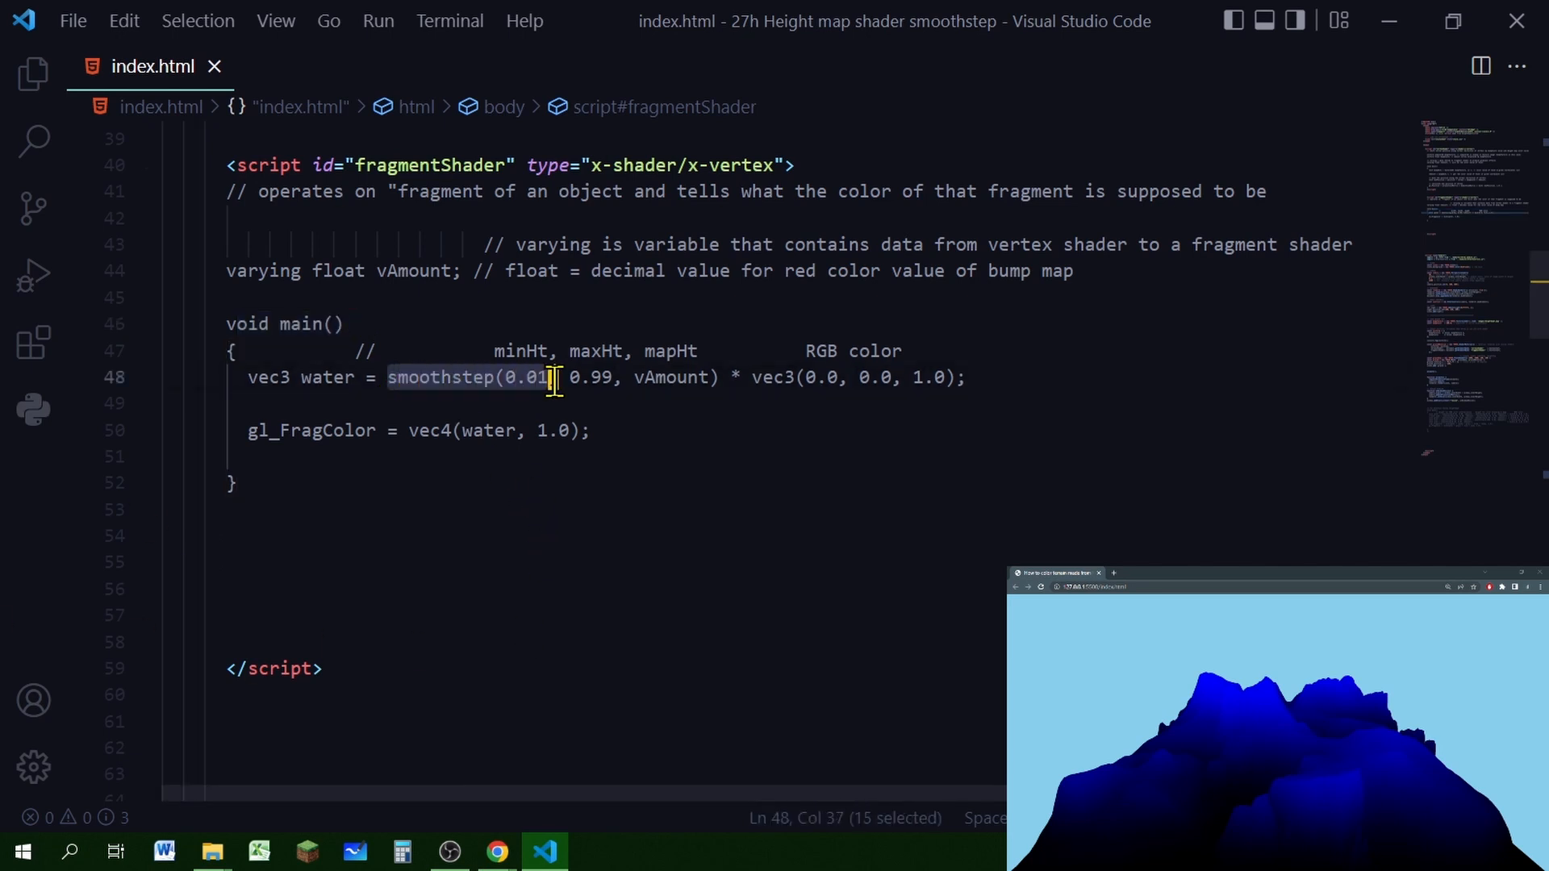
click(529, 404)
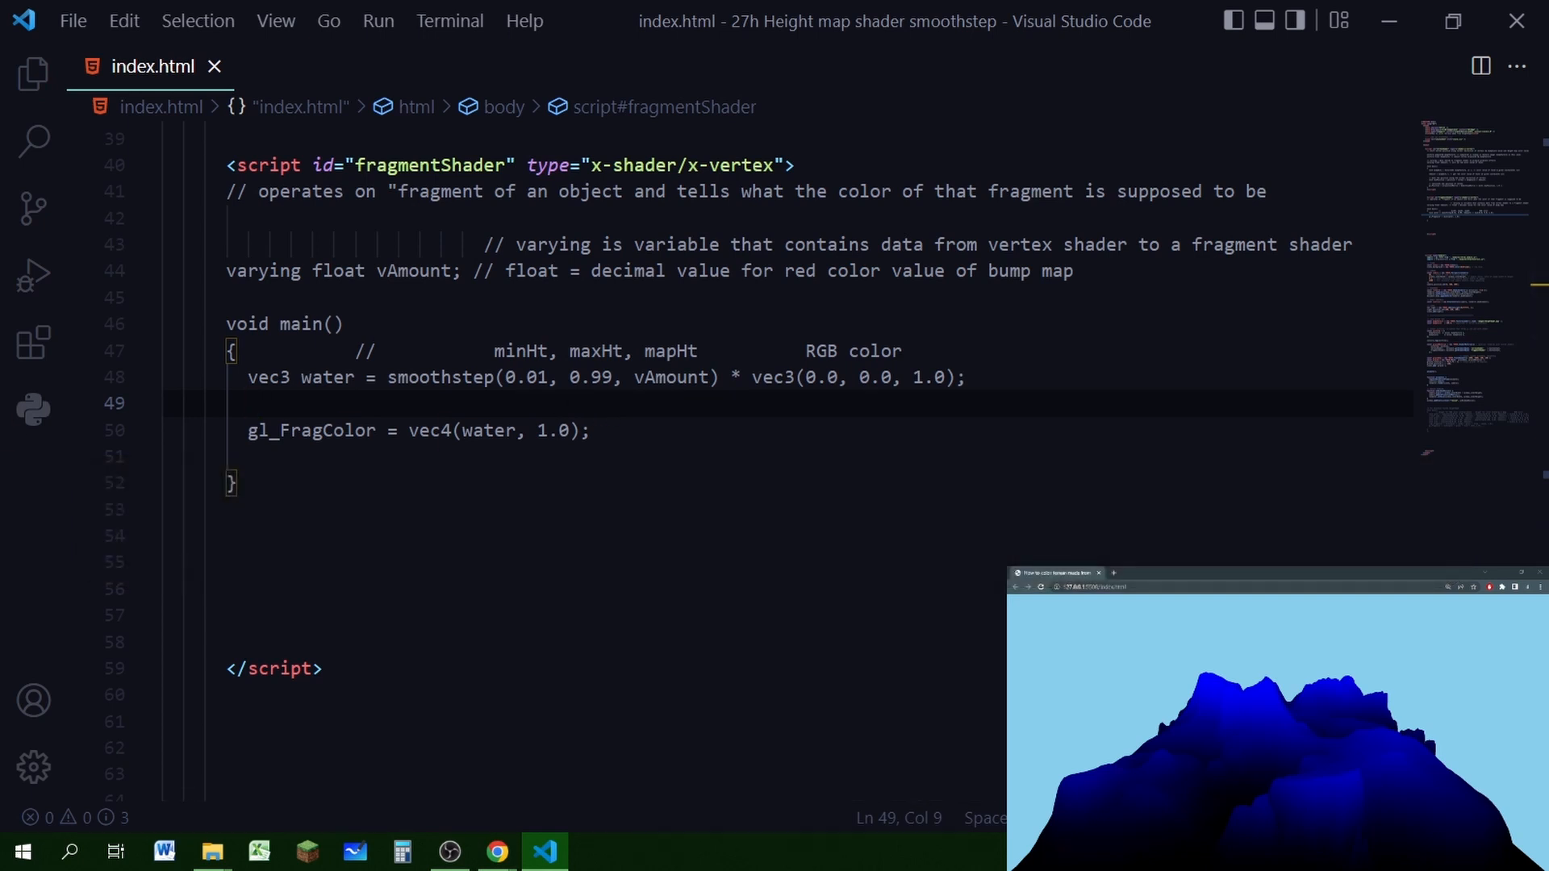
mouse_move(756, 377)
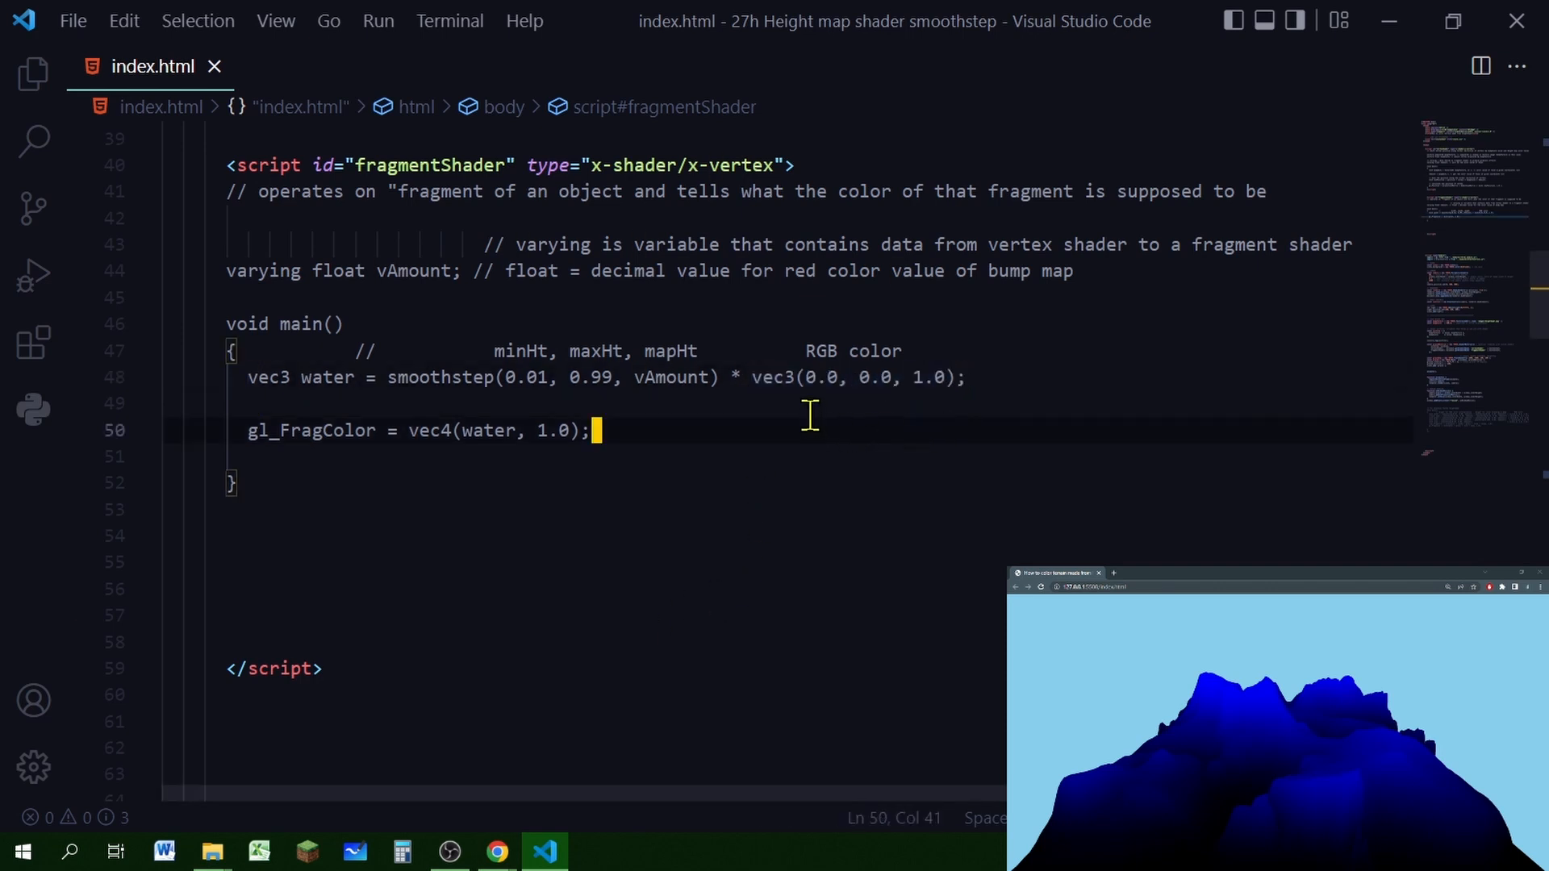
mouse_move(829, 405)
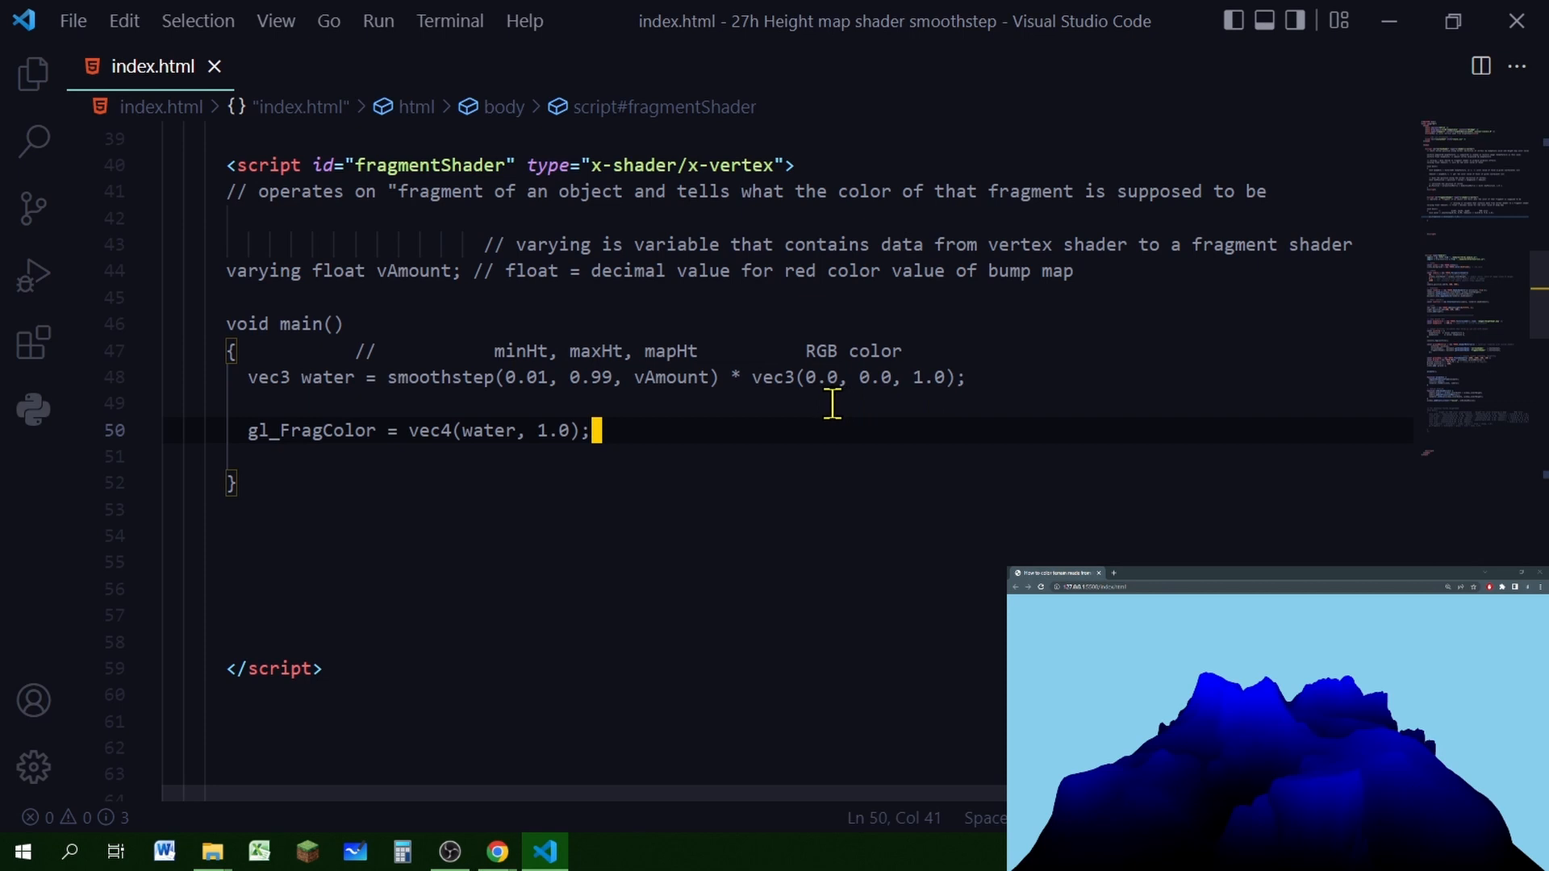
click(252, 404)
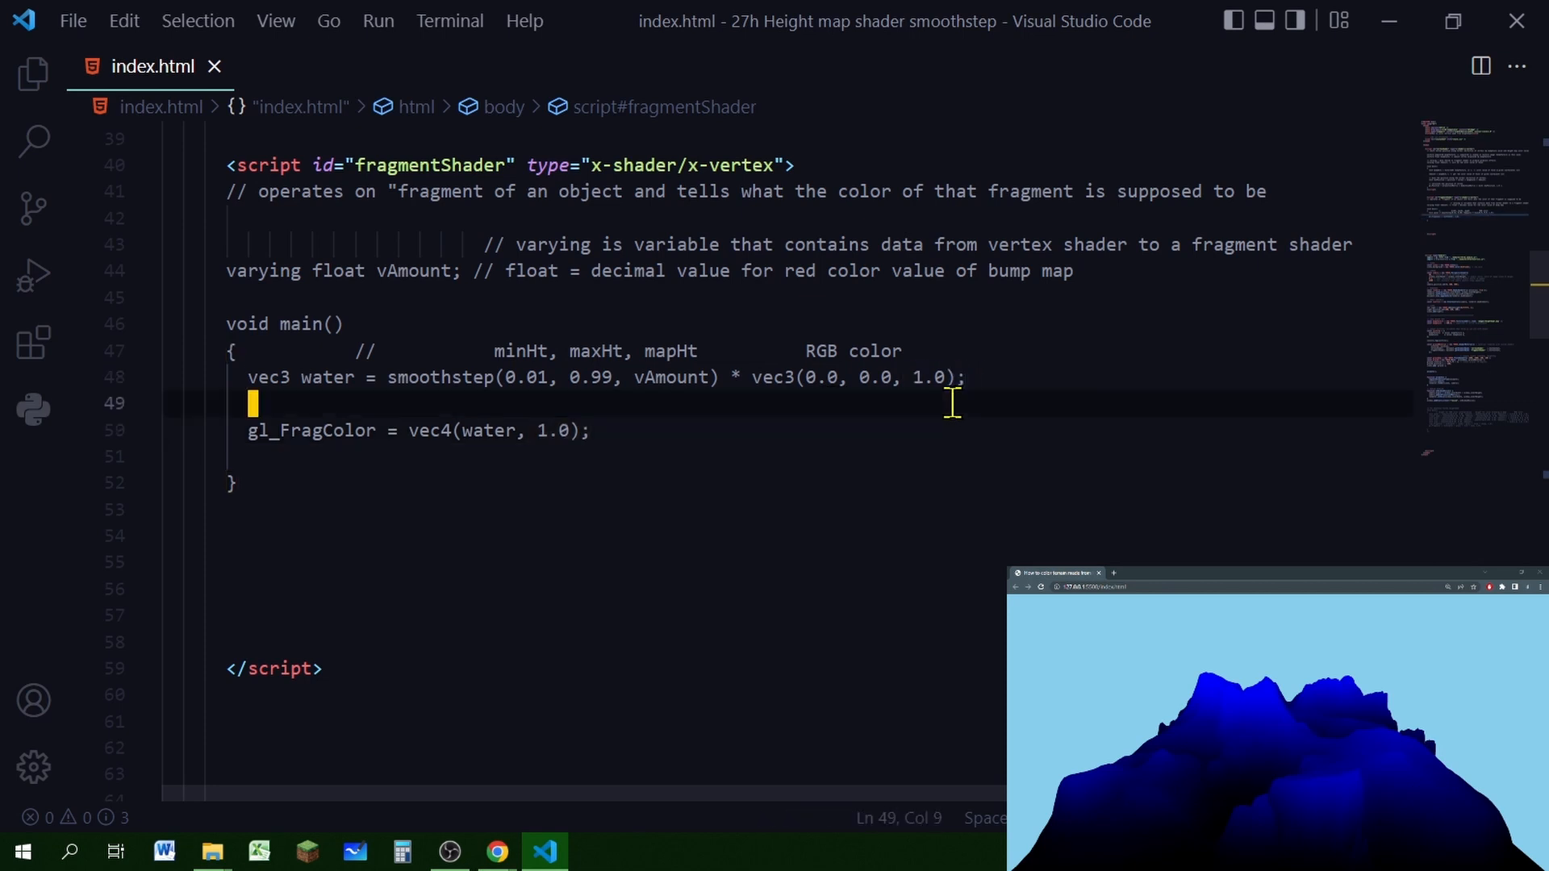
mouse_move(997, 402)
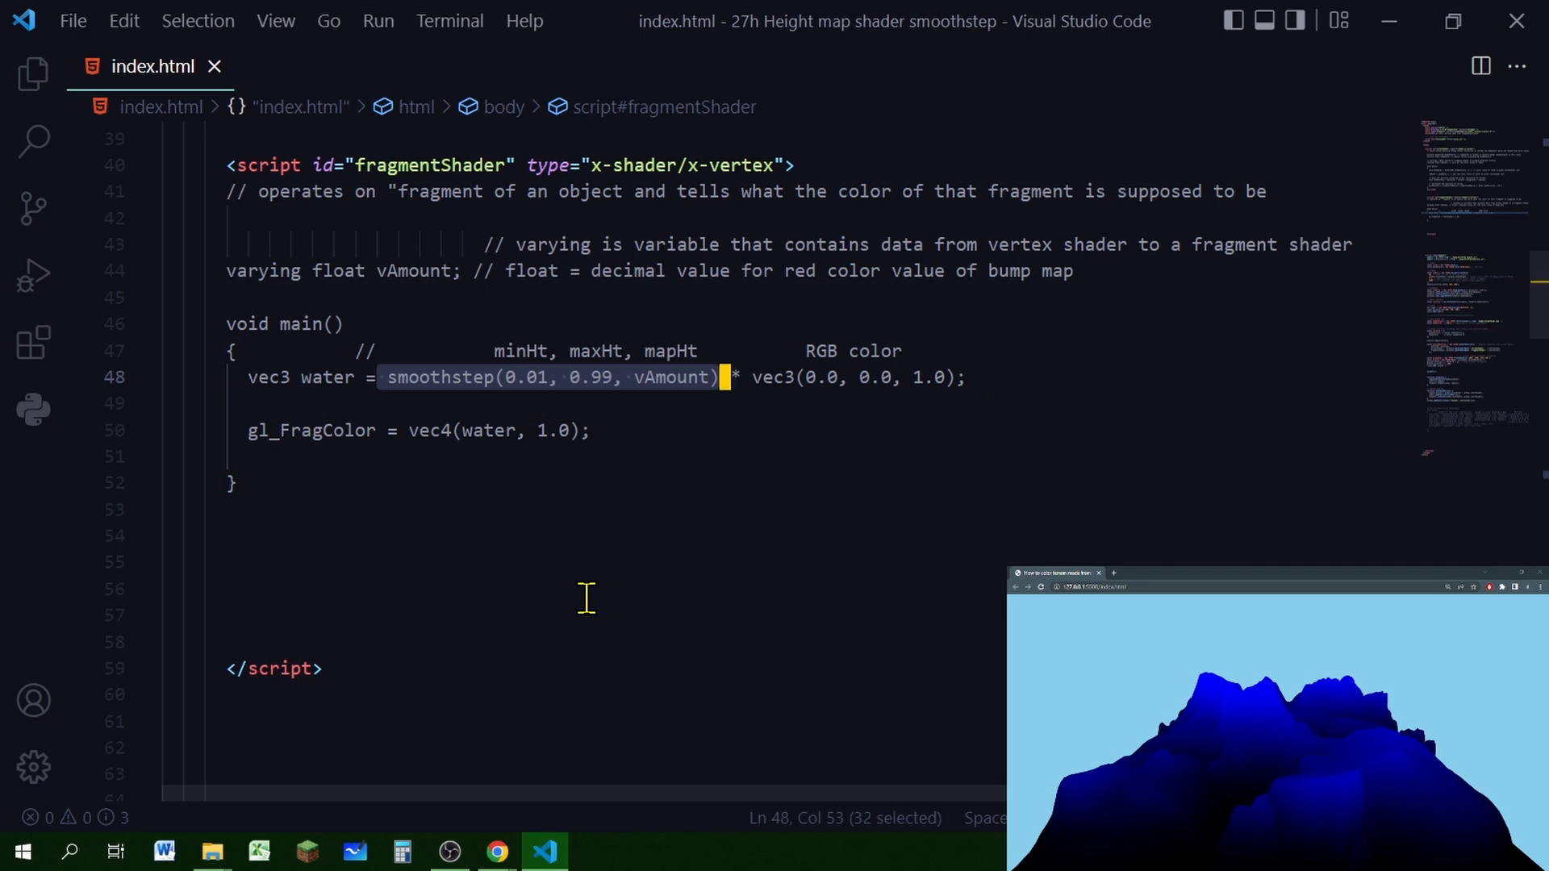
mouse_move(590, 376)
text(5)
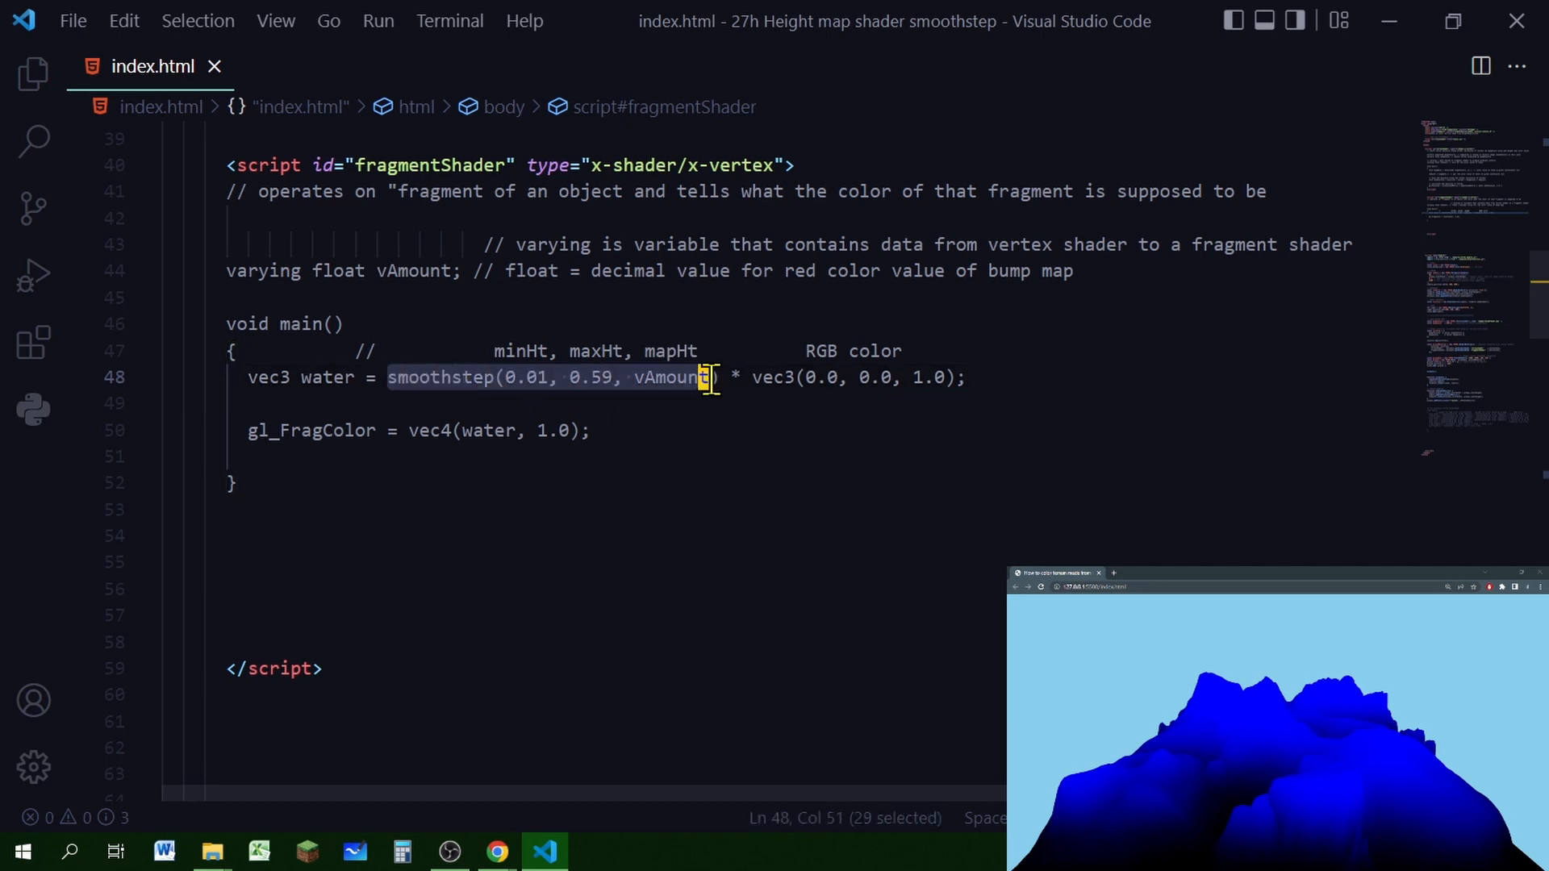
mouse_move(710, 405)
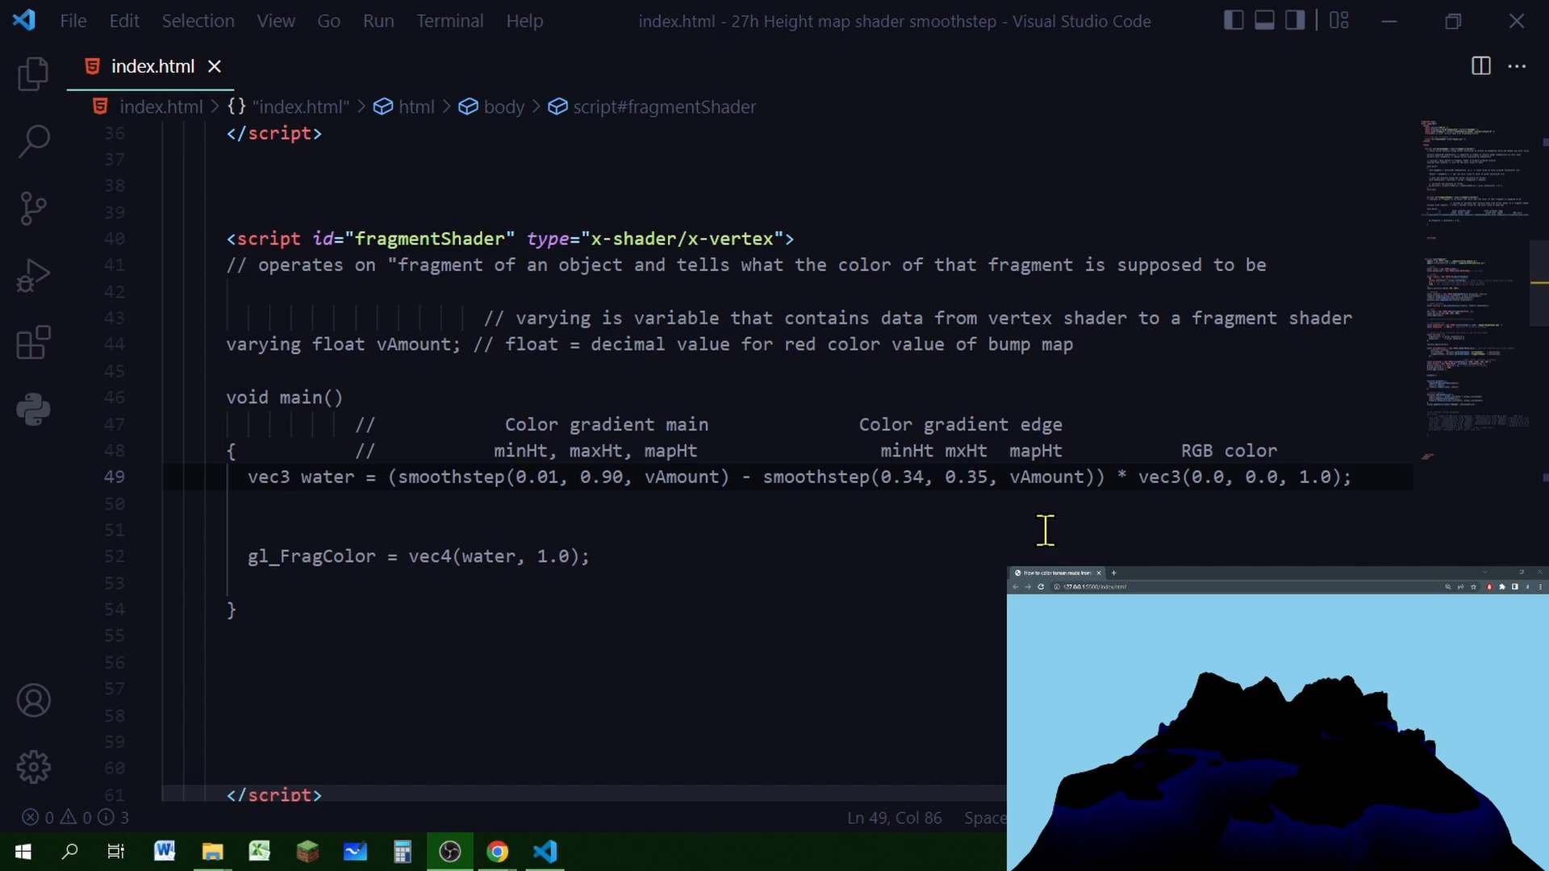
Rework the water line's colour and main-gradient vAmount input so only low terrain stays blue
double_click(957, 478)
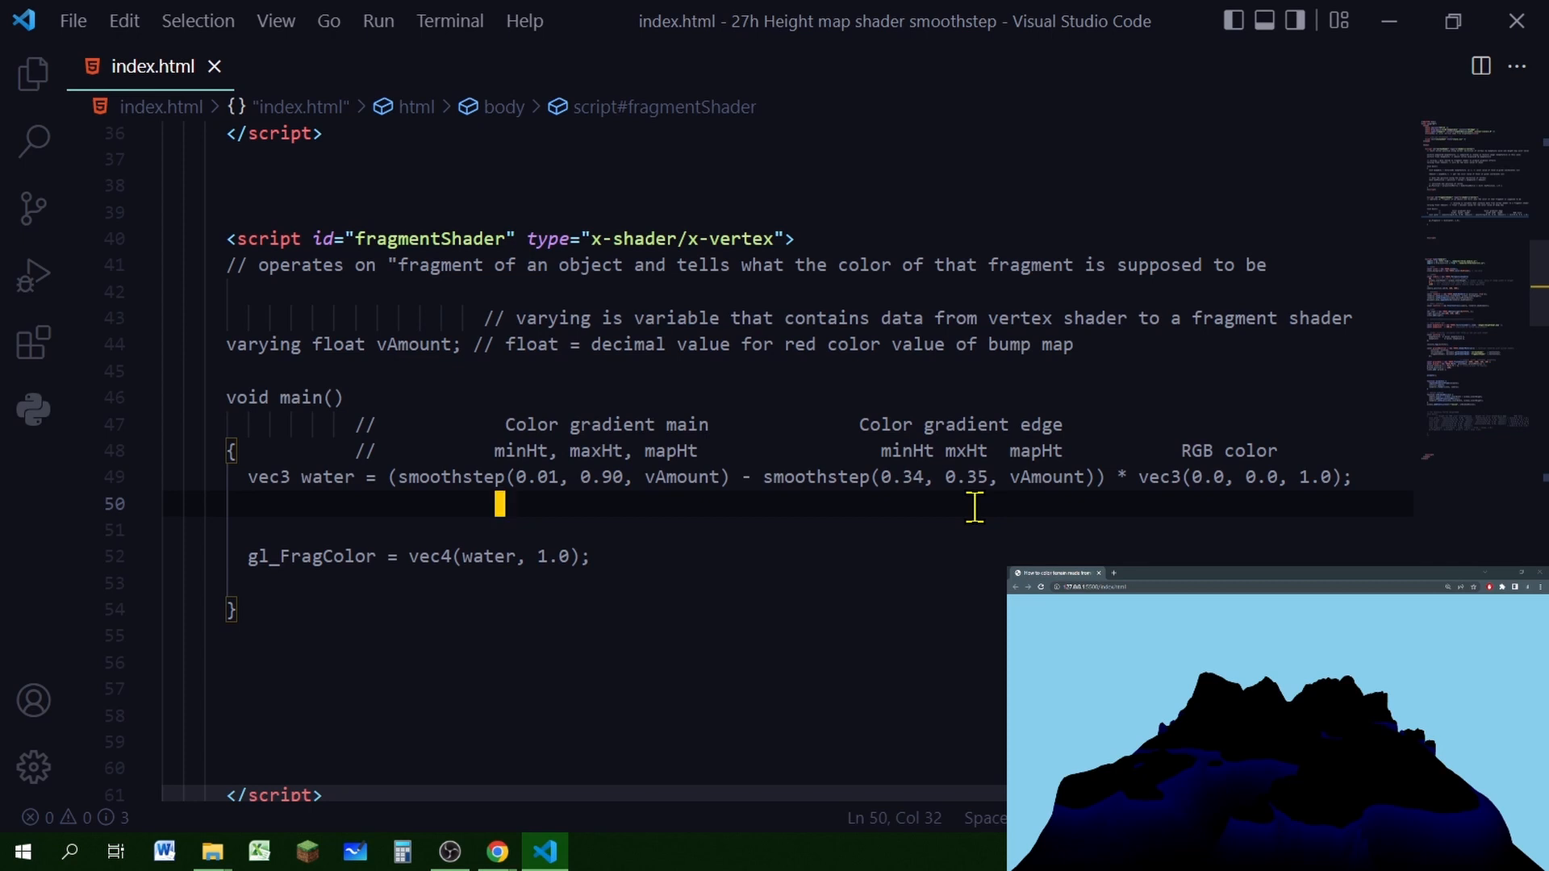
mouse_move(929, 504)
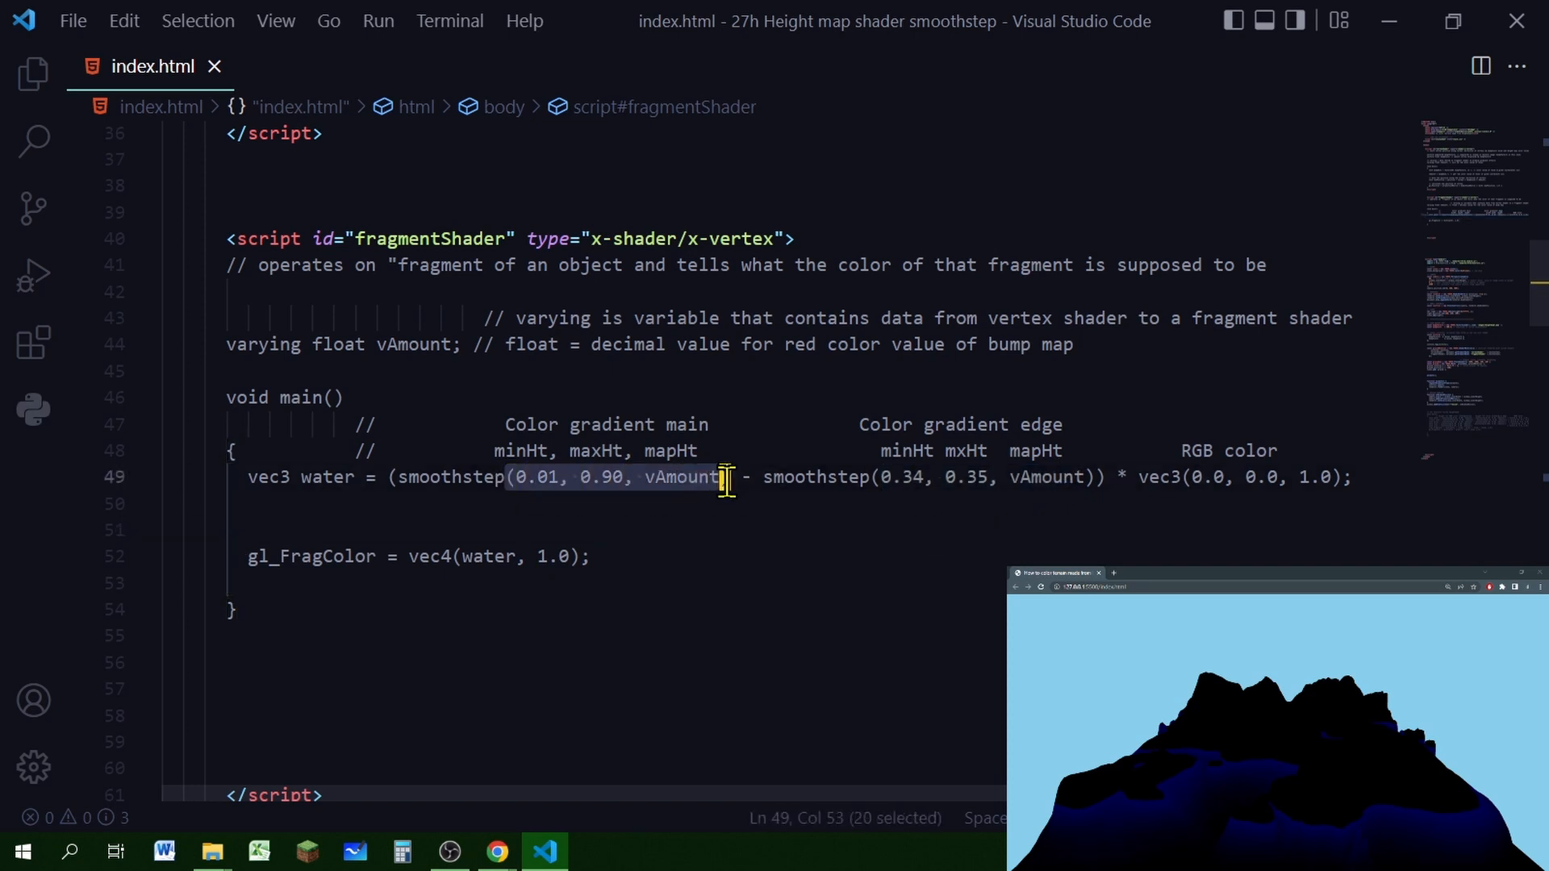
mouse_move(681, 521)
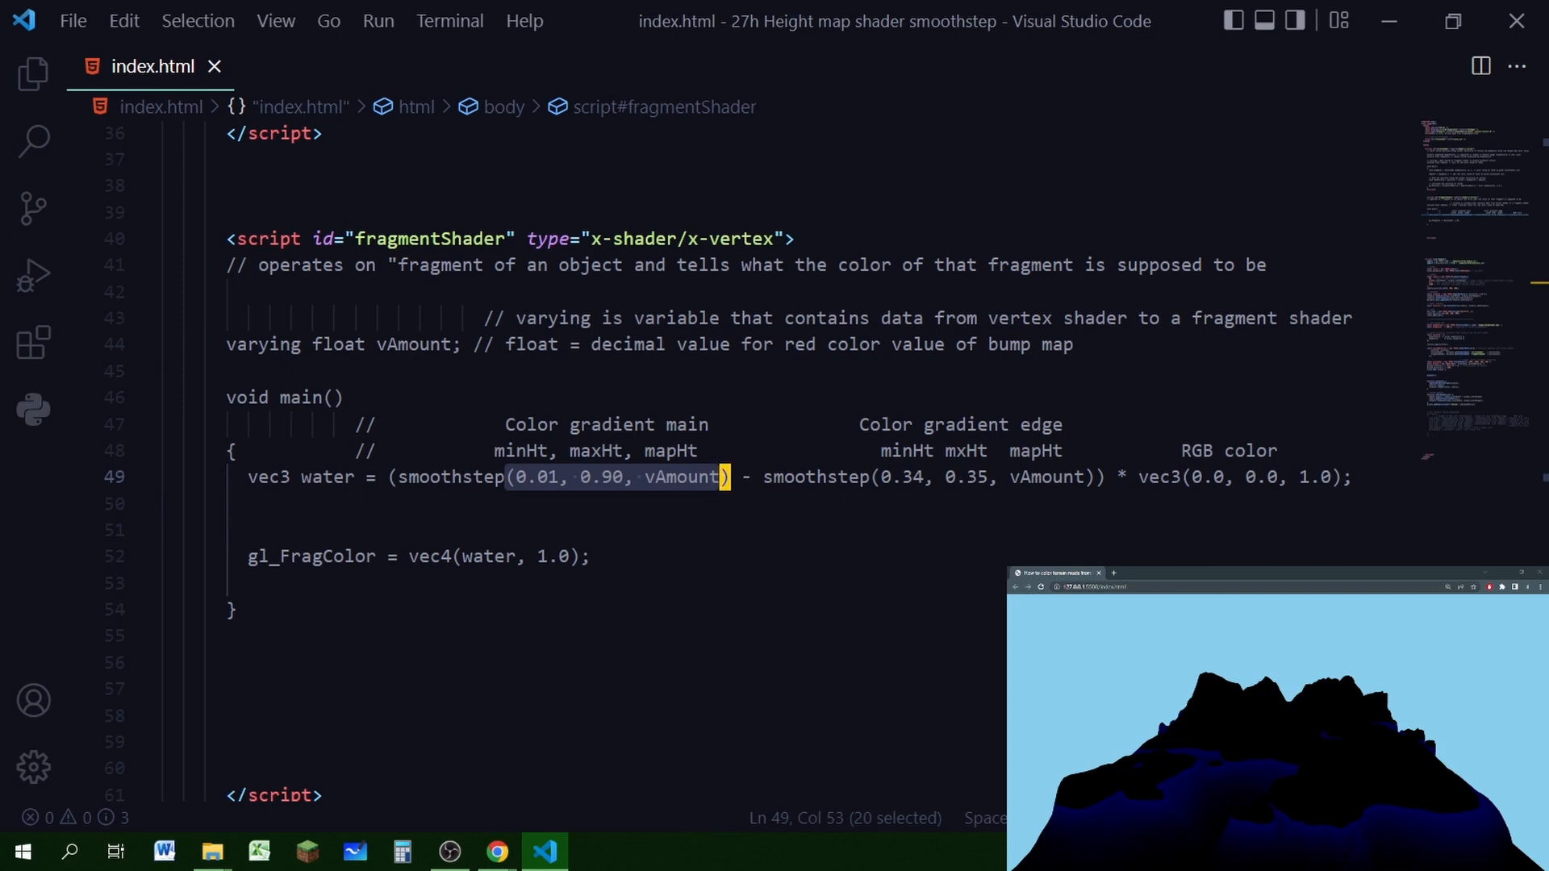
mouse_move(649, 631)
text(1)
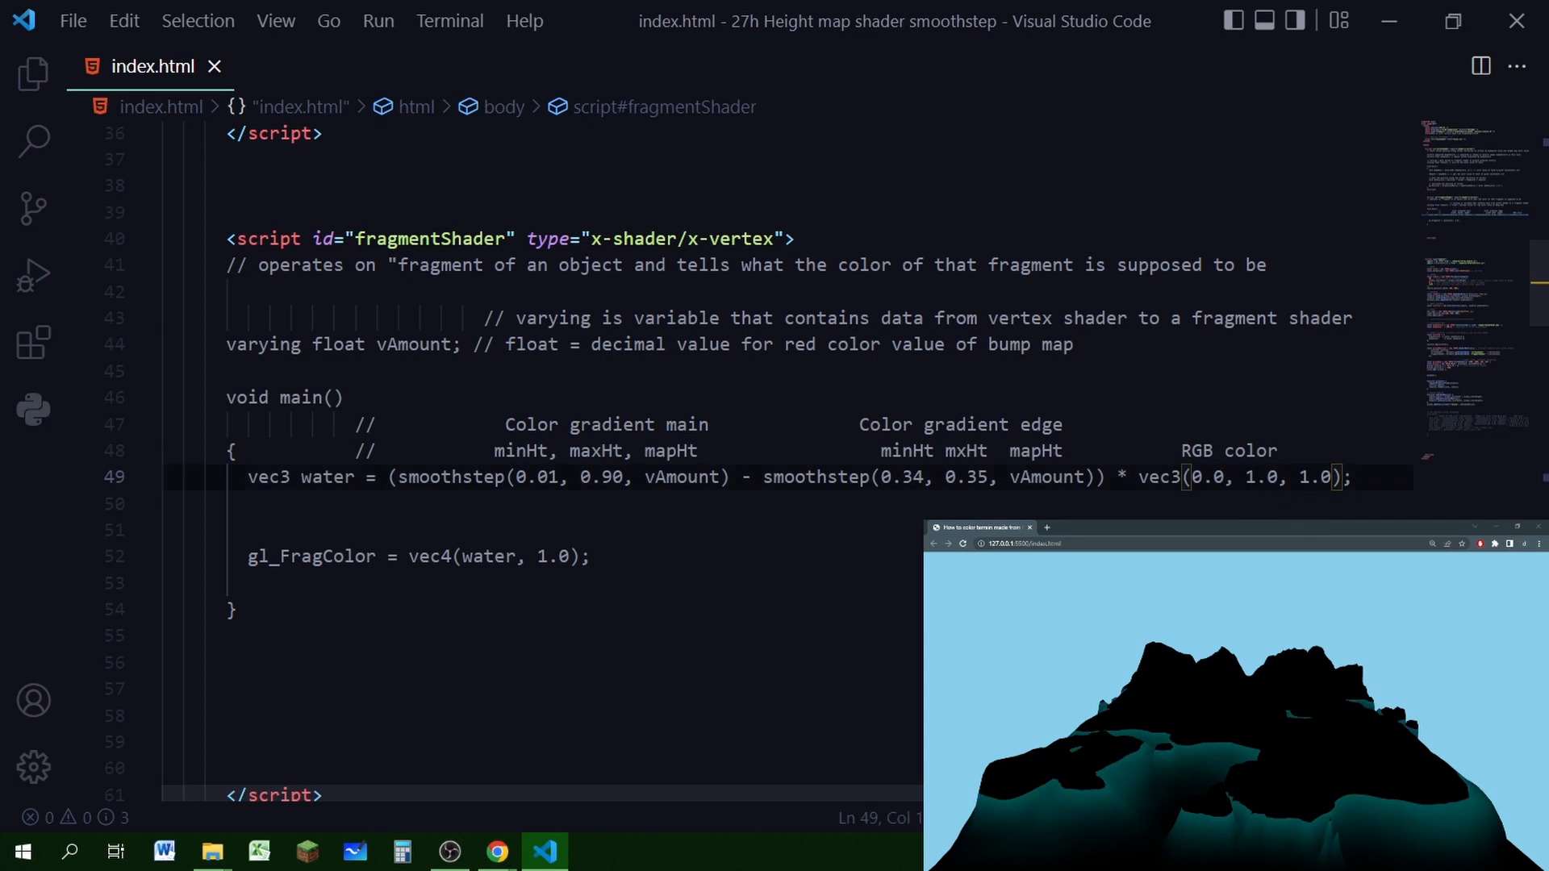
double_click(1262, 478)
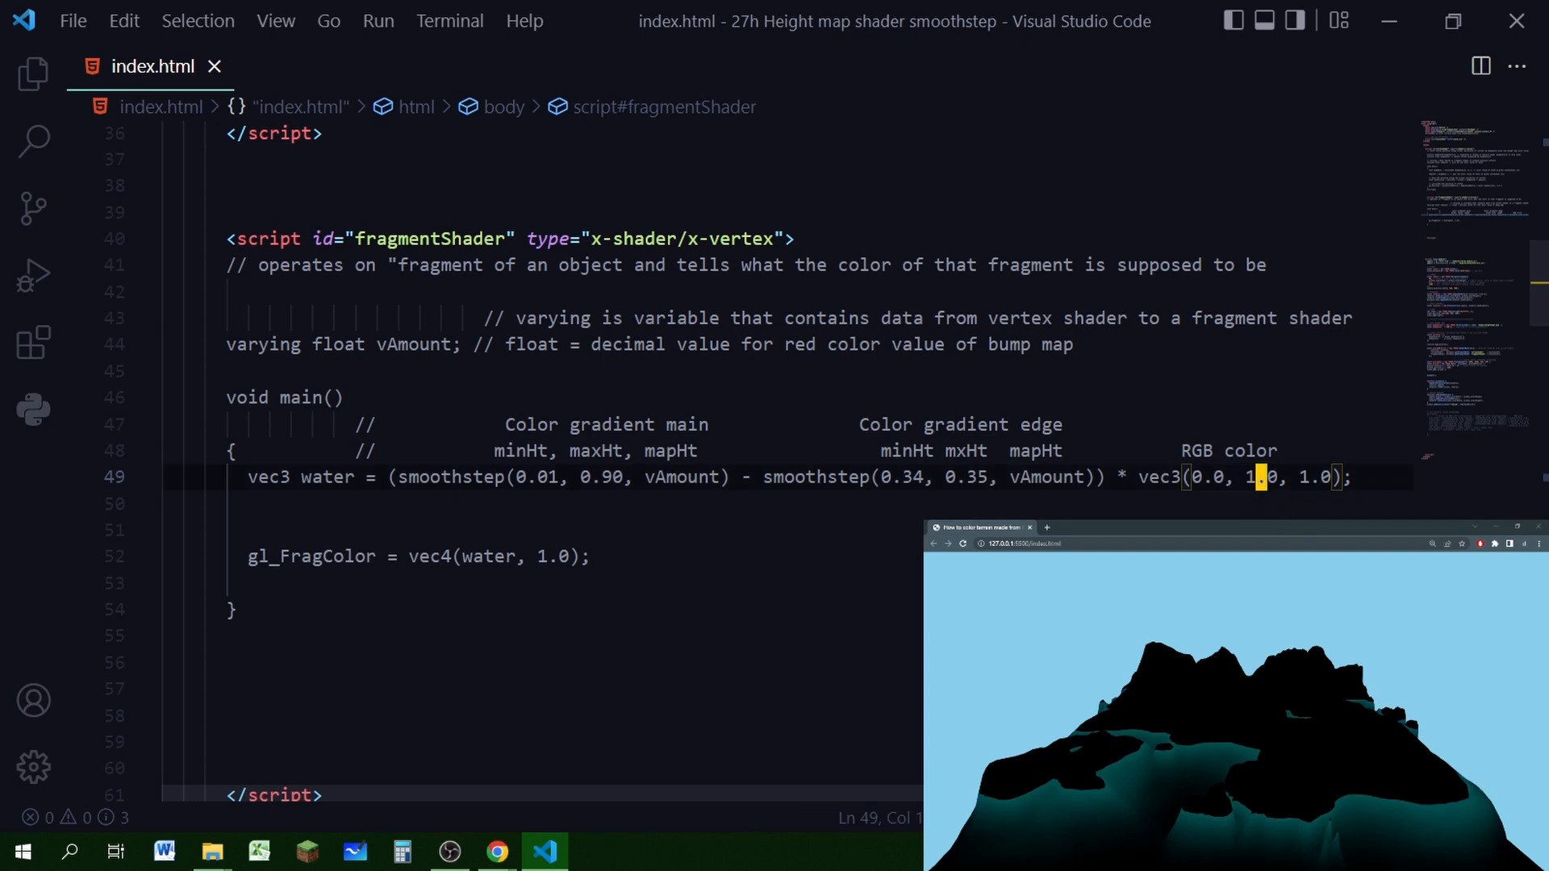
double_click(680, 478)
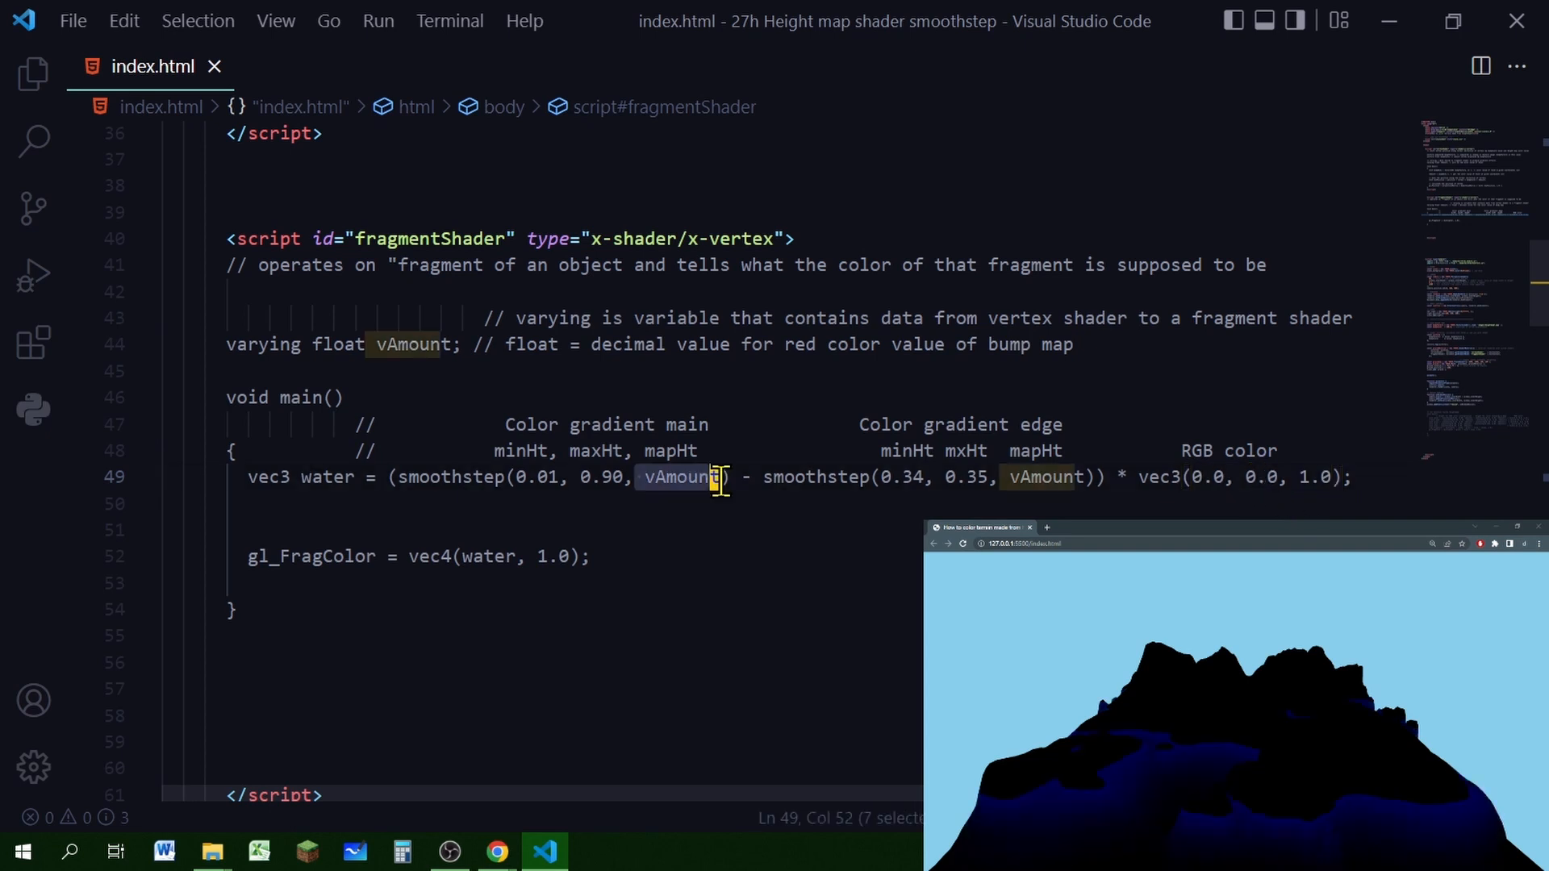
click(806, 573)
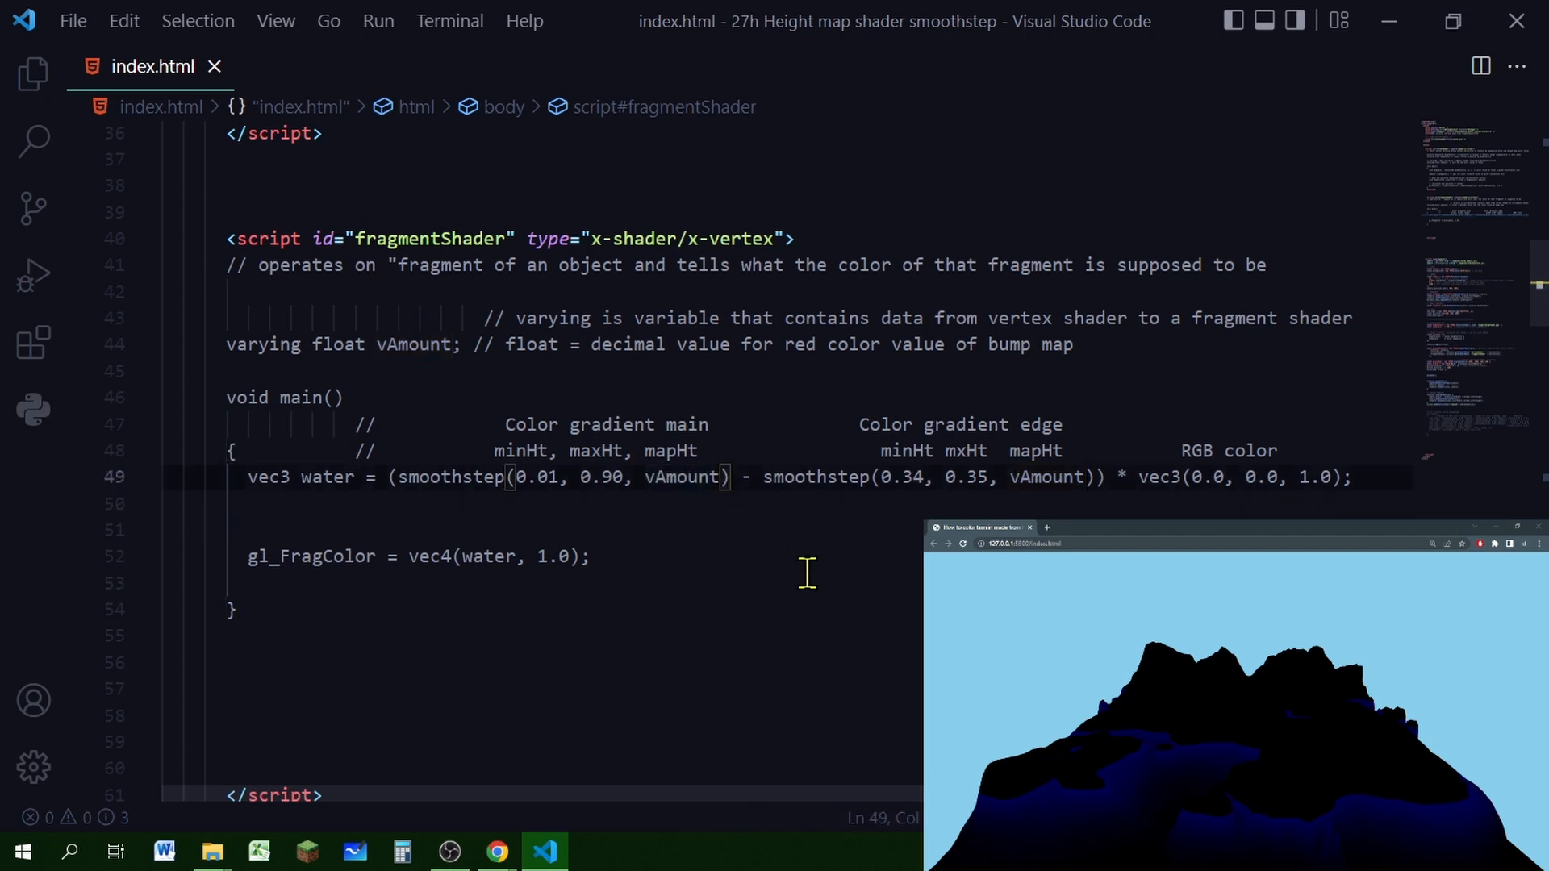
text(/2.)
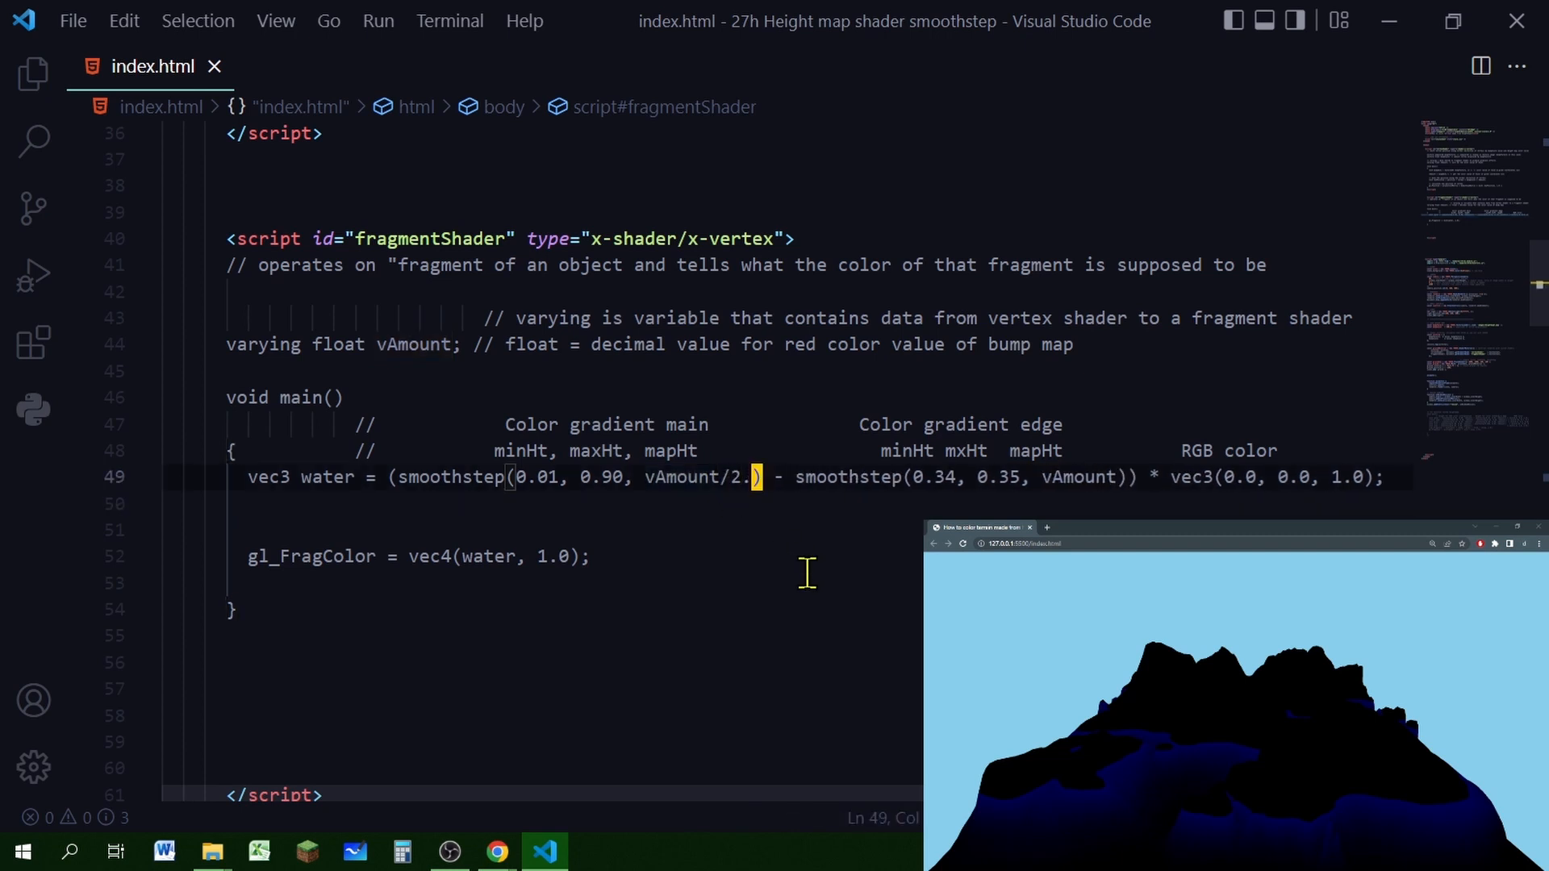
mouse_move(731, 476)
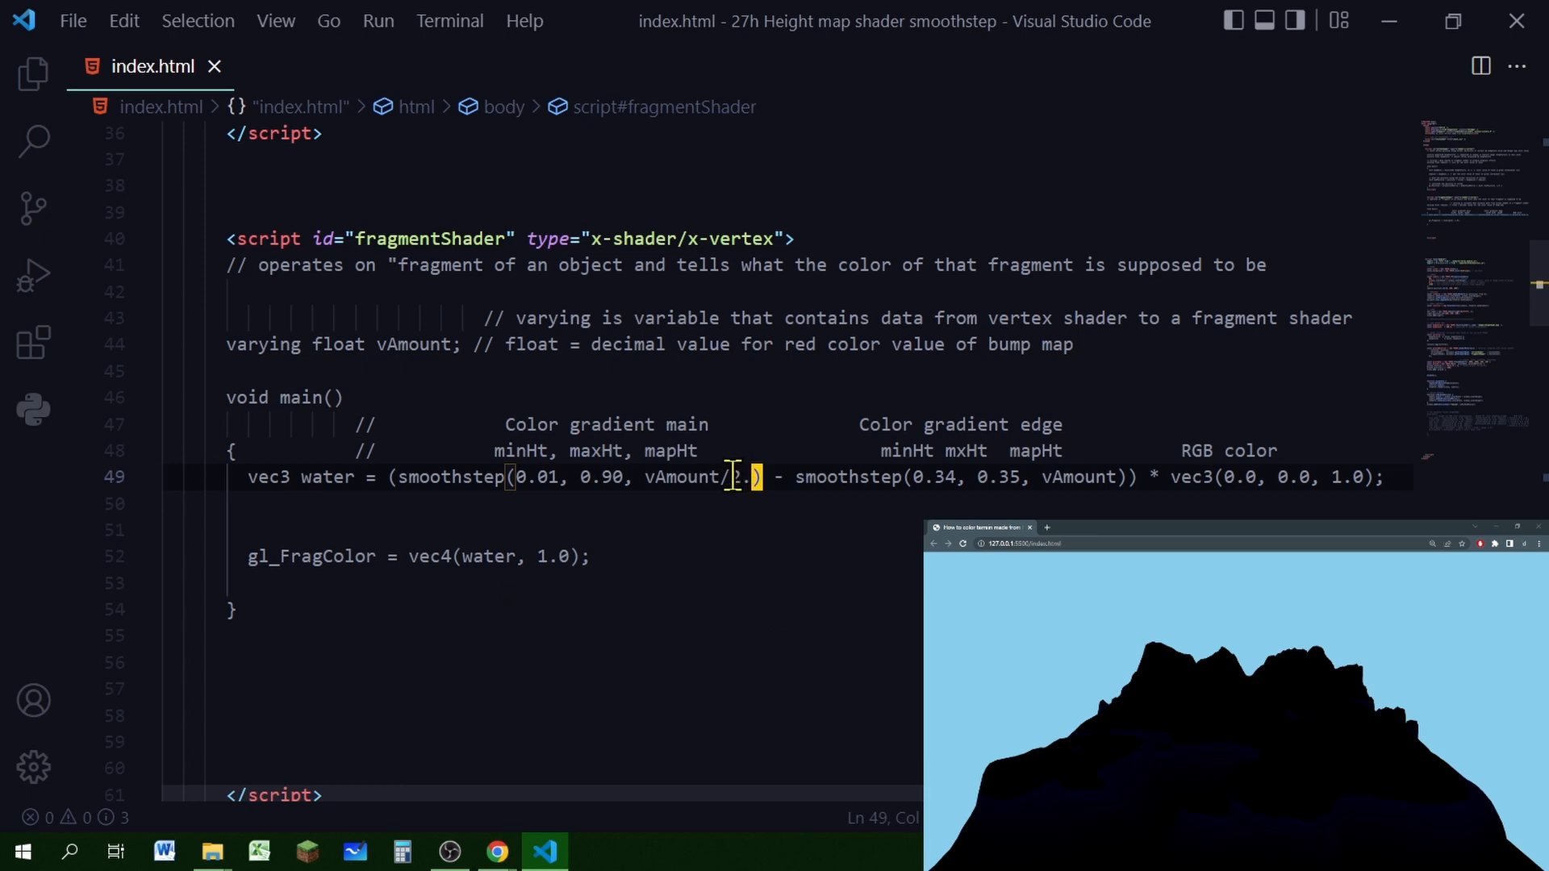
text(0.5)
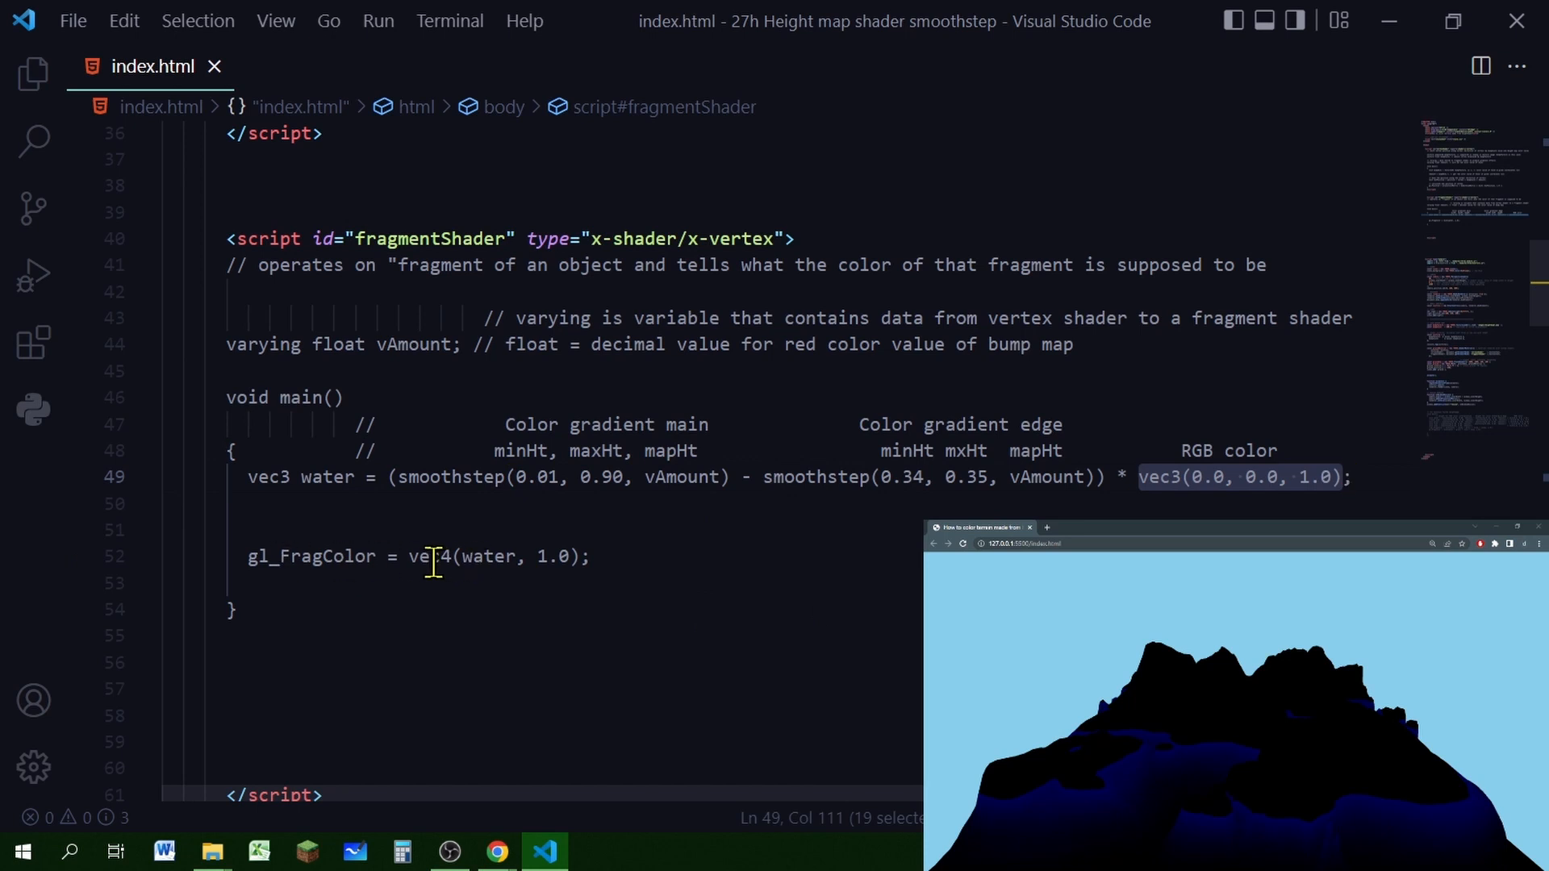
Add blank lines above the gl_FragColor output
double_click(303, 557)
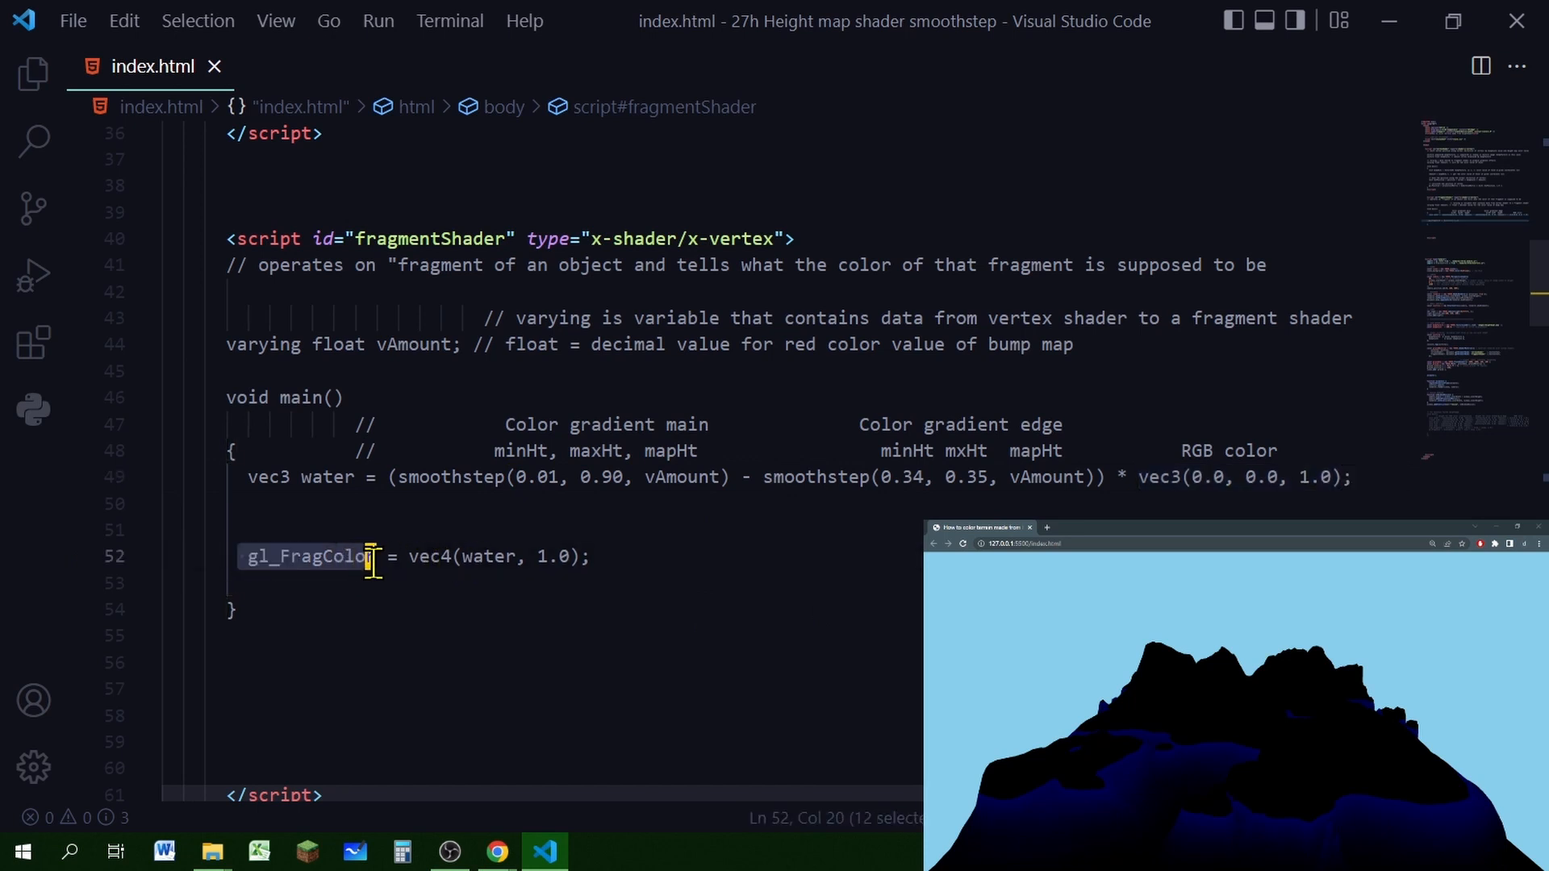
key(Enter)
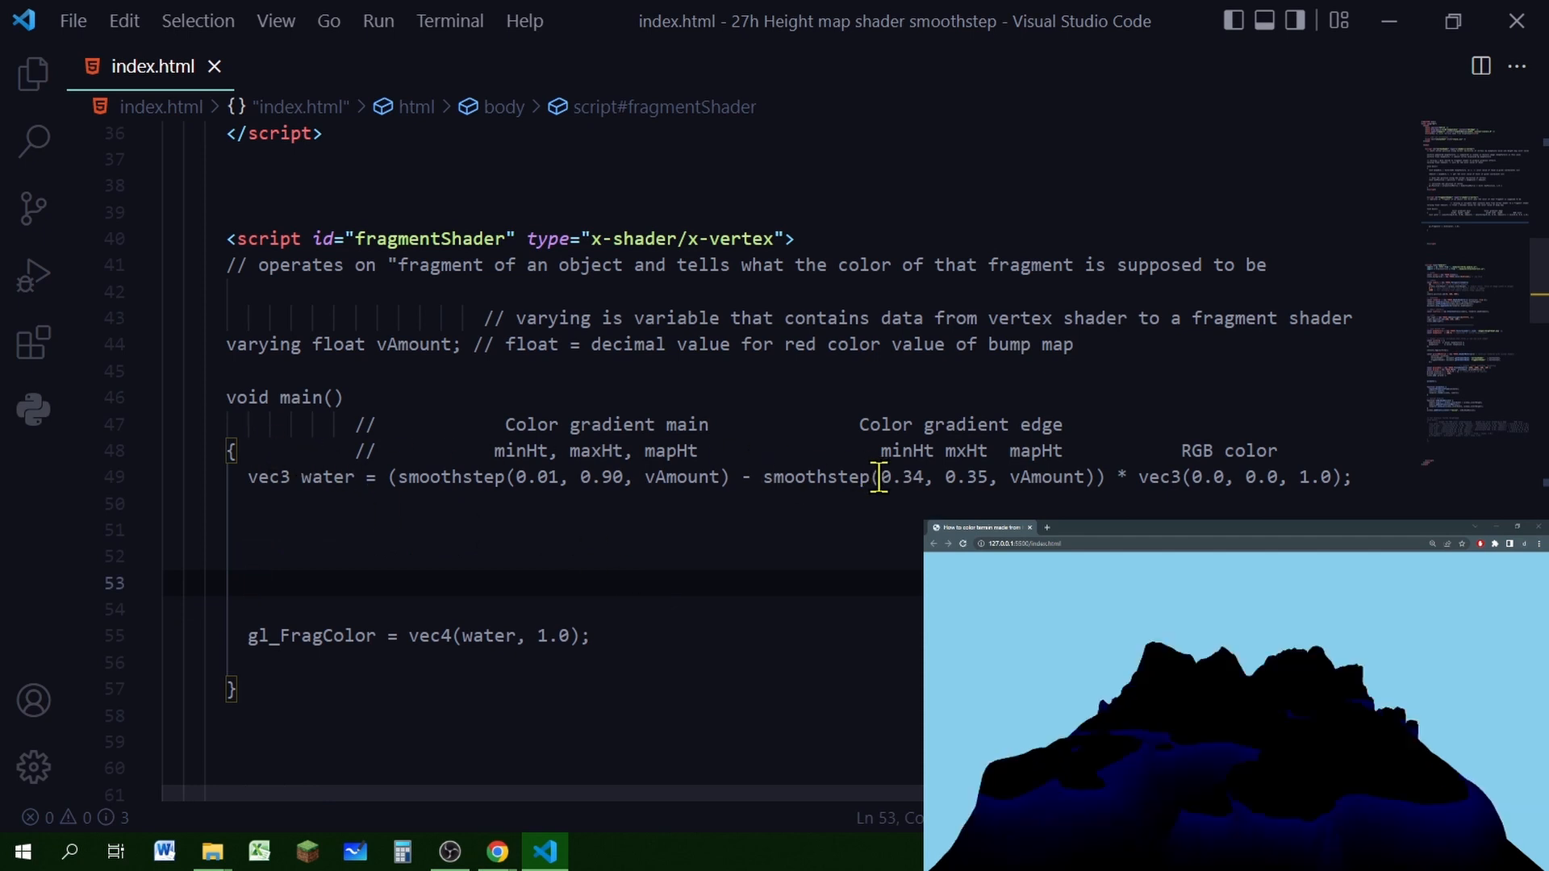
mouse_move(888, 515)
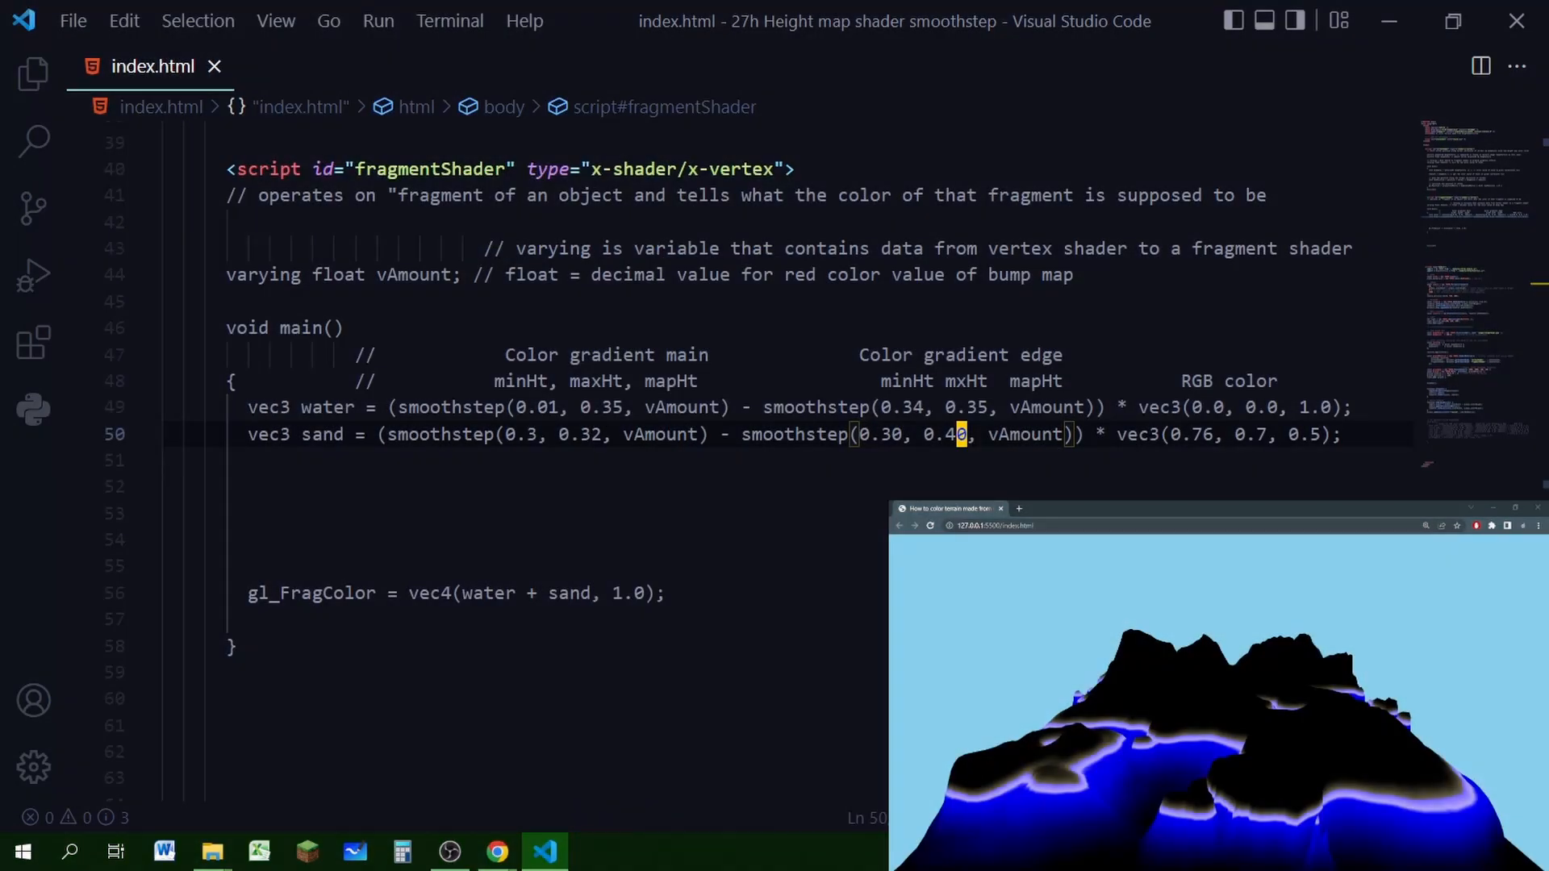
Add the sand colour band below water and sum water + sand into gl_FragColor
click(548, 407)
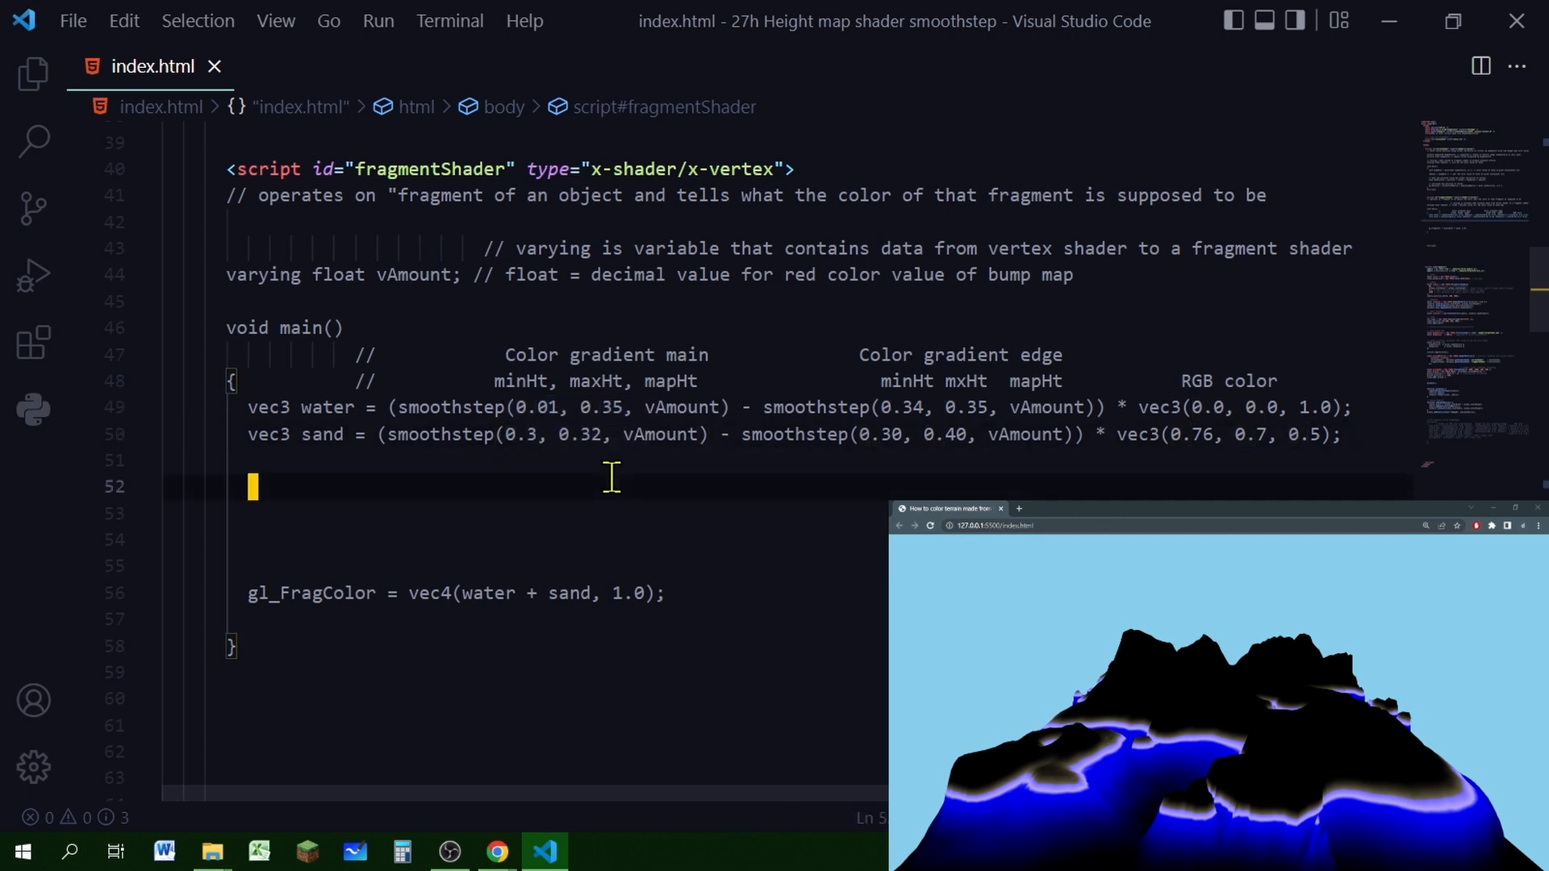
mouse_move(1019, 483)
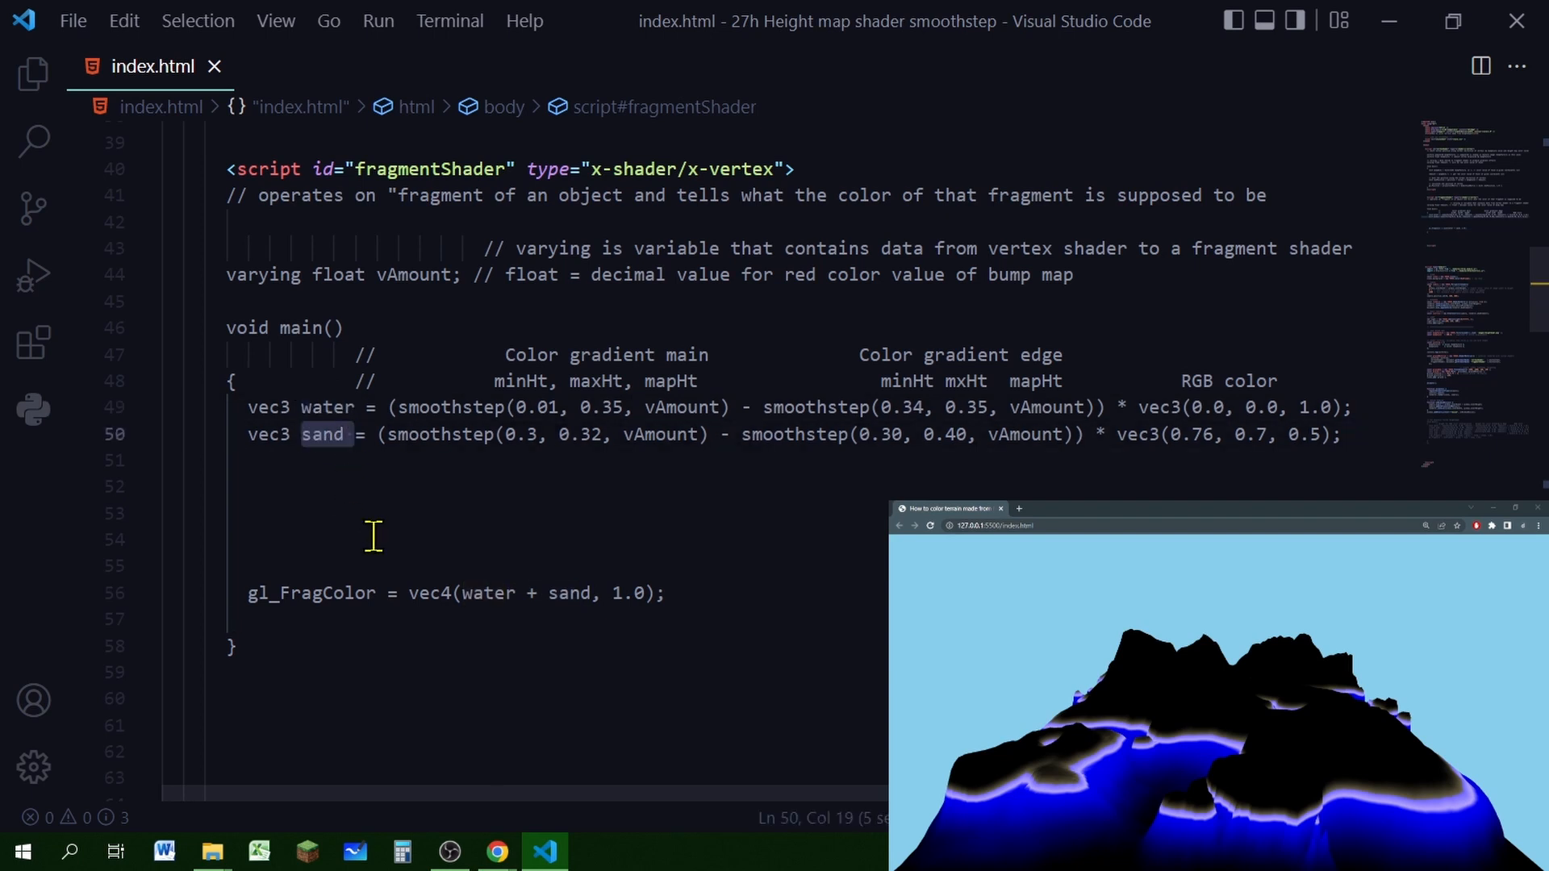
click(395, 513)
text(vec3 grass = (smoothstep(0.30, 0.46, vAmount) - smoothstep(0.33, 0.60, vAmount))  * vec3(0.0, 0.6, 0.01);)
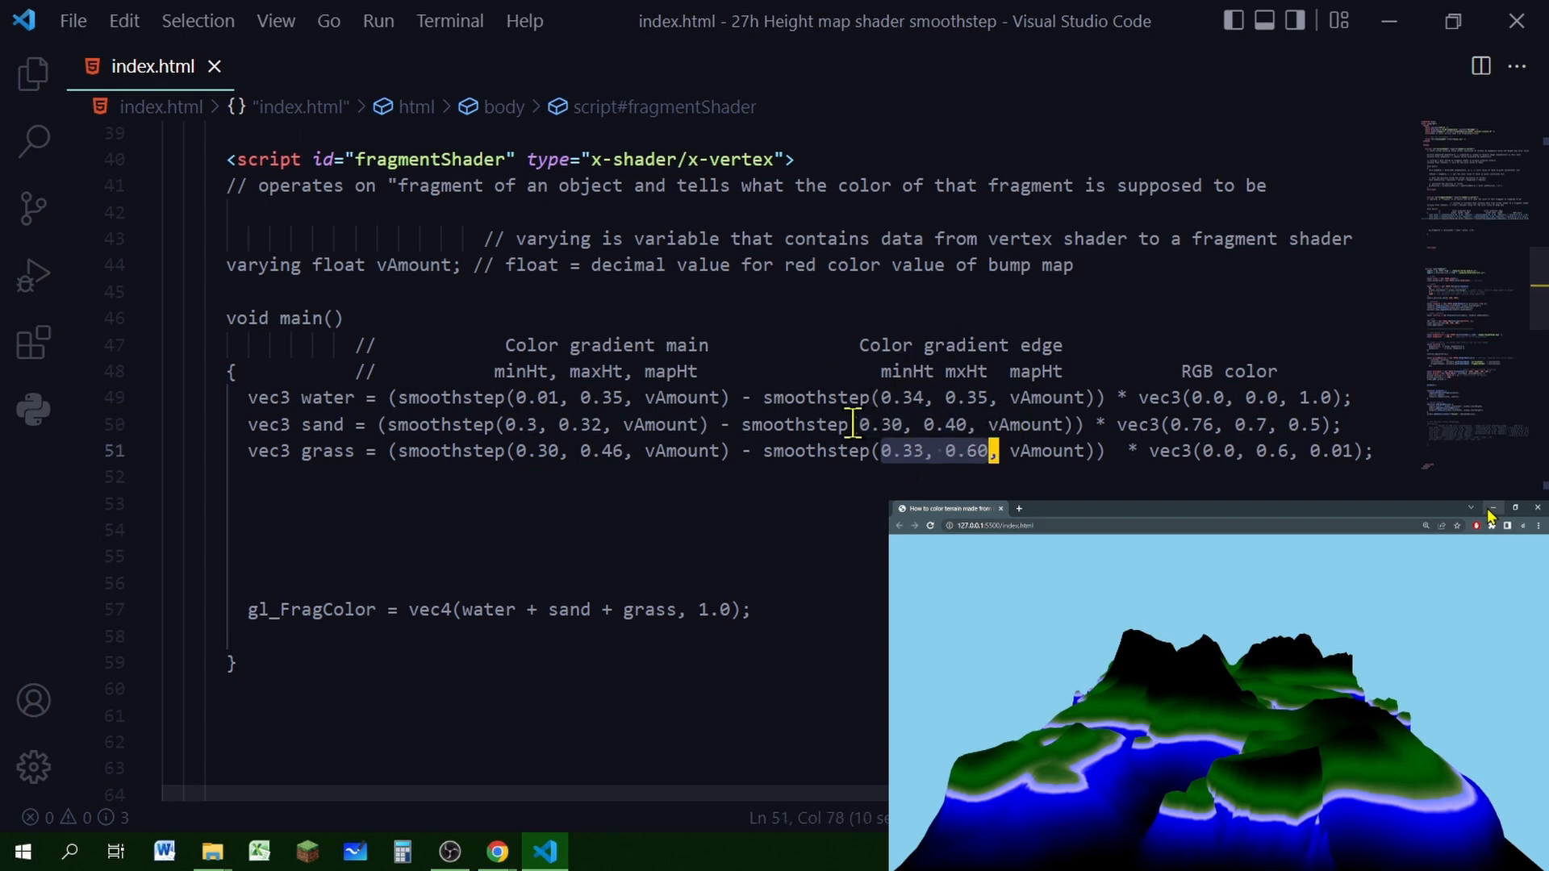
Add vec3 snow = smoothstep(0.70, 0.8, vAmount) * white alongside the grass and rock bands
click(252, 503)
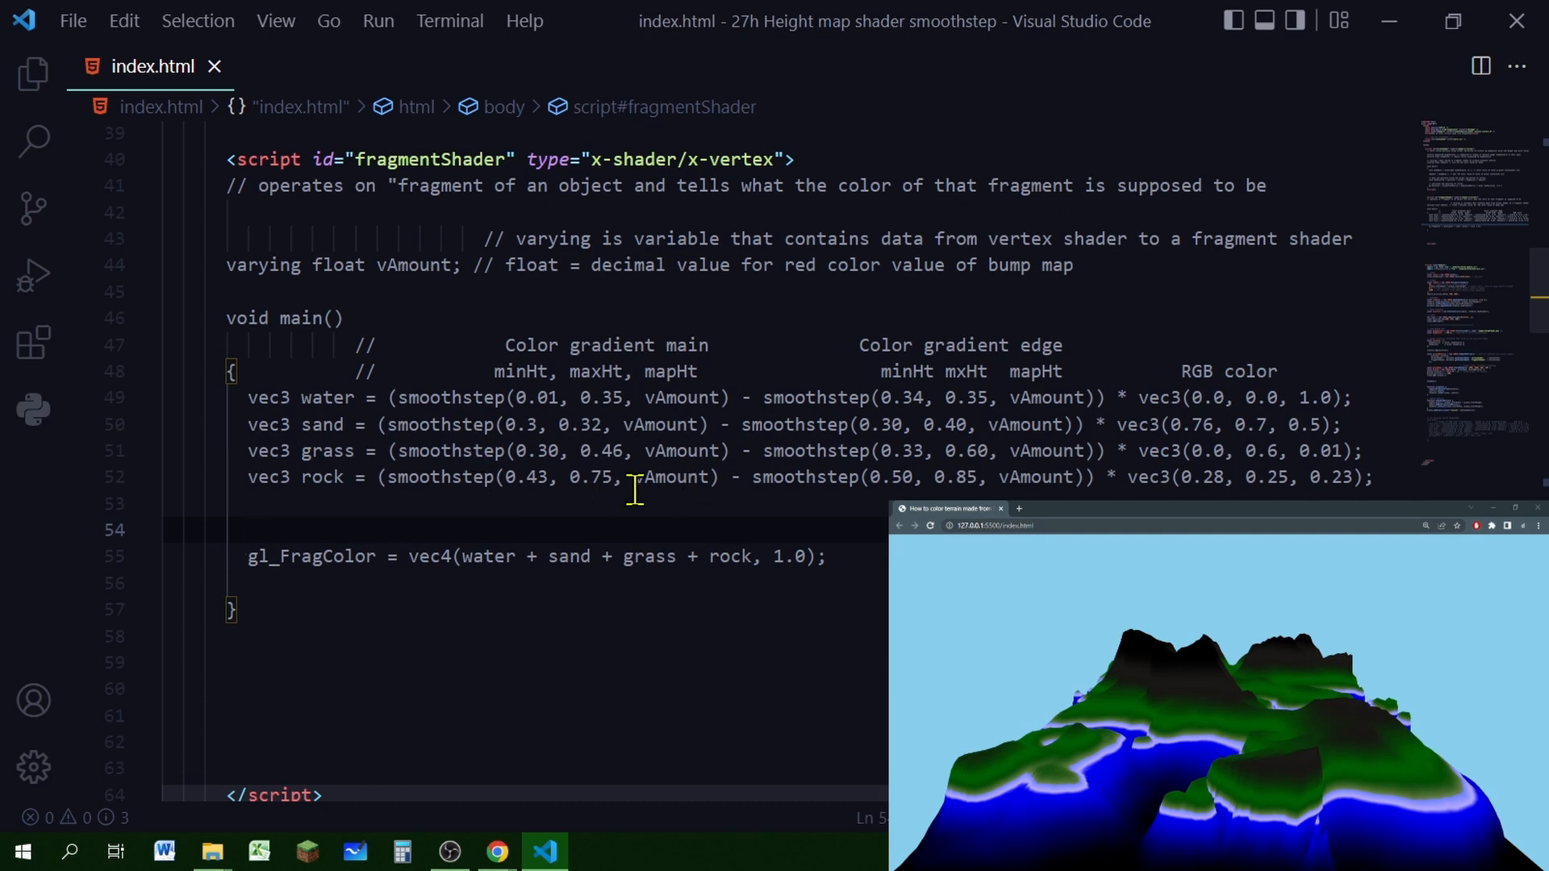
mouse_move(400, 501)
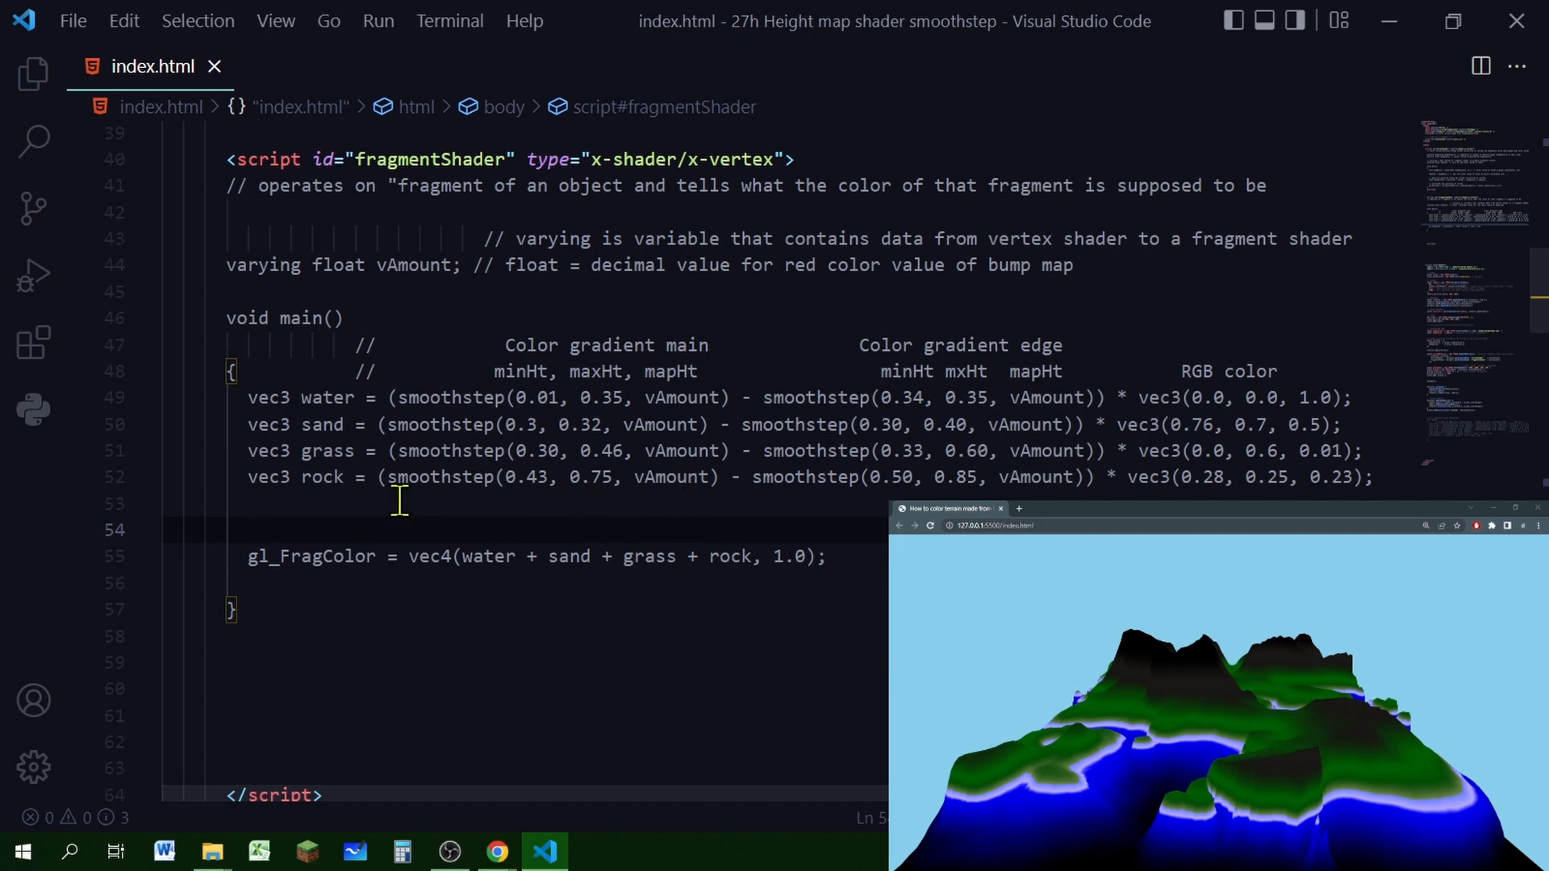
text(vec3 snow = (smoothstep(0.70, 0.8, vAmount)) * vec3(1.0, 1.0, 1.0);)
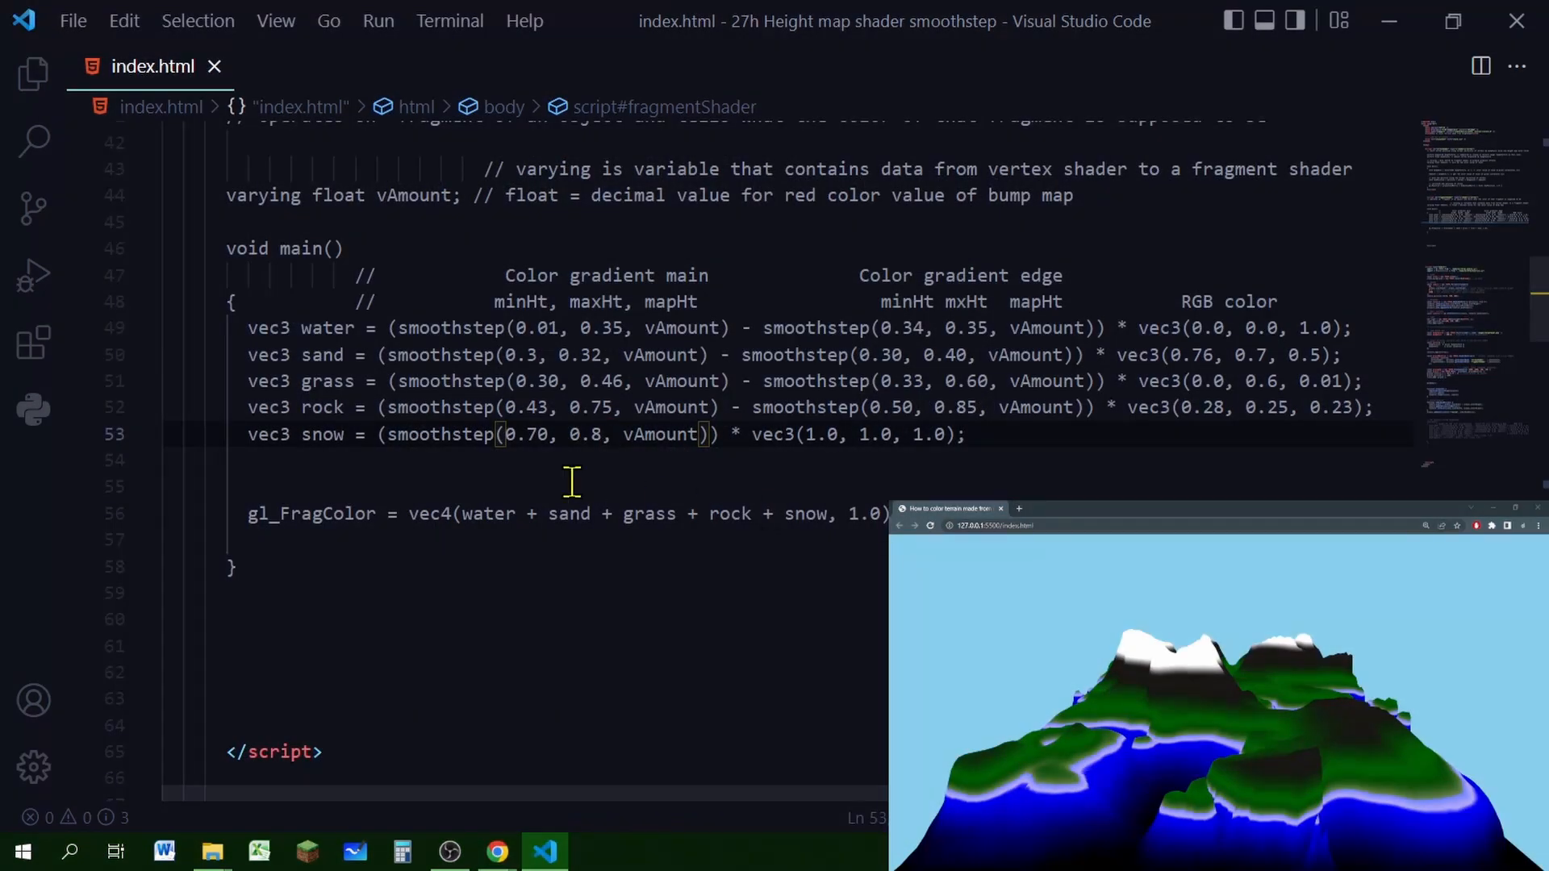